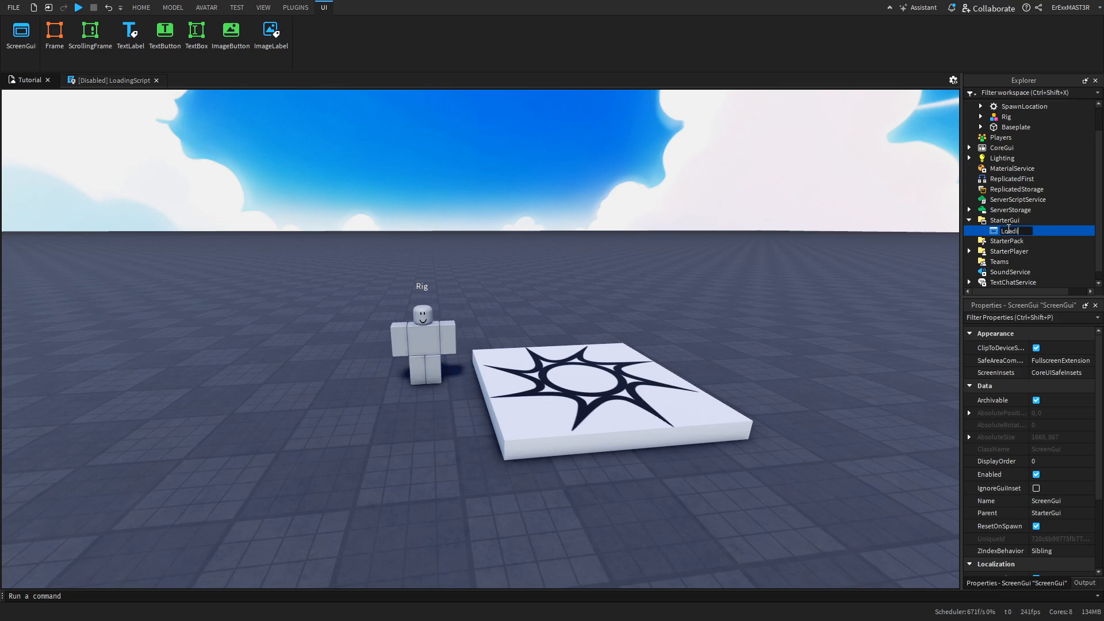
Insert a Frame sized {1,0},{1,0} so it fills the screen
type("fr")
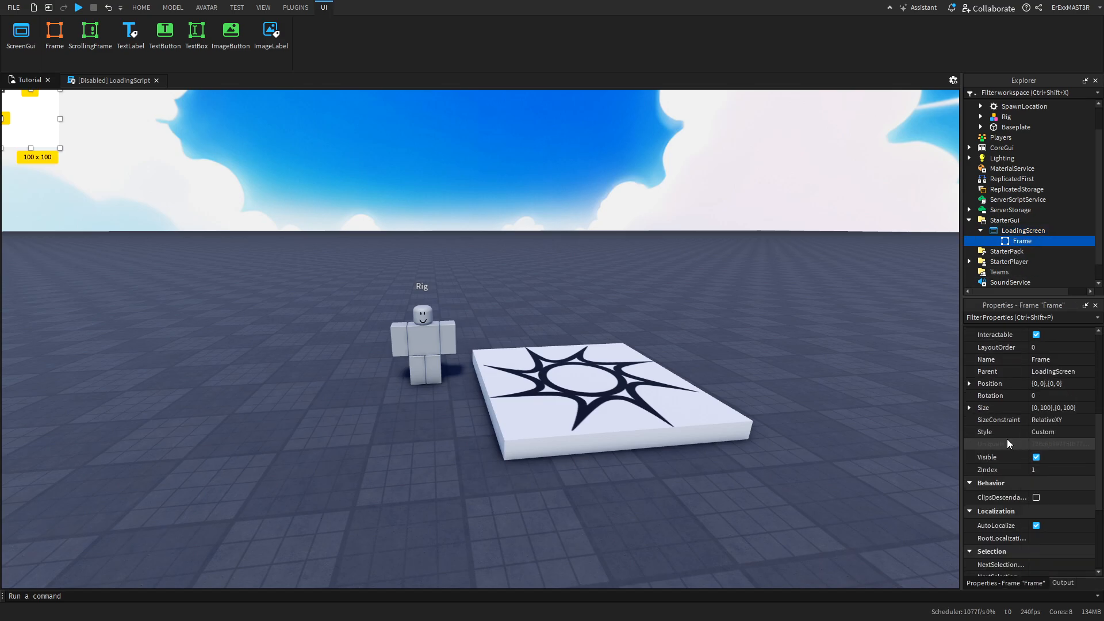
left_click(1059, 408)
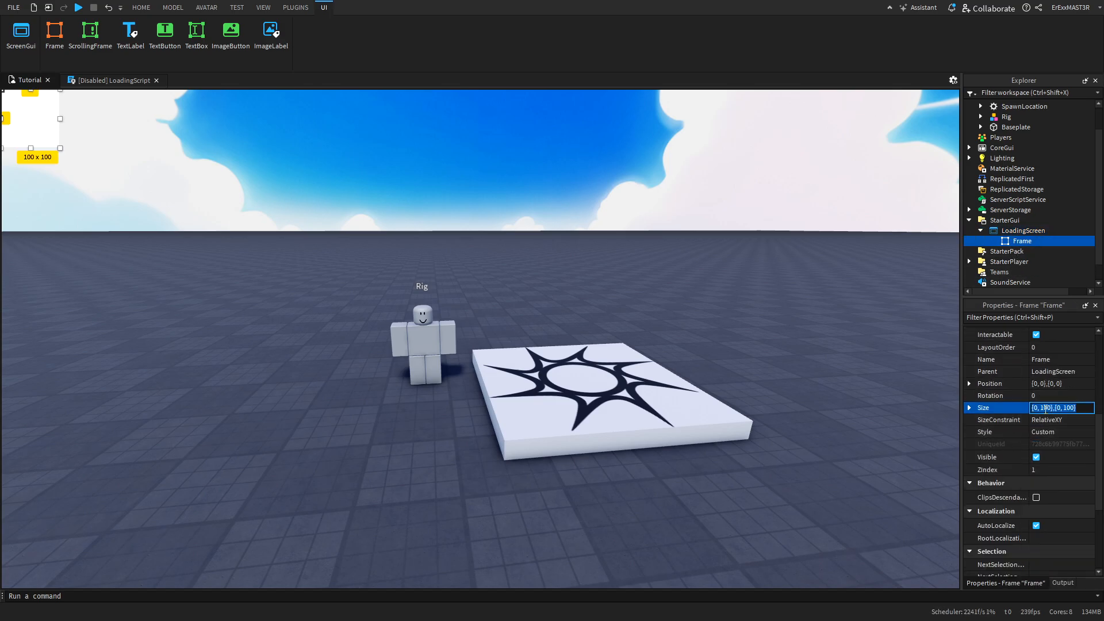
type("1,0,1")
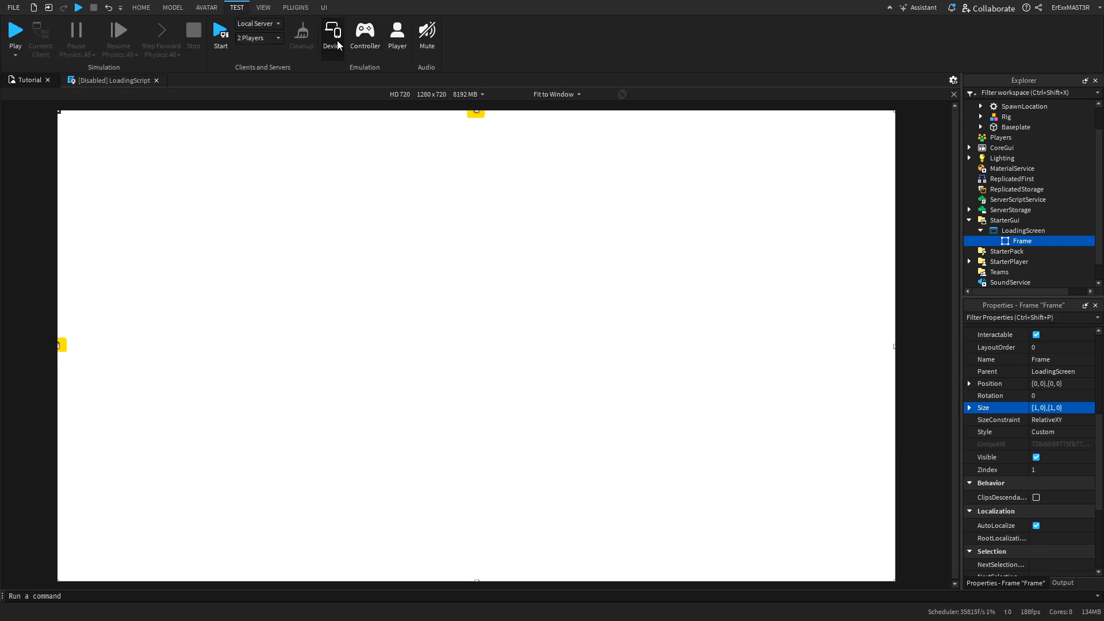
Preview the full-screen frame with HD 1080 and PS4 device emulation
left_click(331, 36)
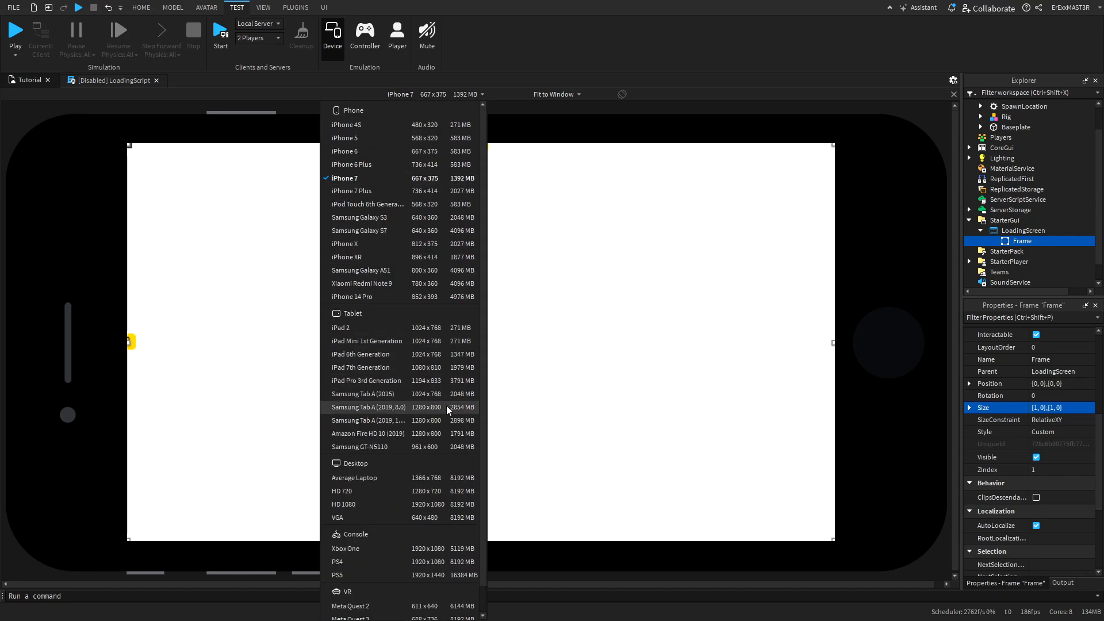
left_click(344, 474)
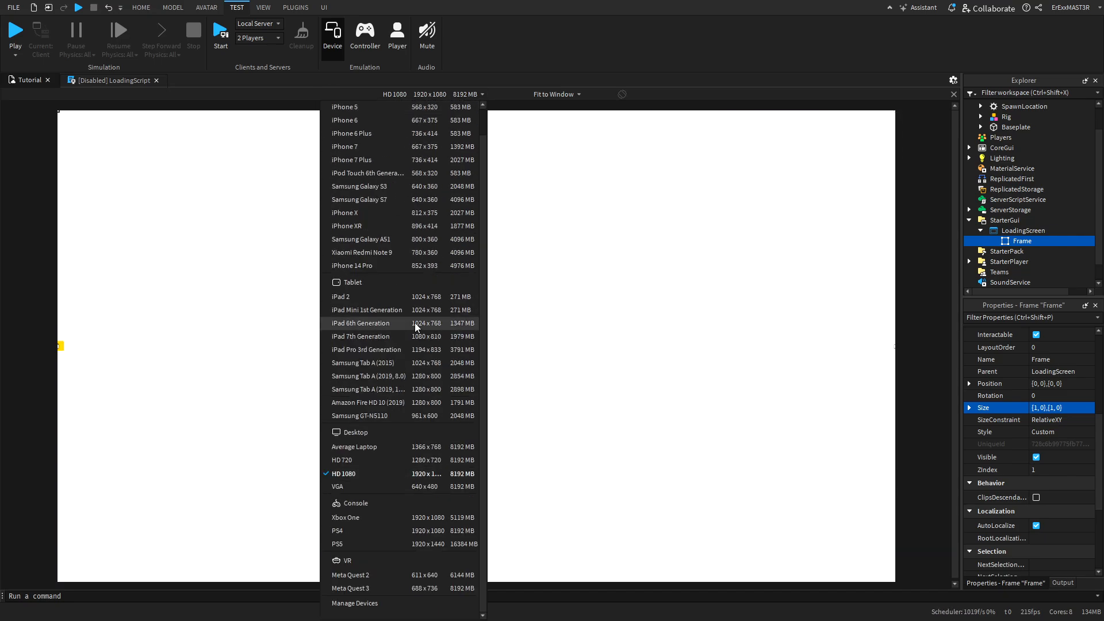
left_click(337, 531)
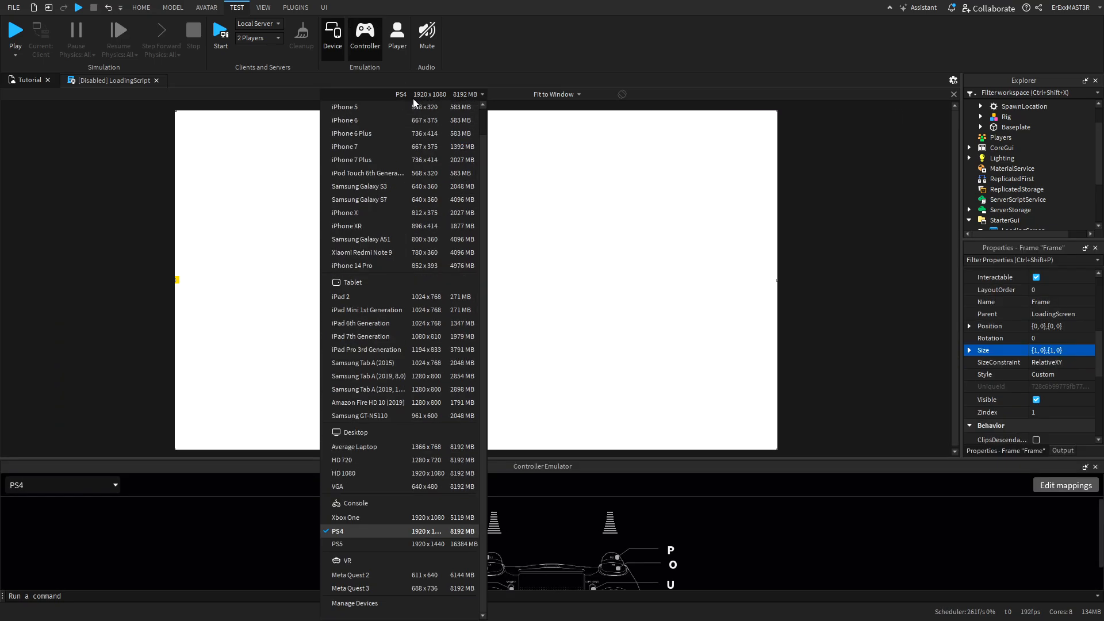
left_click(141, 7)
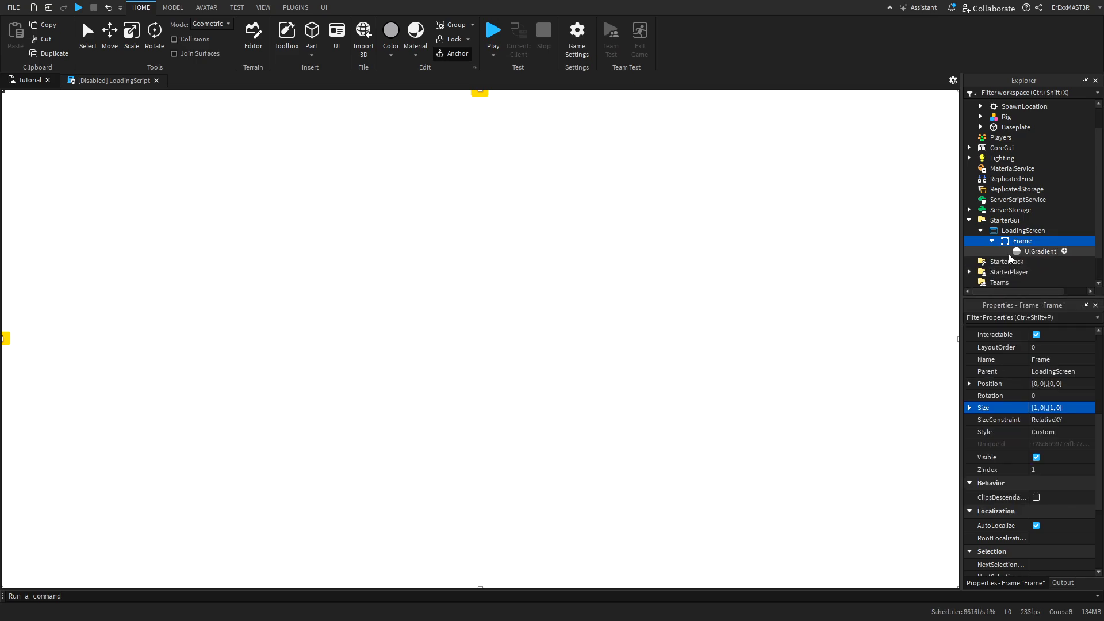
Set the frame's gradient from cyan to blue and insert a TextLabel inside it
left_click(1040, 251)
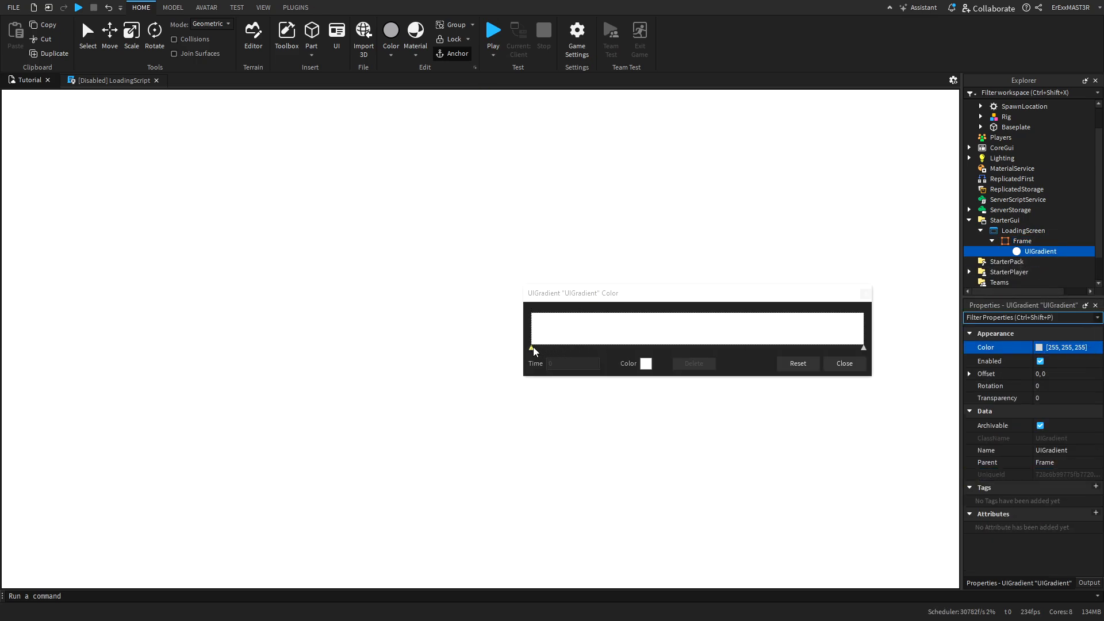
left_click(843, 363)
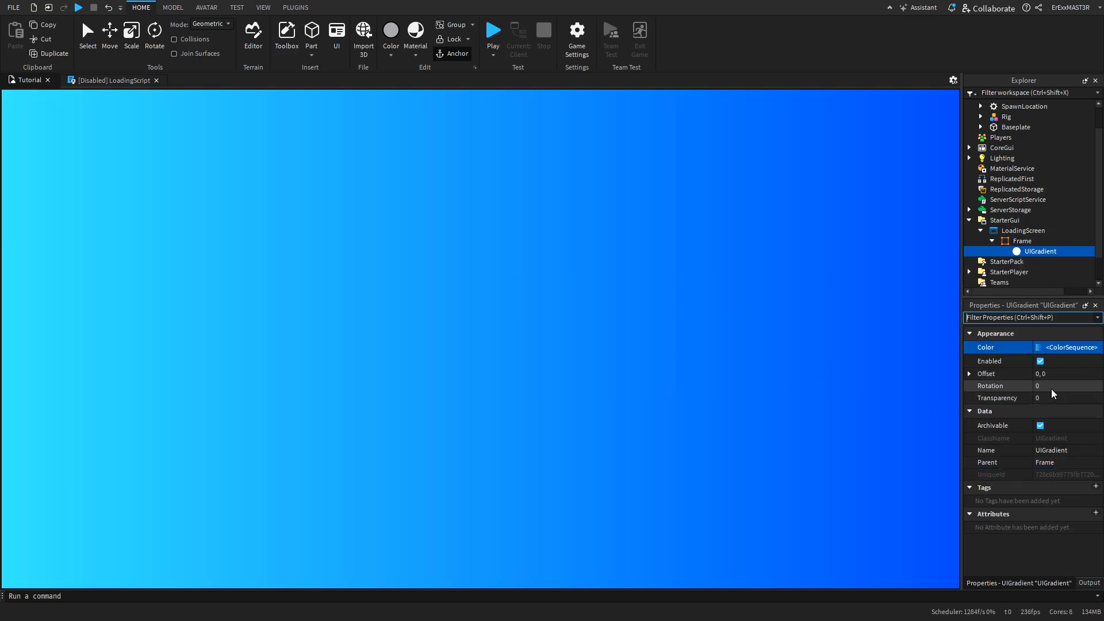
left_click(323, 7)
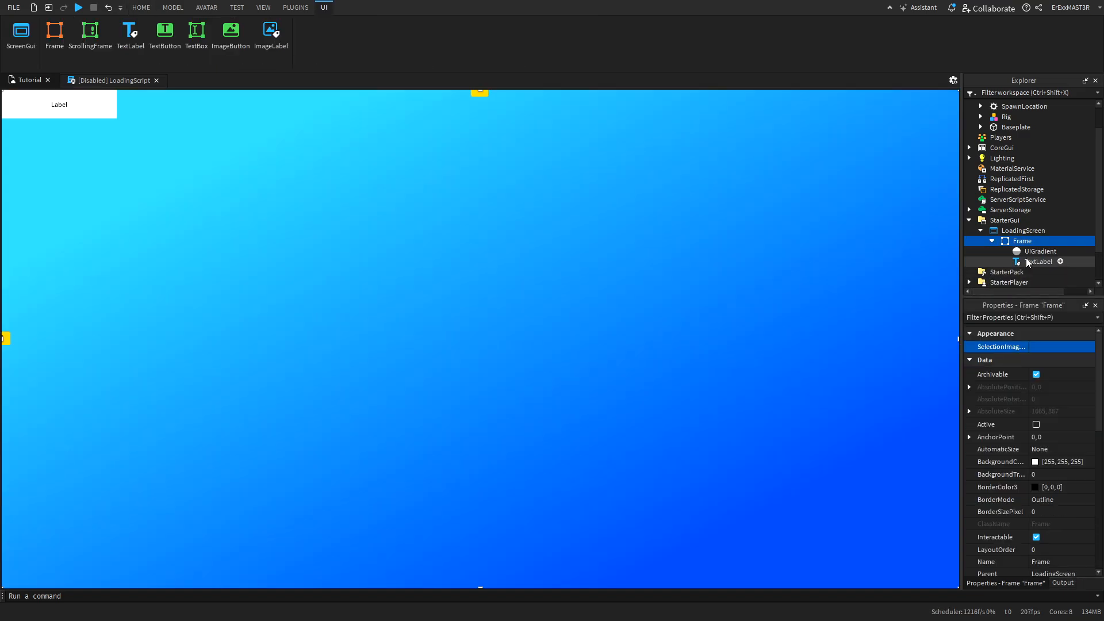
Resize the TextLabel into a mid-screen band with scaled text reading 90/100
left_click(1037, 261)
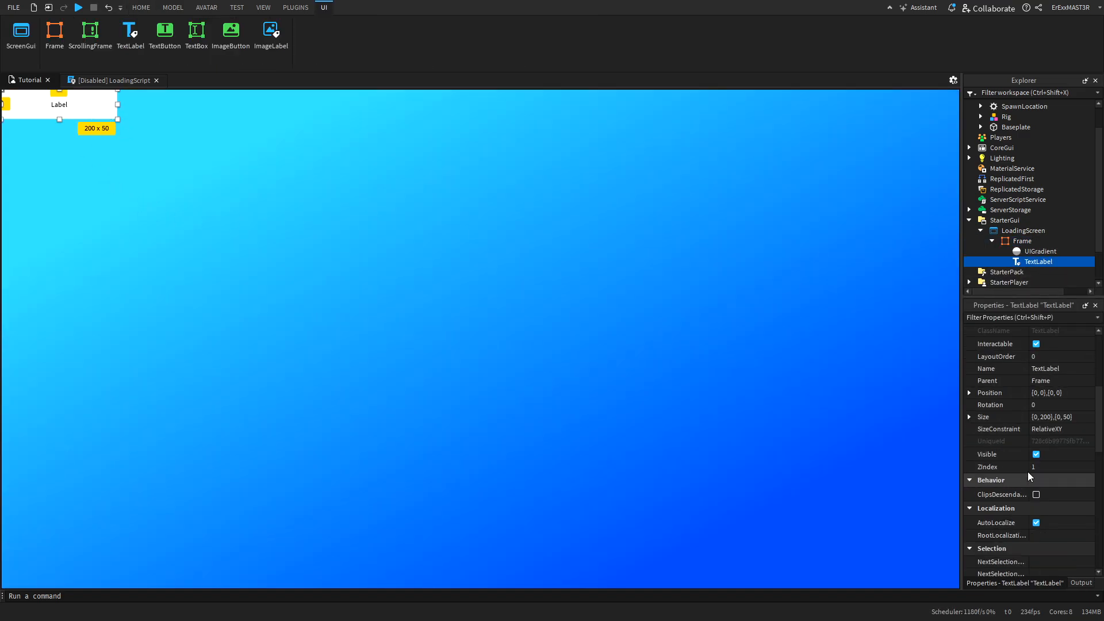
left_click(1048, 416)
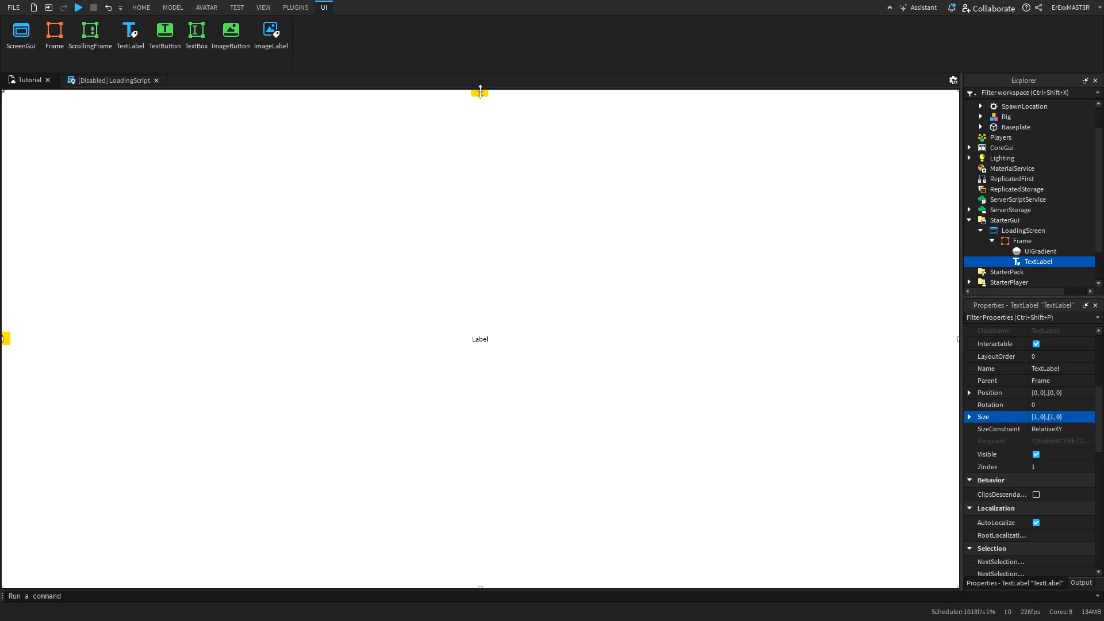
left_click_drag(479, 92, 479, 295)
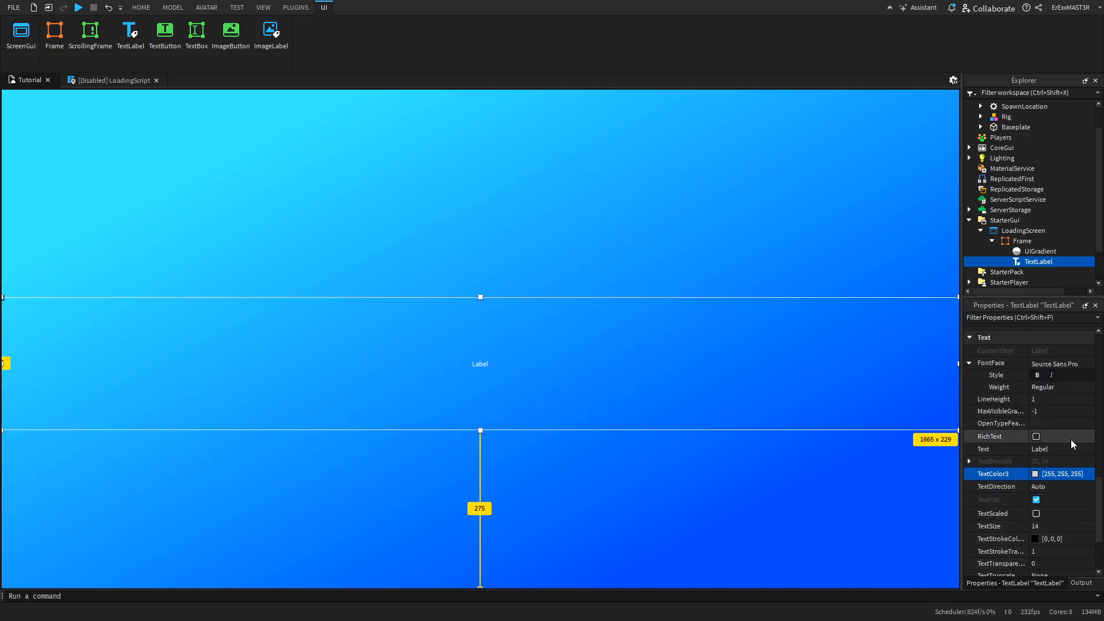
left_click(1035, 513)
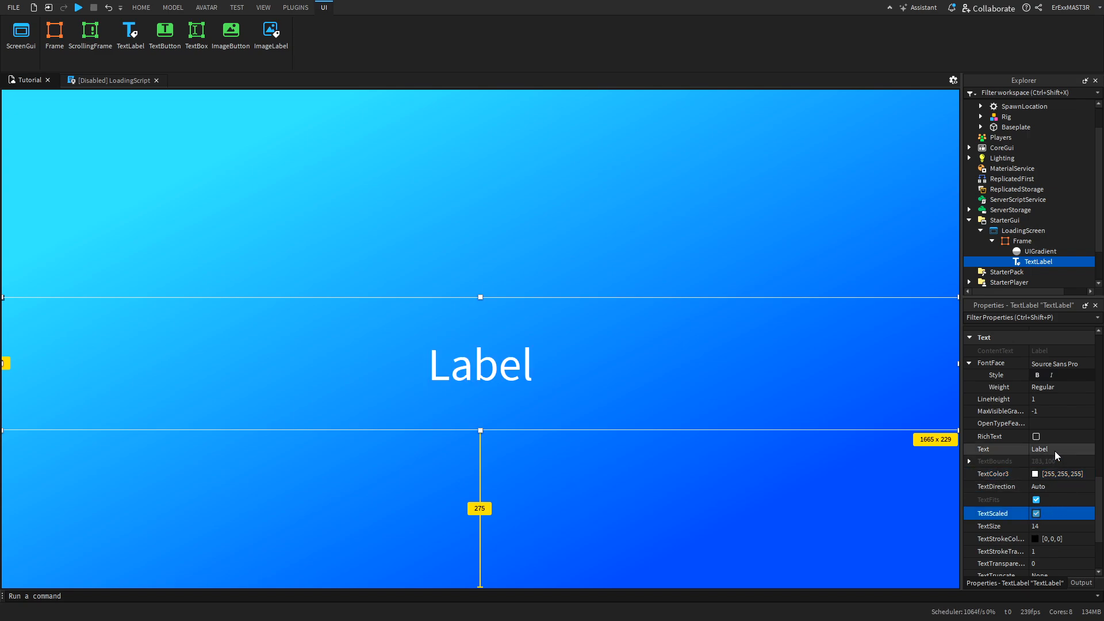
left_click(1056, 449)
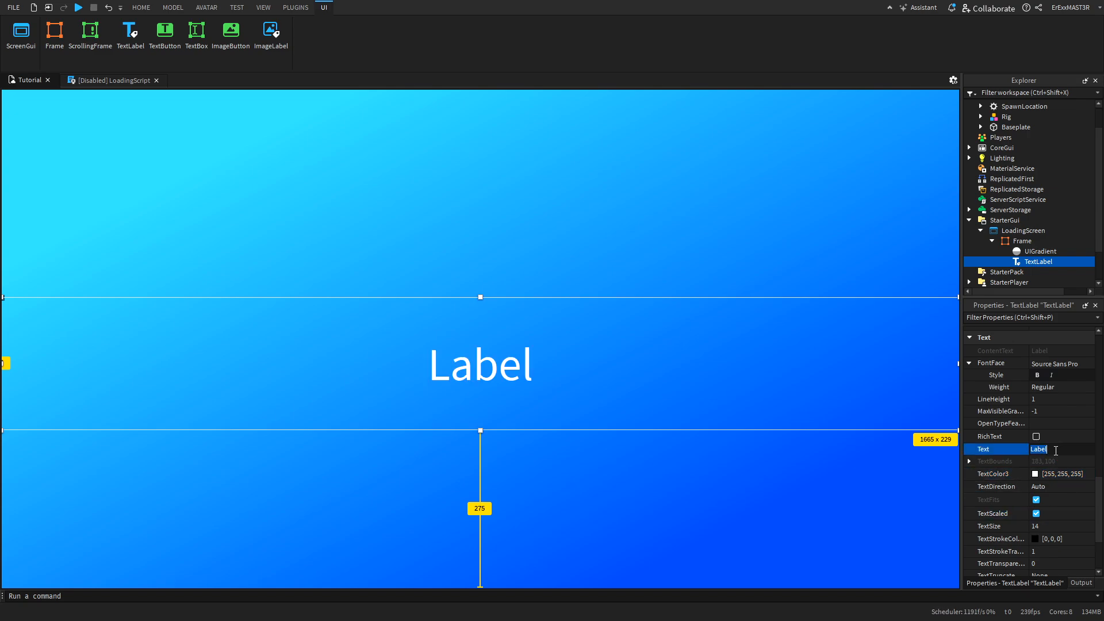
type("90")
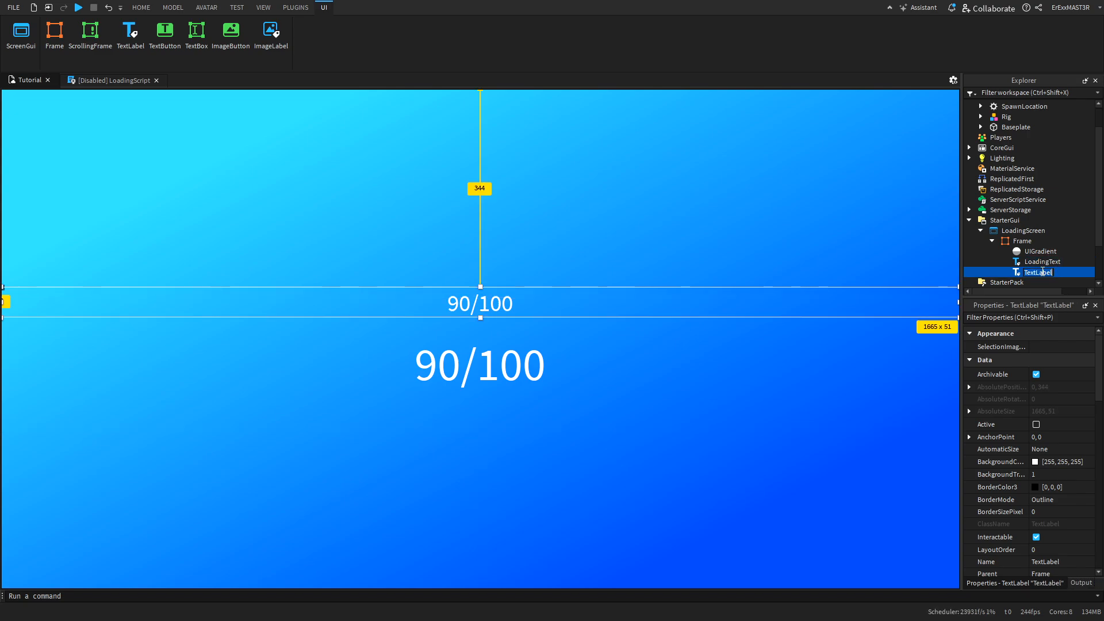
Rename the second label Title and add an ImageLabel with BackgroundTransparency 1
left_click(1031, 272)
type("Title")
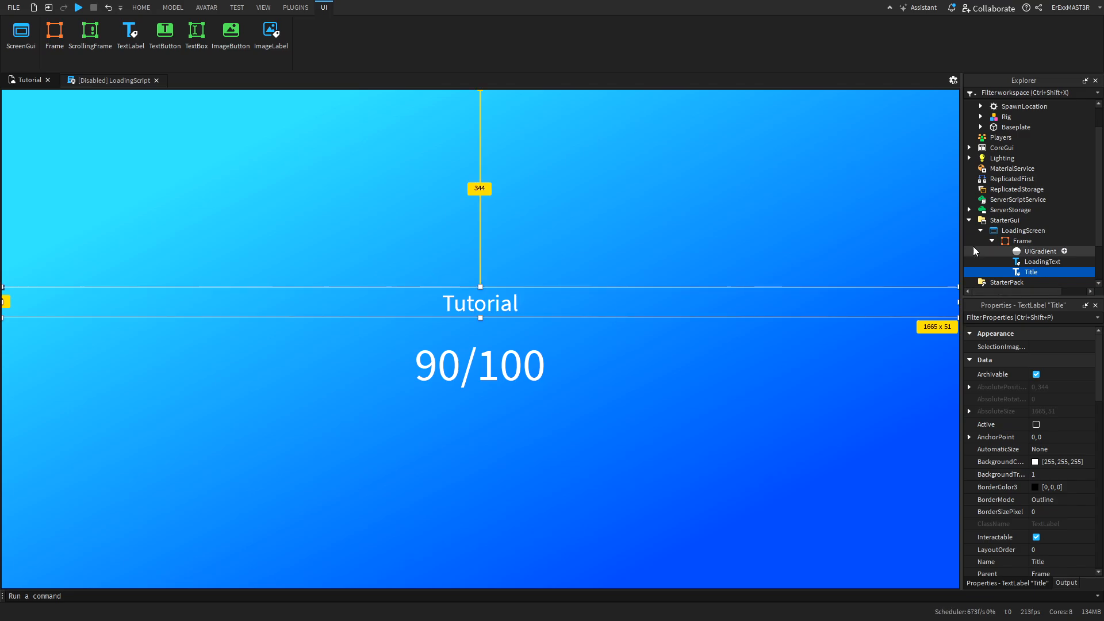
left_click(270, 30)
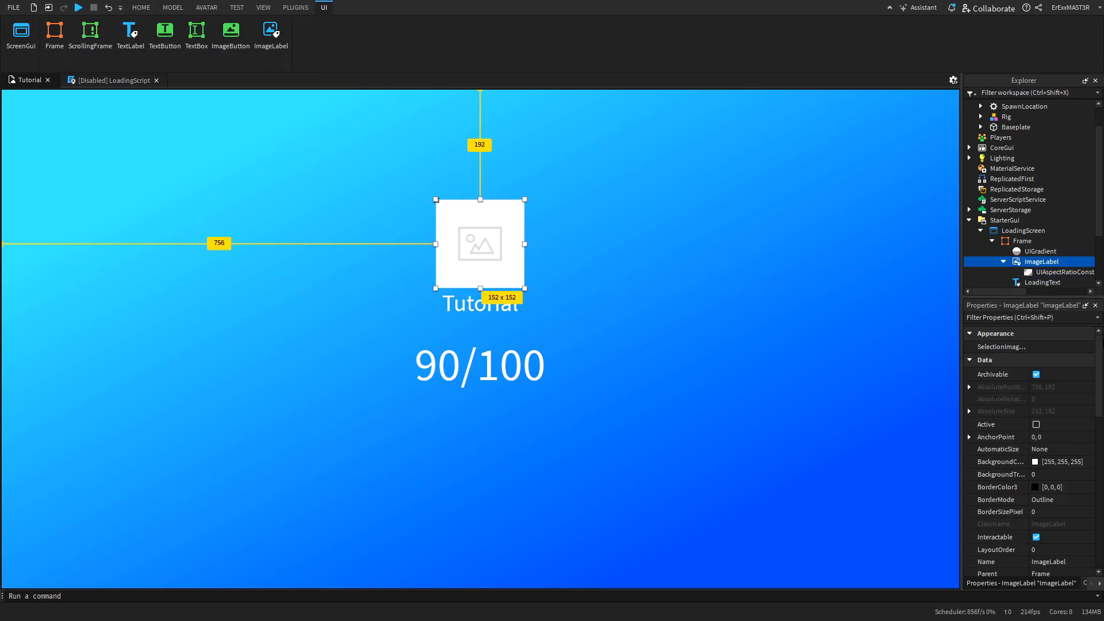
left_click(1047, 473)
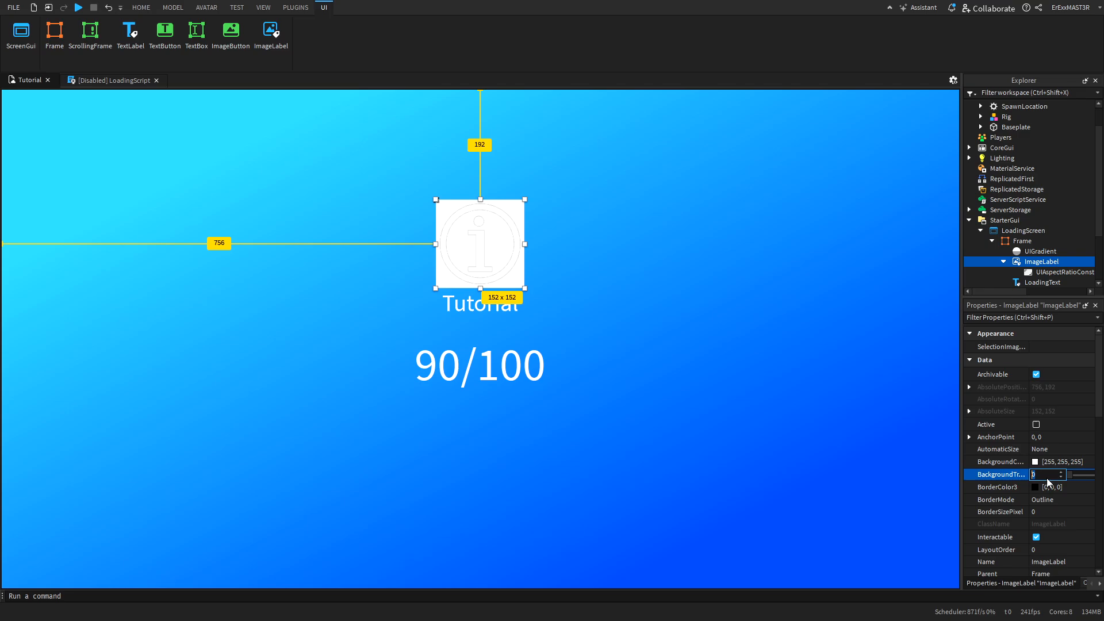
left_click(141, 6)
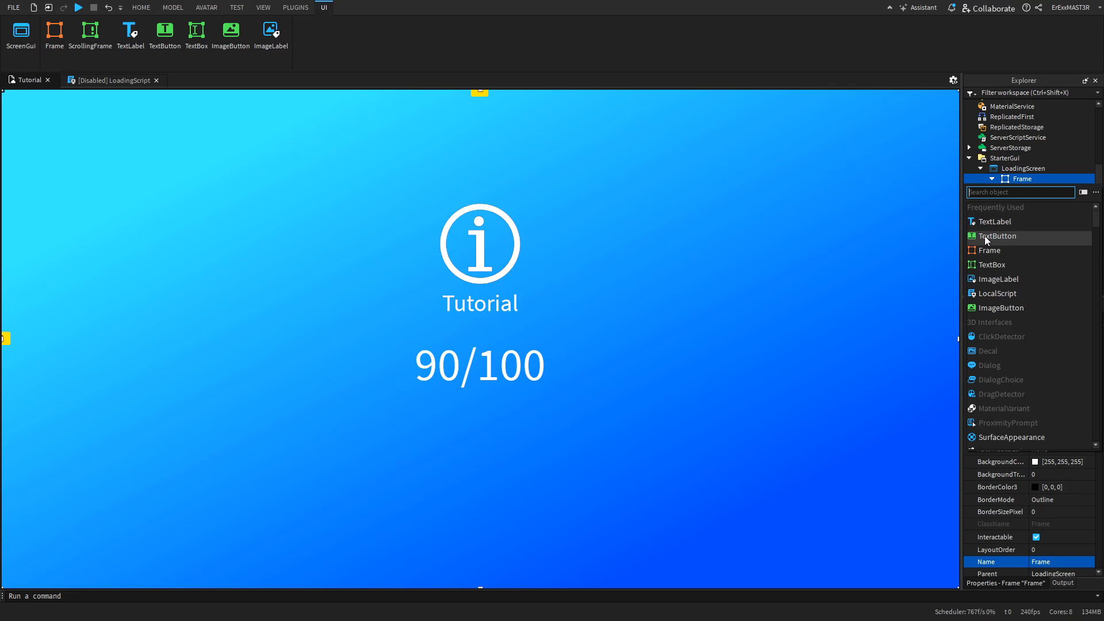
Add a TextButton with scaled white SKIP text, then preview the loading screen
left_click(997, 236)
type("SKIP")
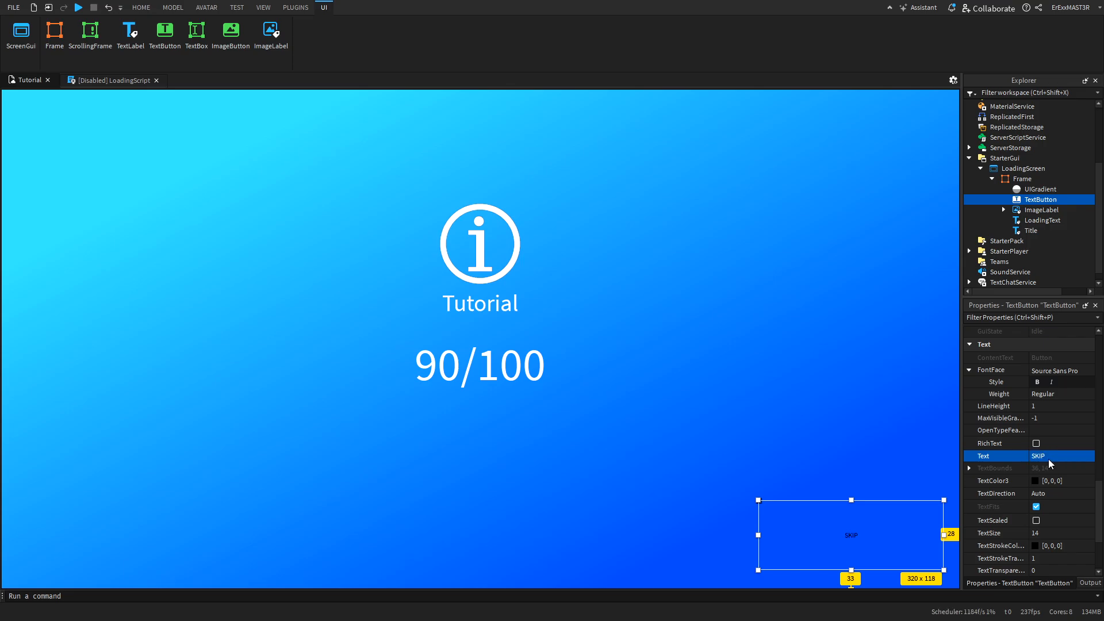
left_click(1035, 519)
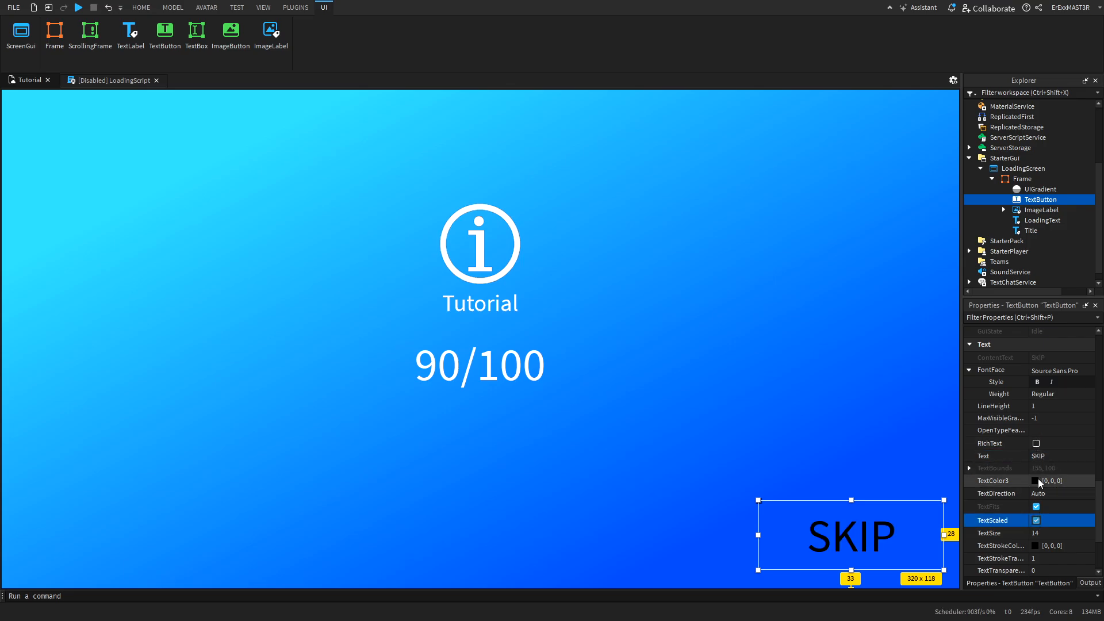
left_click(1036, 480)
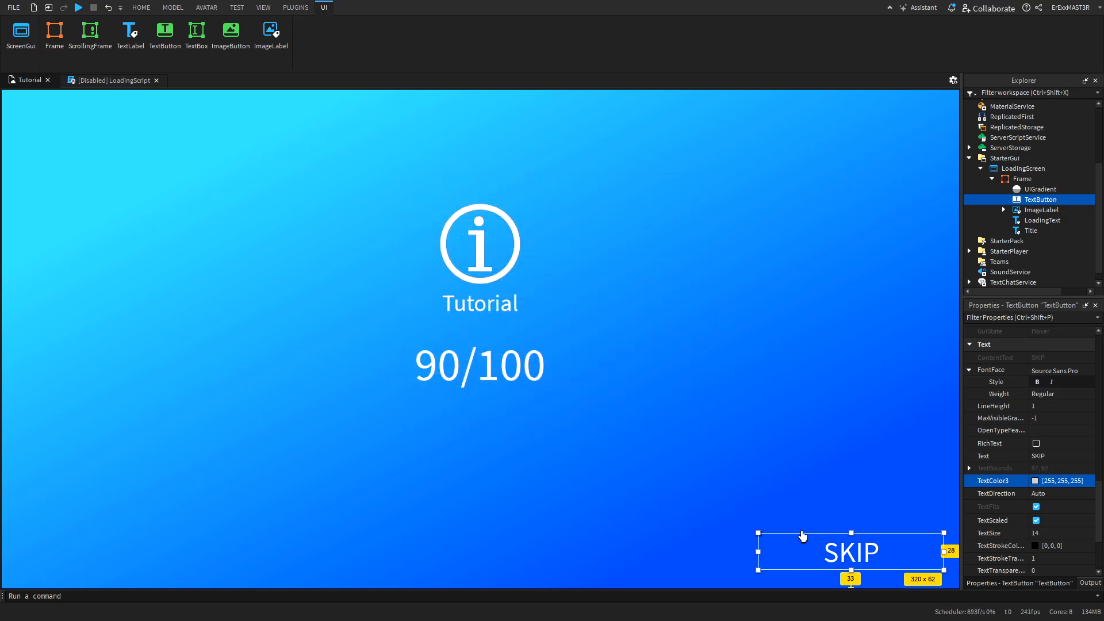
mouse_move(399, 256)
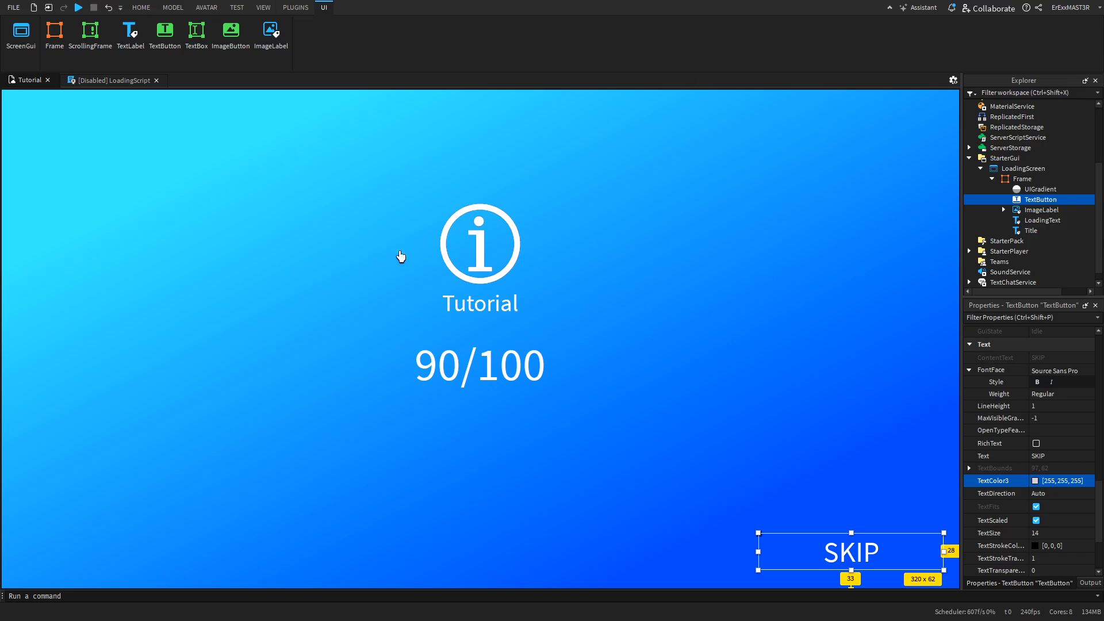
left_click(1025, 209)
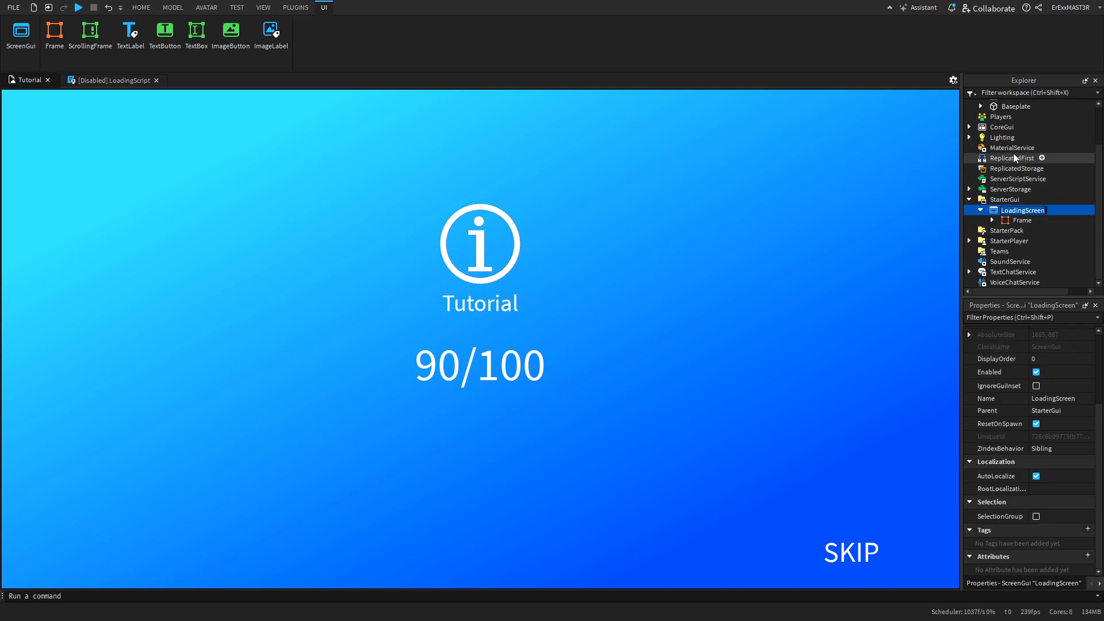
Add a LocalScript named LoadingScript to ReplicatedFirst and open it in the editor
left_click(1042, 158)
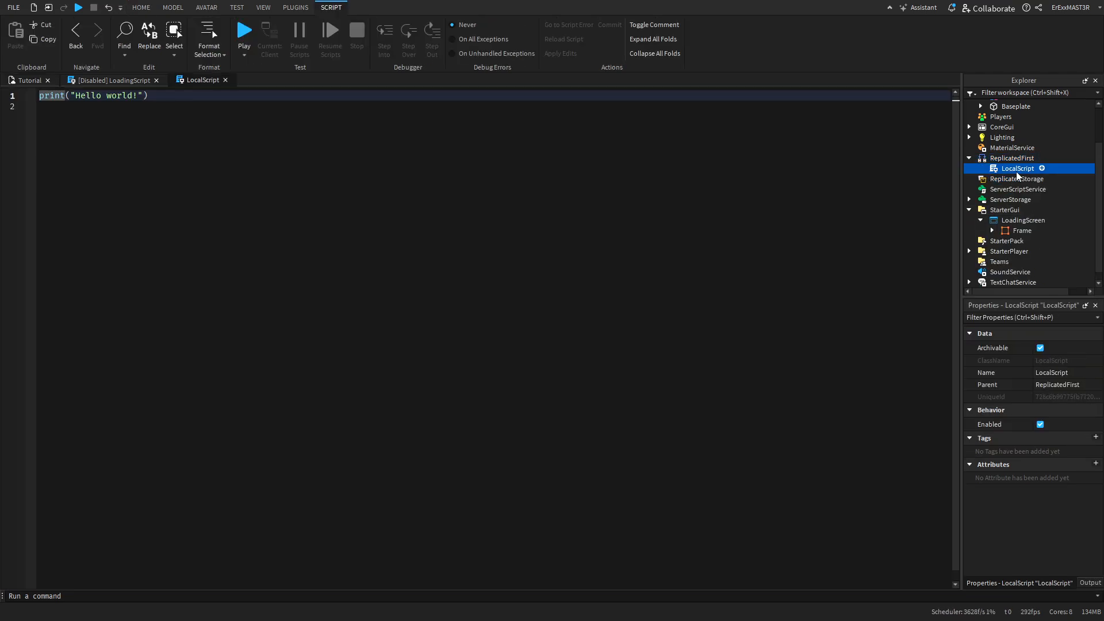
double_click(1014, 168)
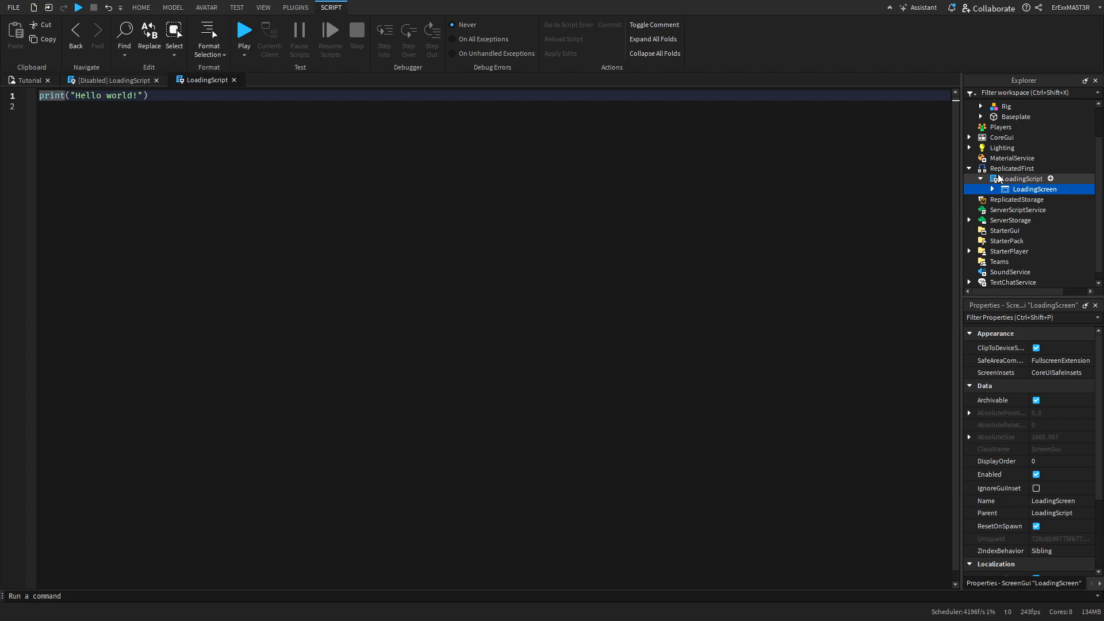
left_click(1022, 178)
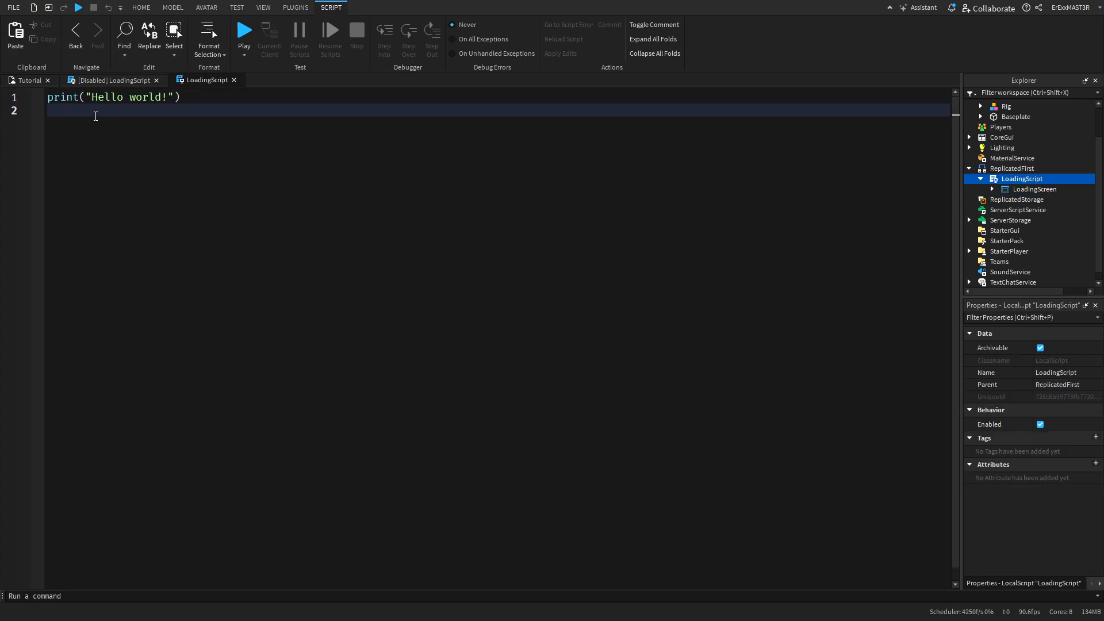
Declare ContentProvider and TweenService variables using game:GetService
type("local")
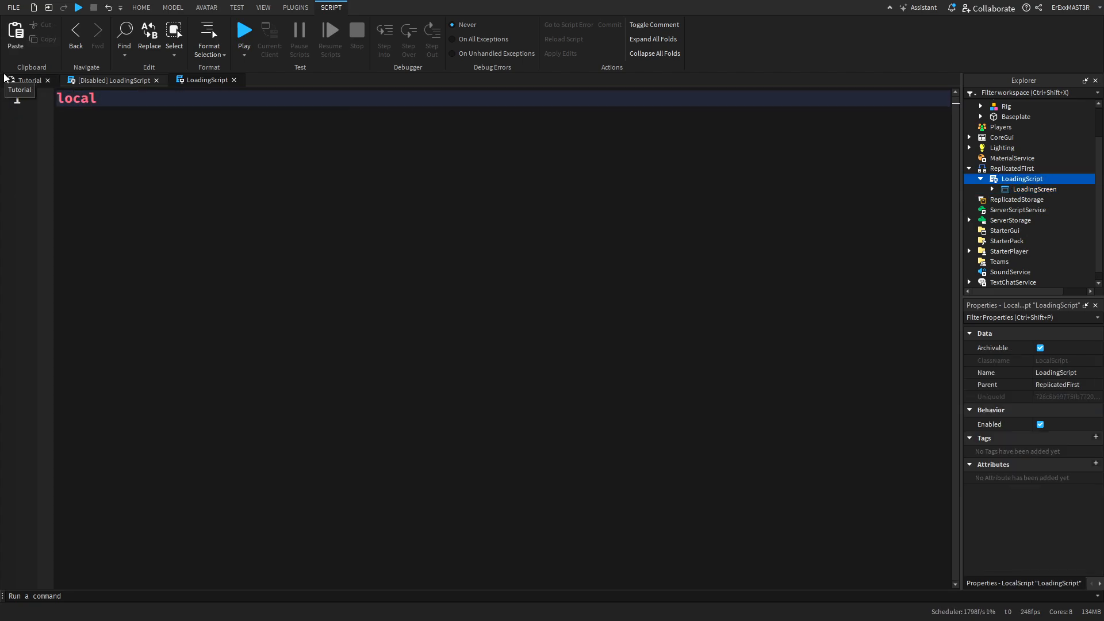
type("Content")
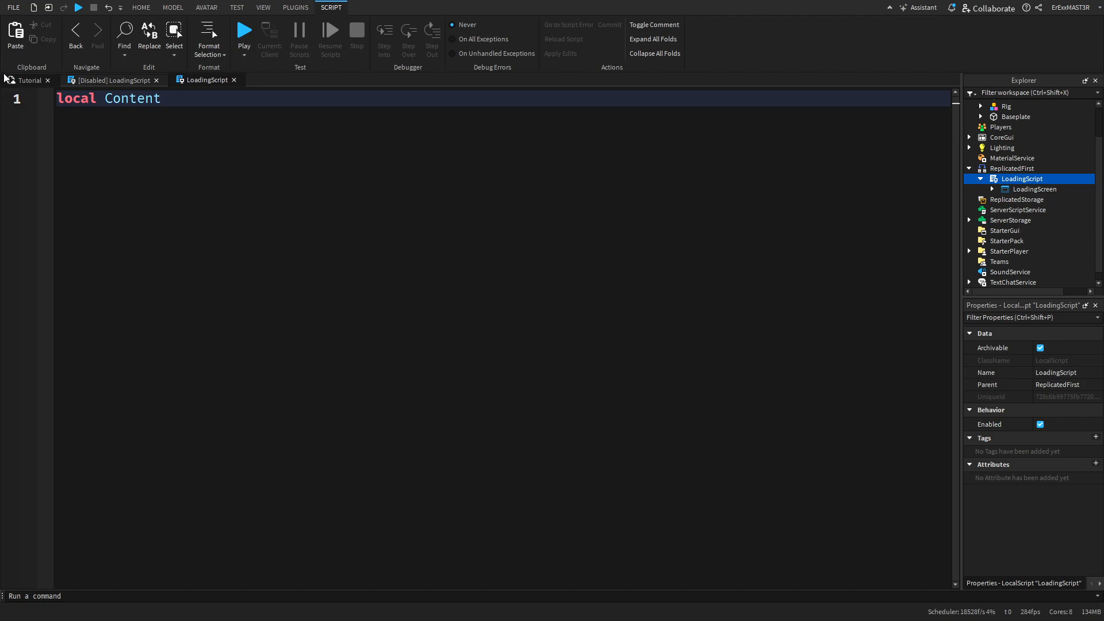
type("Provider = game")
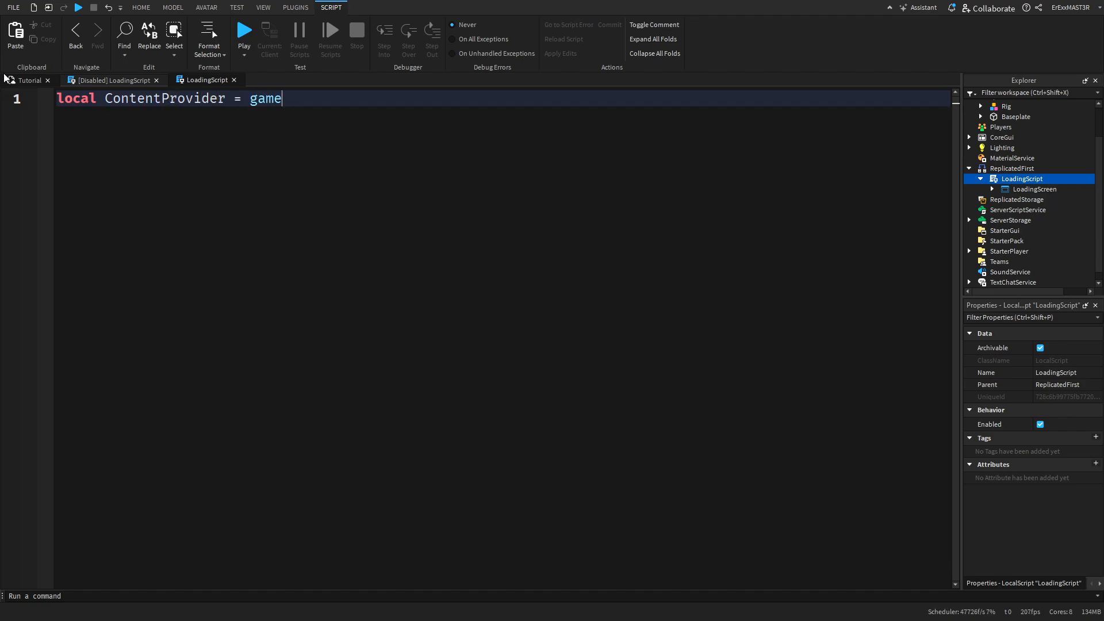
type(":GetService(\"Co\")")
type("local")
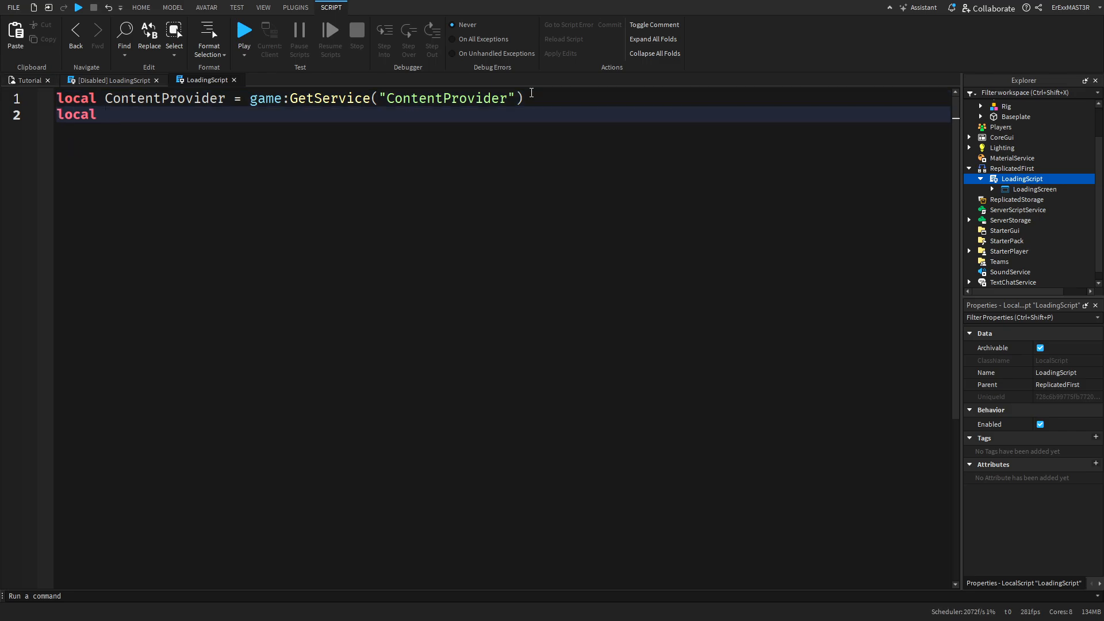
type("TweenSerive")
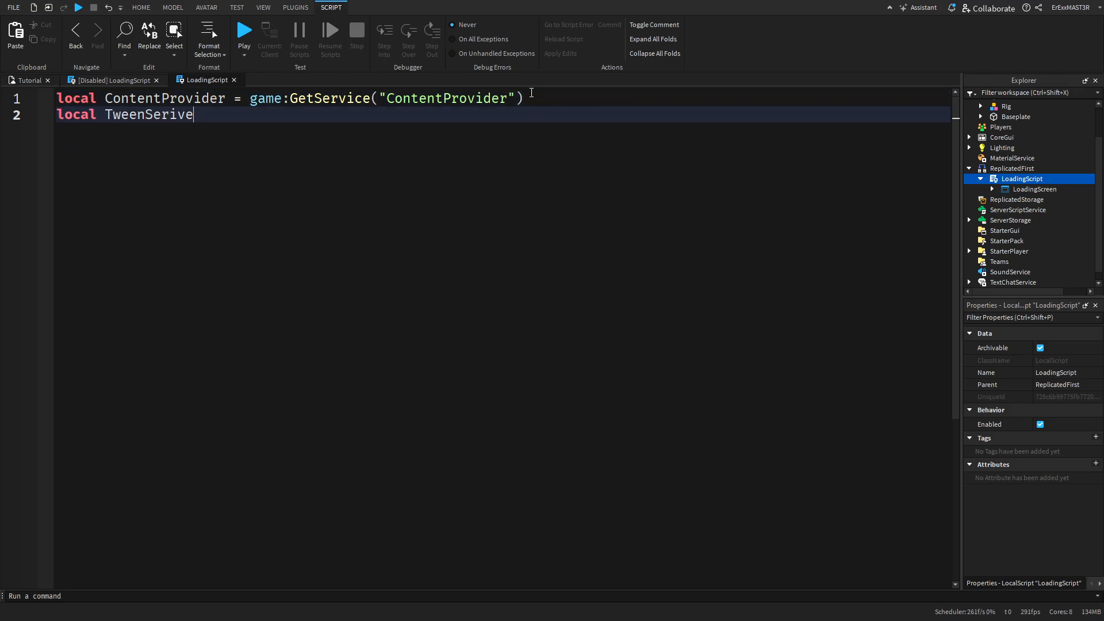
type("= game")
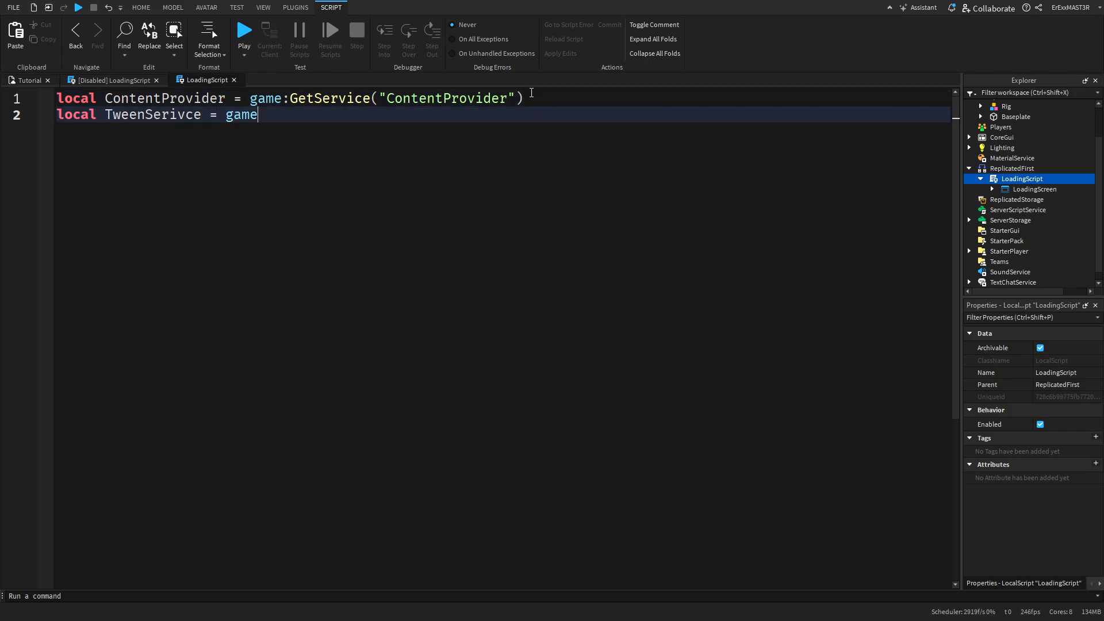
type(":GetService(\"TWe")
type("local")
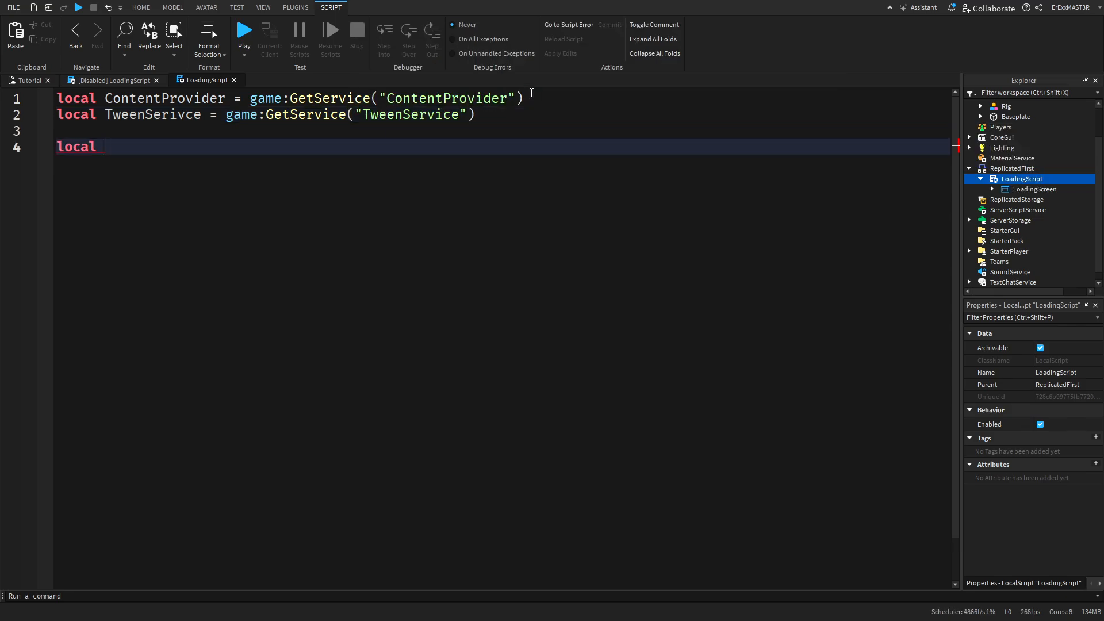
Add local gui = script.LoadingScreen:Clone()
type("gui =")
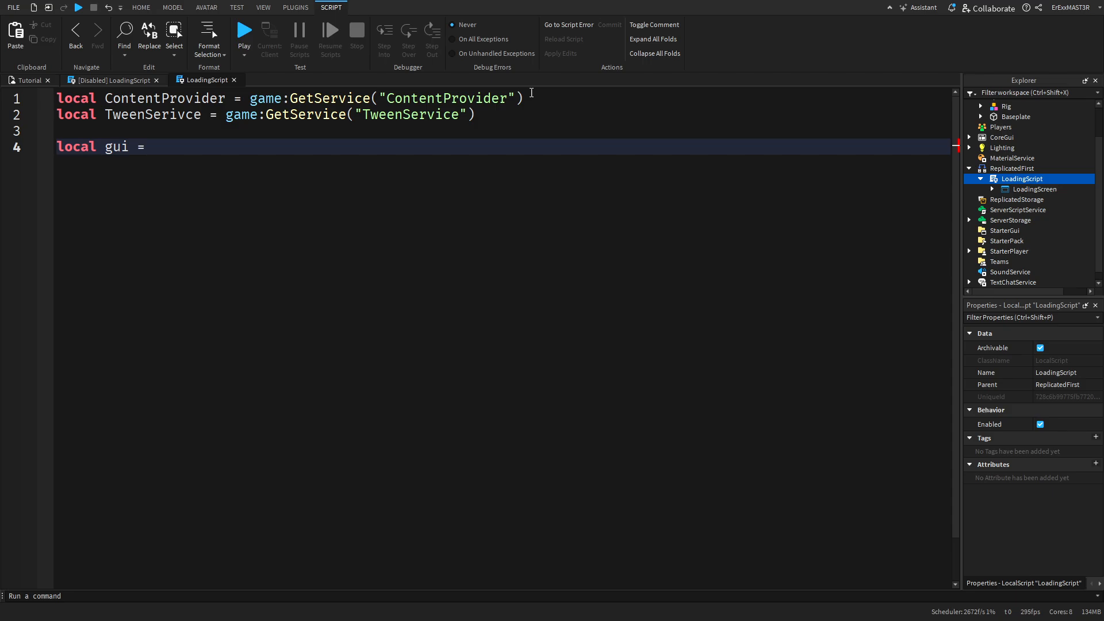
type("script.LoadingScreen")
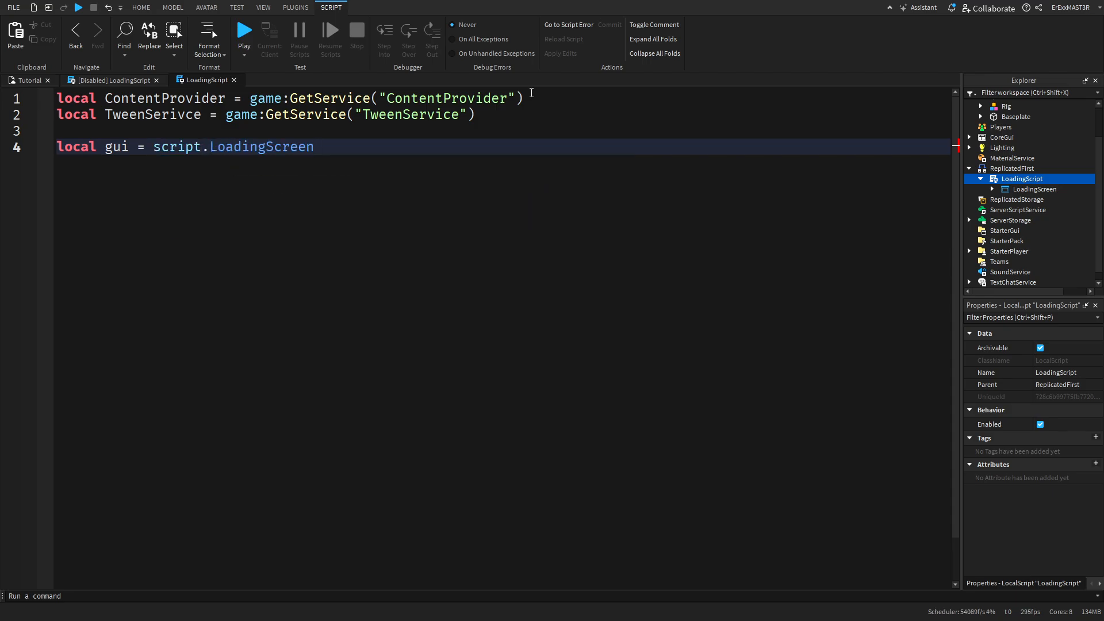
type(":Clone()")
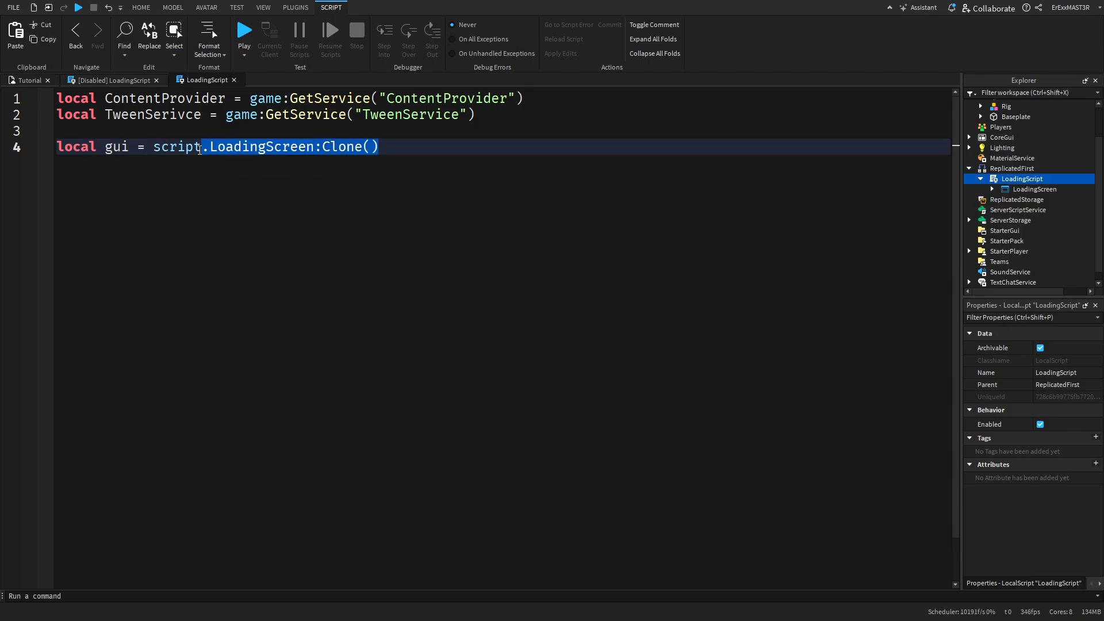
Clone LoadingScreen via WaitForChild and repeat task.wait() until game:IsLoaded()
type("WaitForChild(")
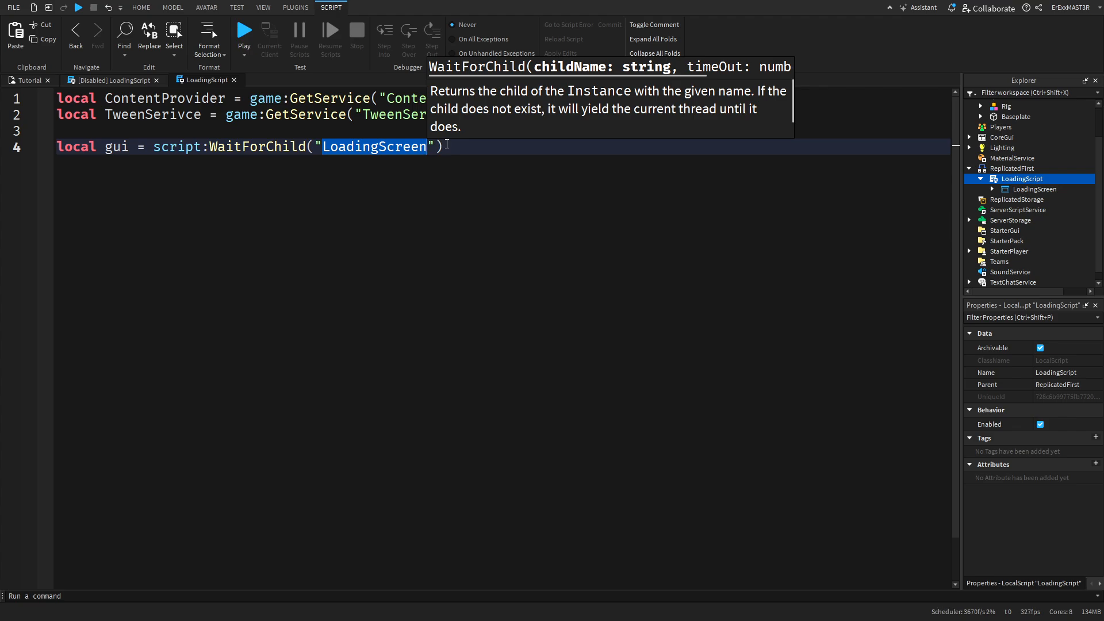
type(":Clone()")
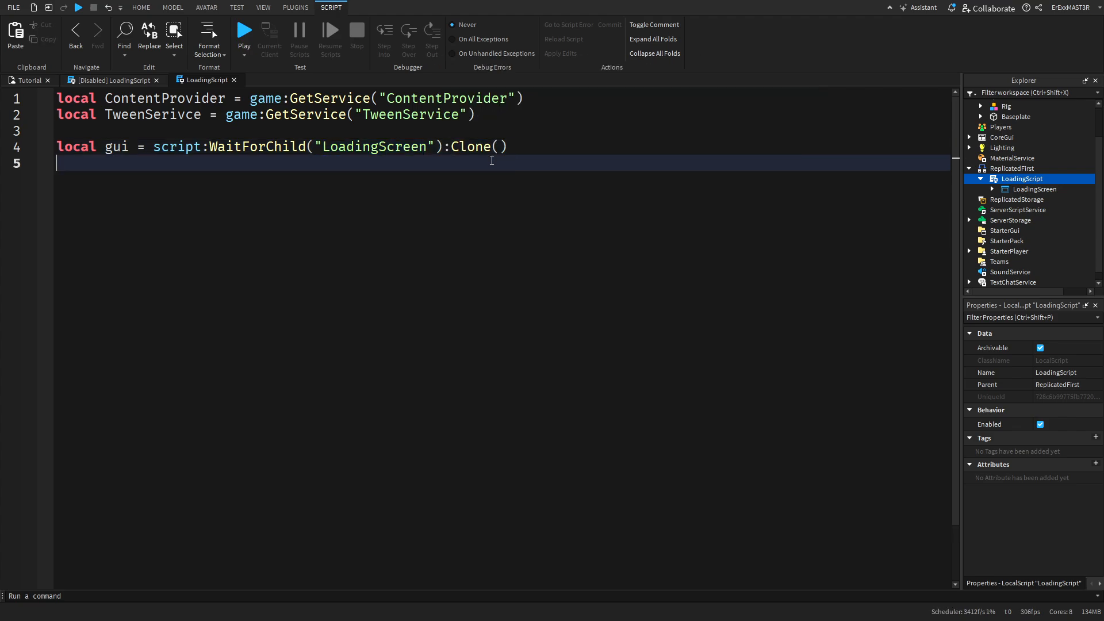
type("repeat t")
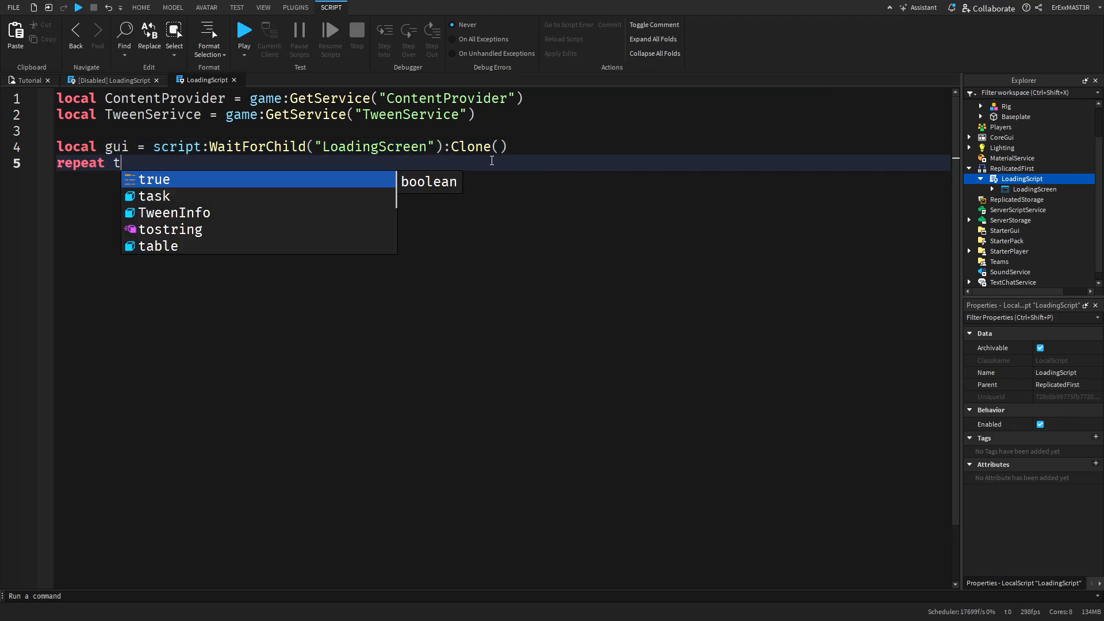
type("ask.wait() until game")
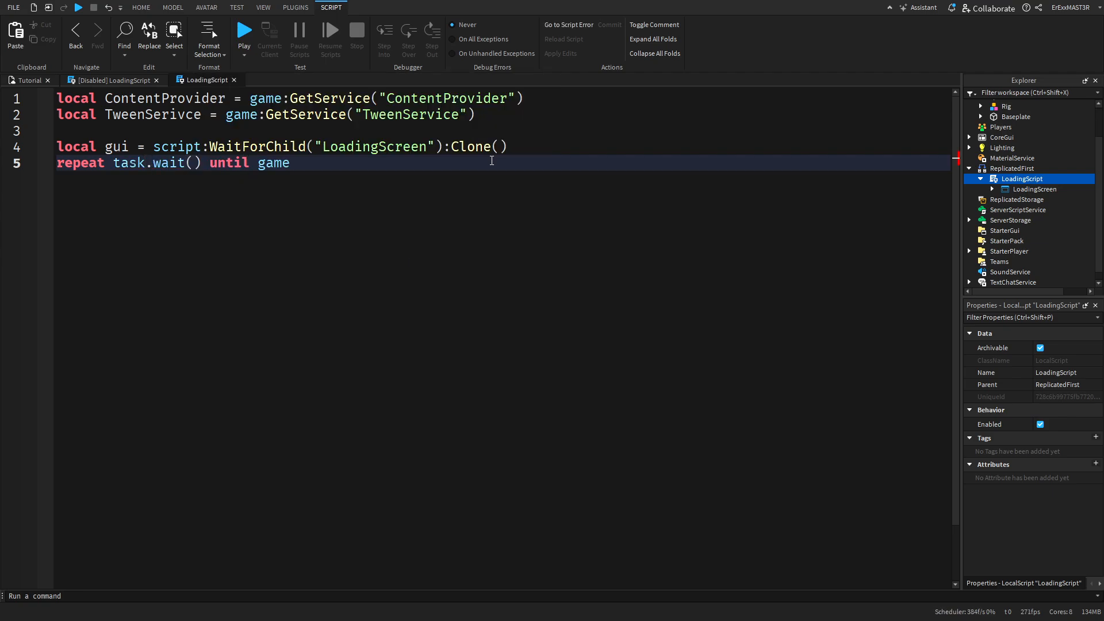
type(":i")
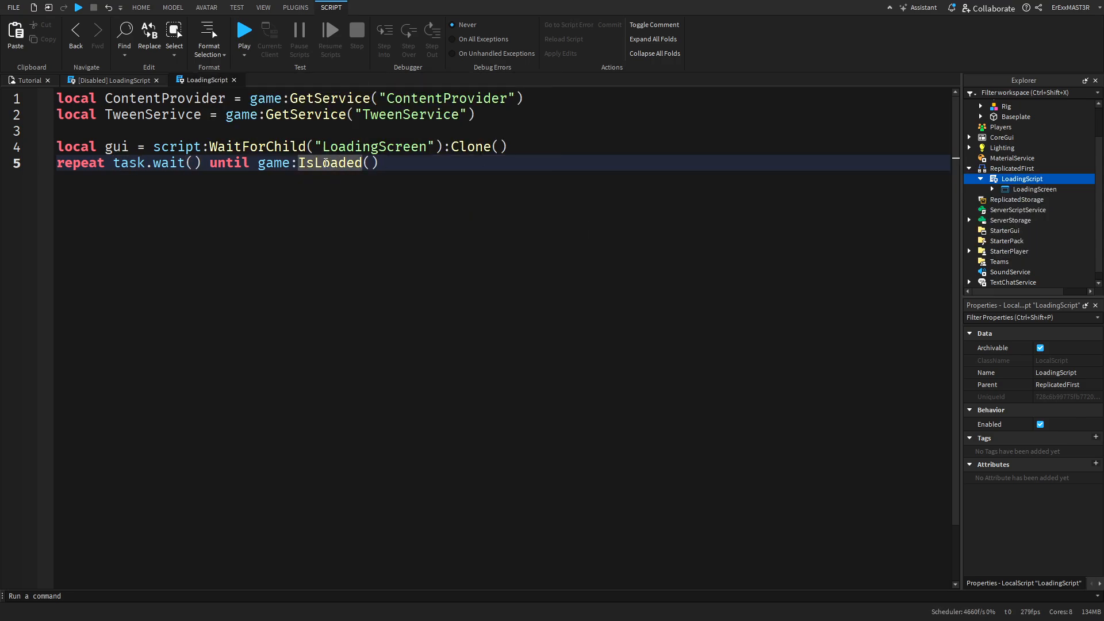
type("local assets =")
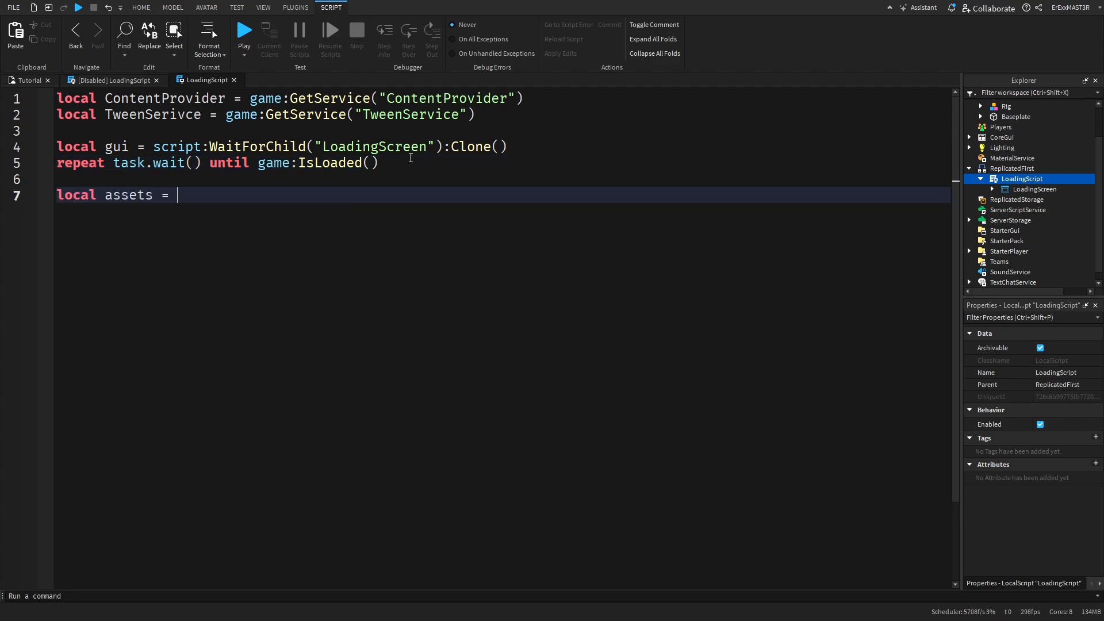
Store game:GetDescendants() in assets and its count in maxAssets
type("game:ged")
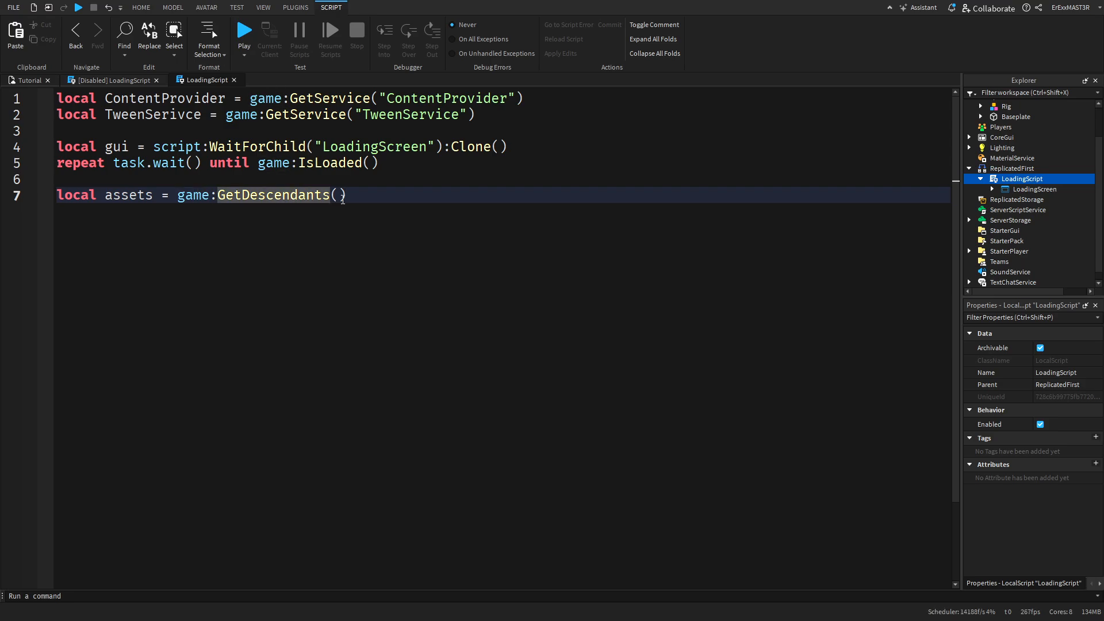
left_click(969, 104)
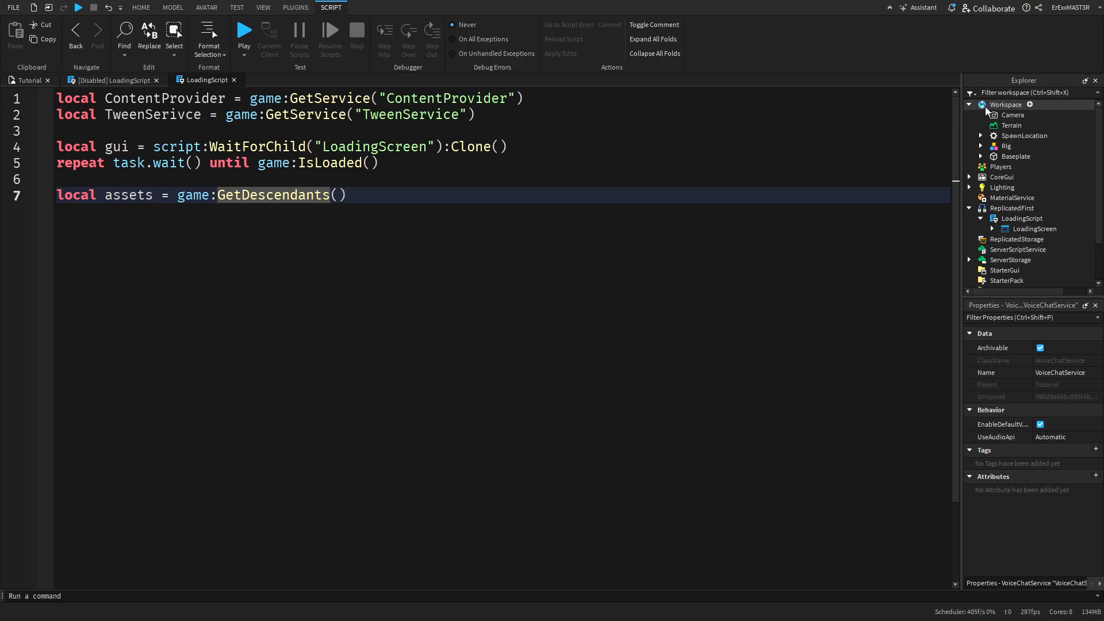
left_click(345, 195)
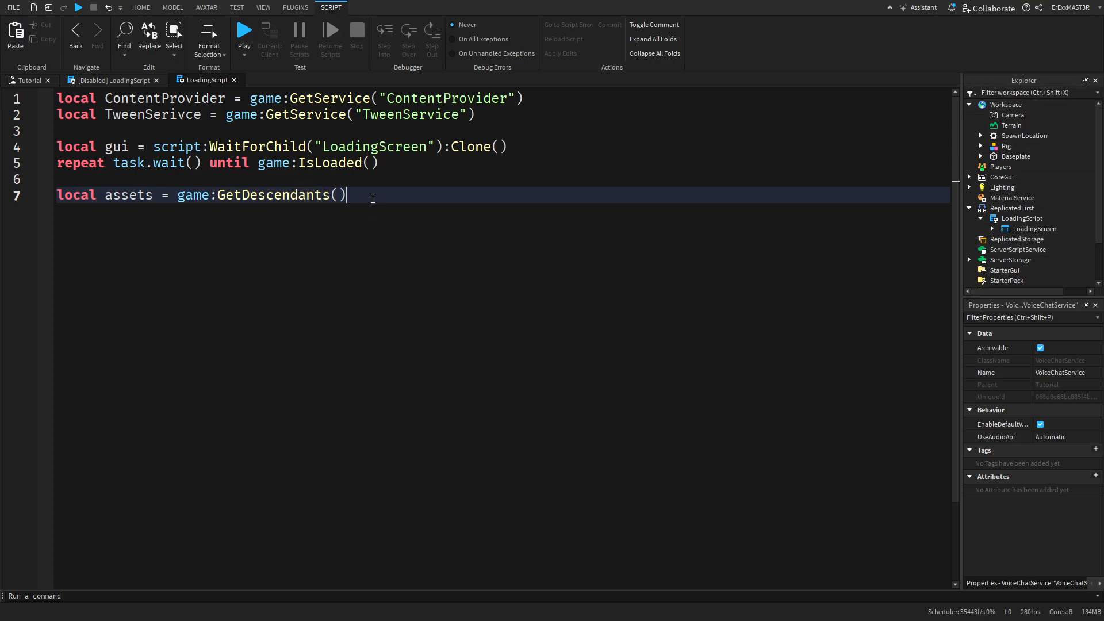
type("local max")
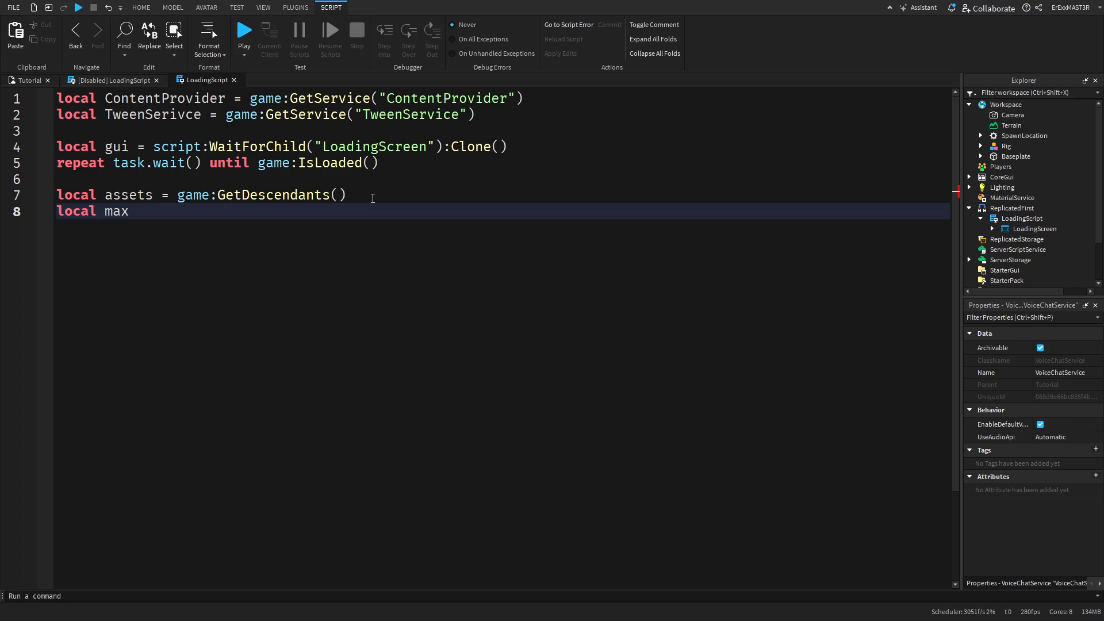
type("Assets =")
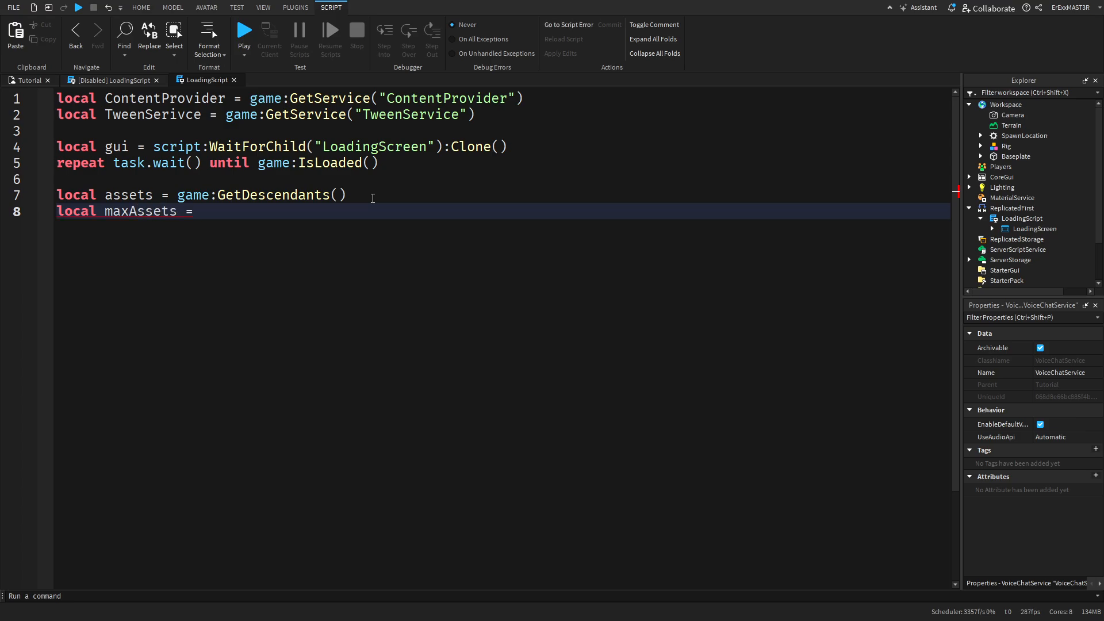
type("#a")
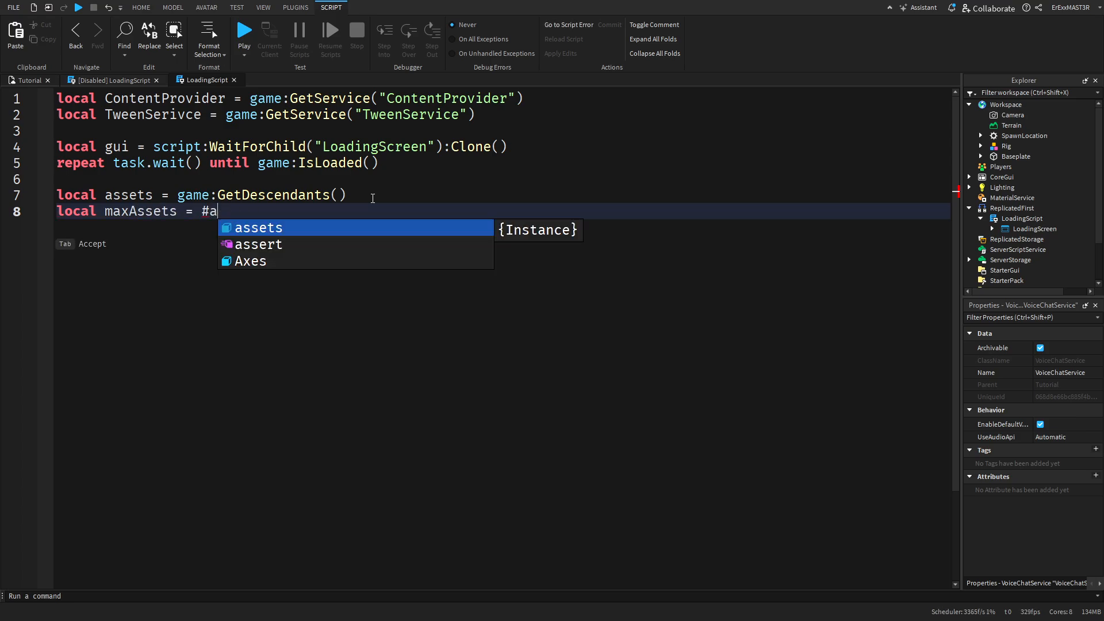
key("Tab")
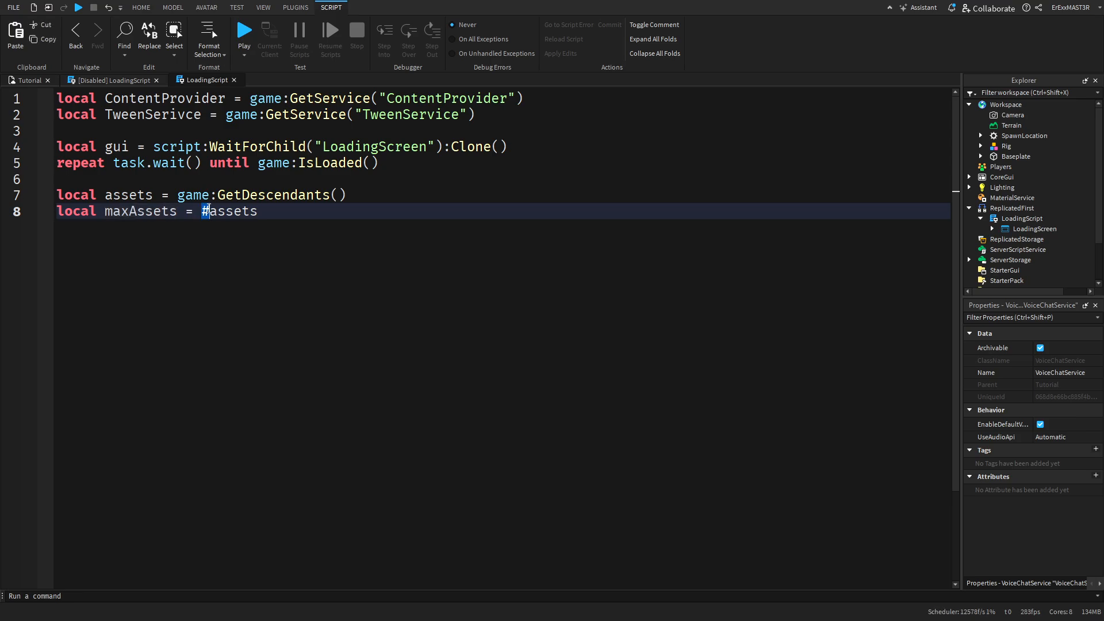
double_click(229, 211)
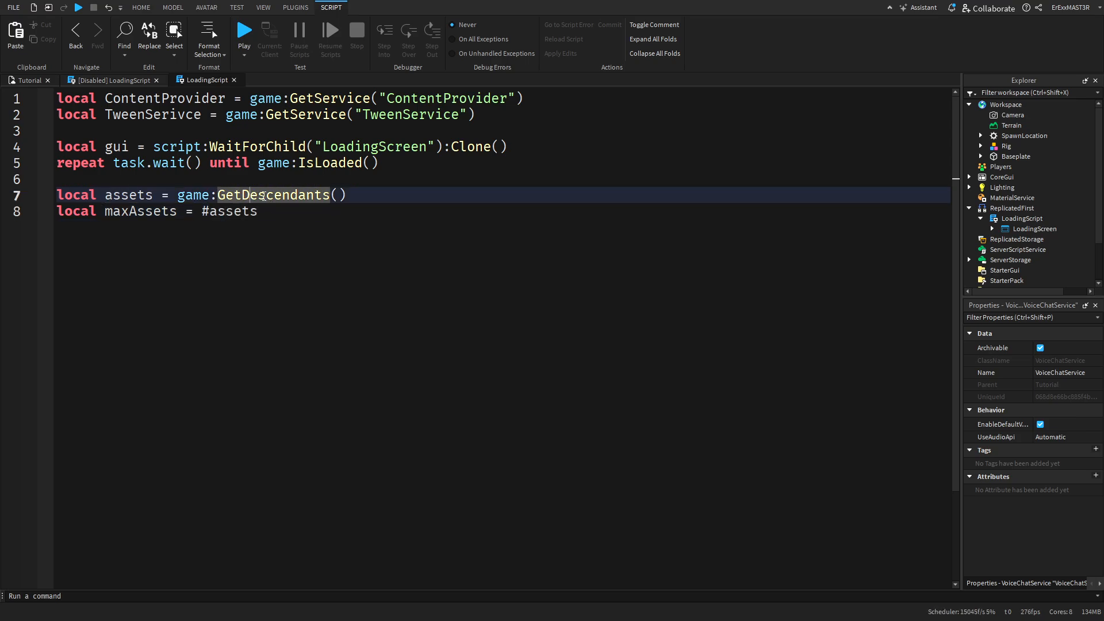
double_click(267, 195)
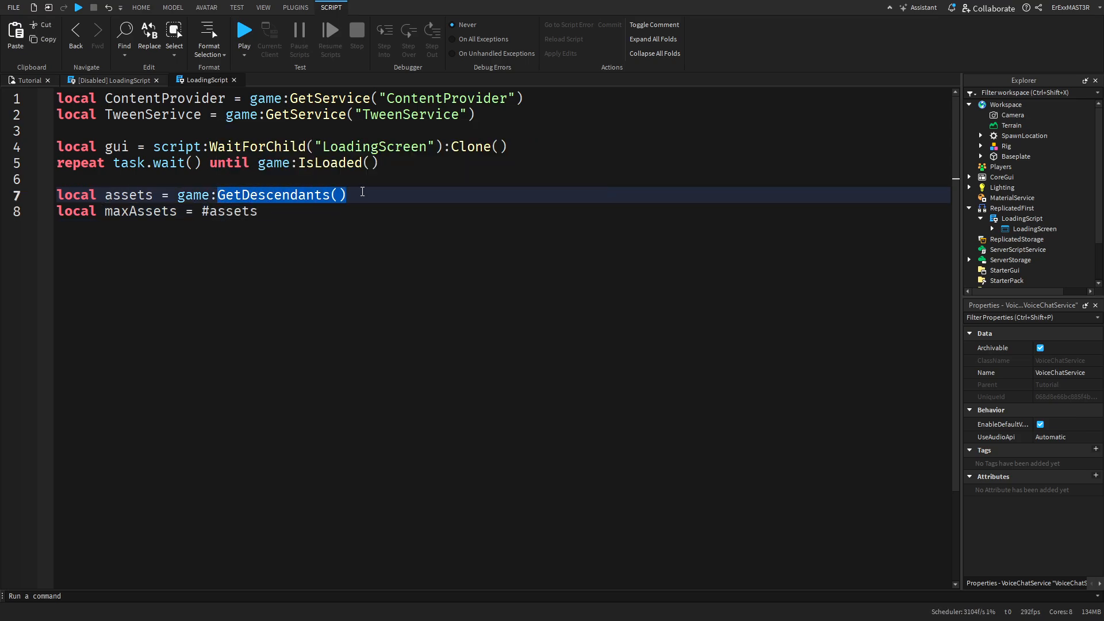
Parent gui to LocalPlayer's PlayerGui and define a one-second Linear InOut TweenInfo
type("local player = game.Players.")
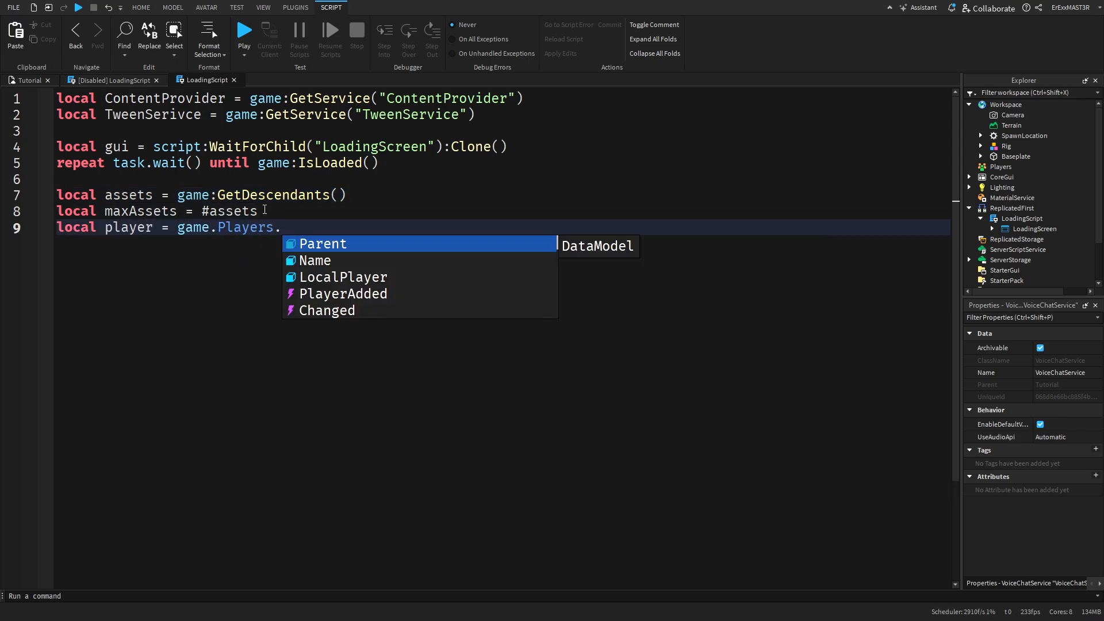
type("LocalPlayer")
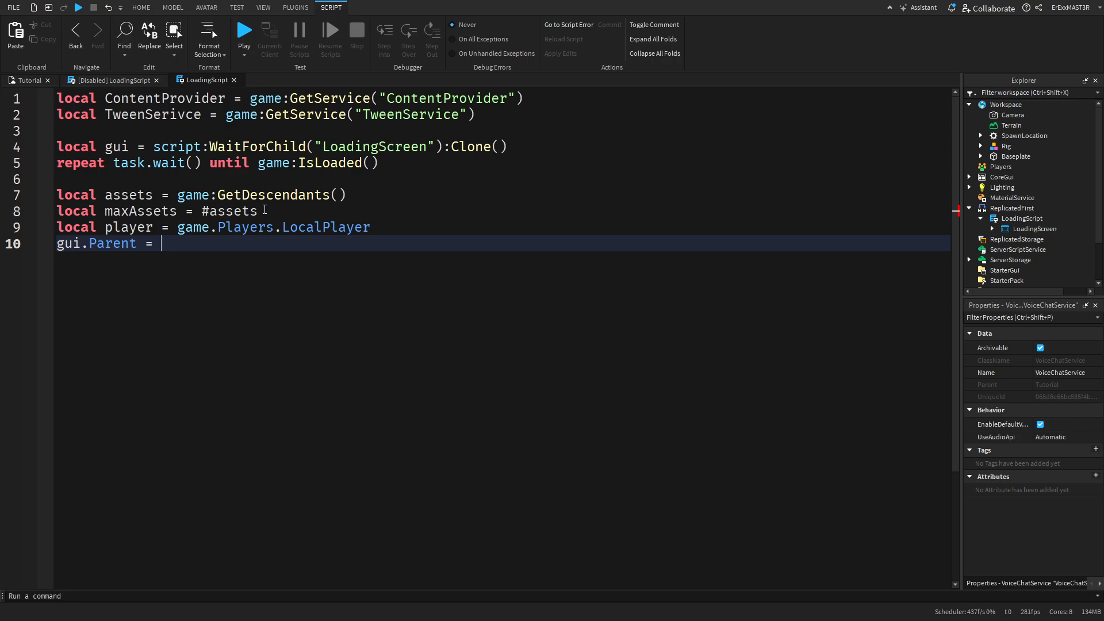
type("player.PlayerGui")
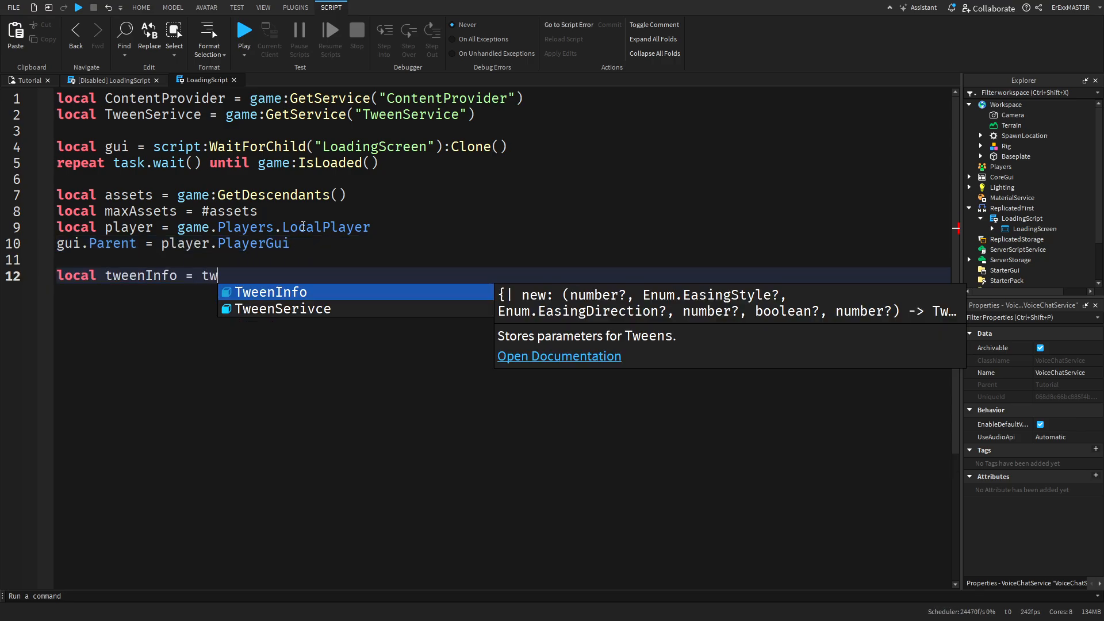
type("TweenInfo.new(1, e")
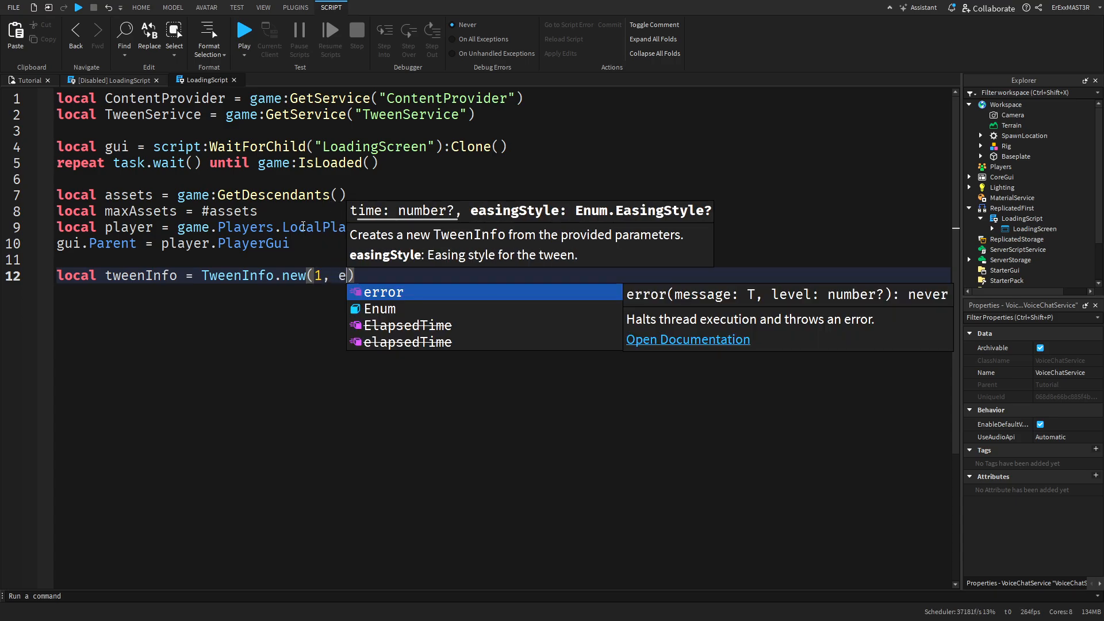
type("num.")
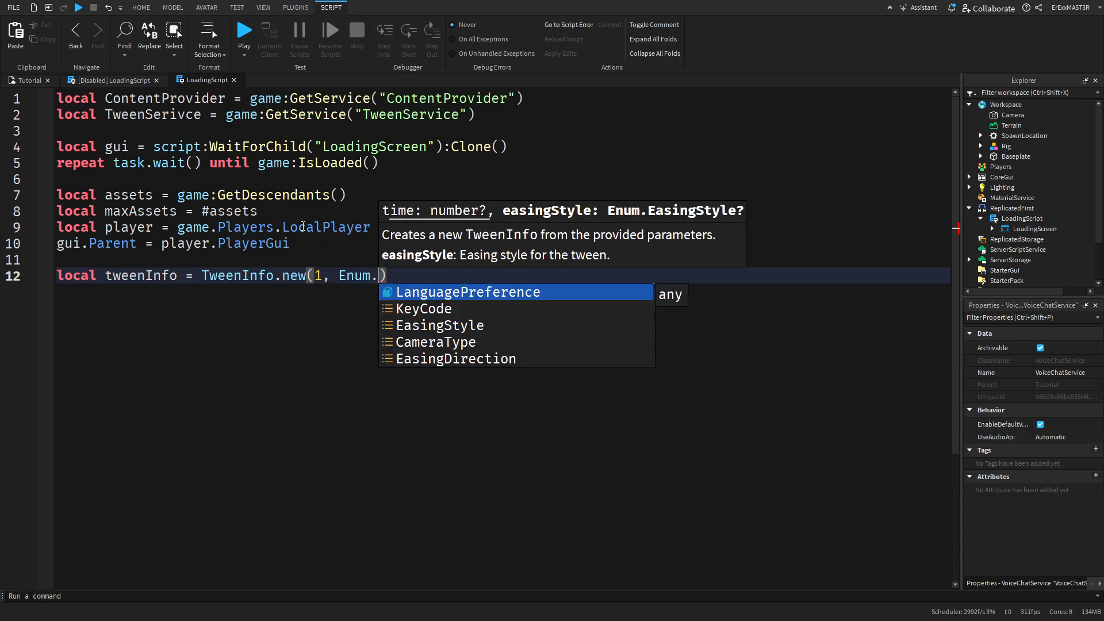
type("EasingStyle.Linear, Enum.EasingDirection.InOut")
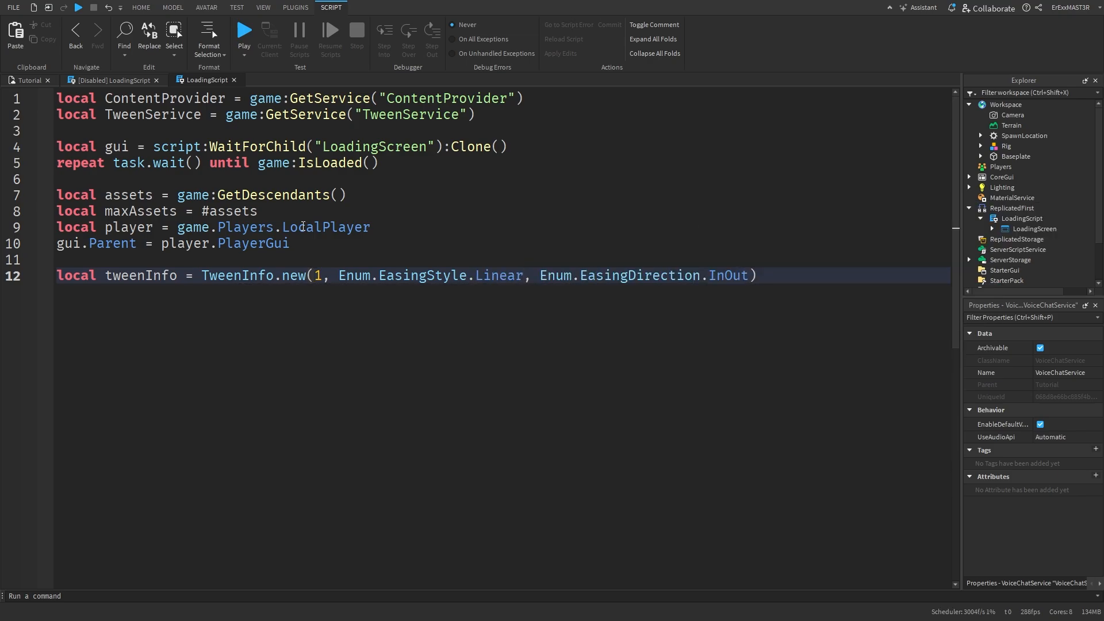
Add frame = gui:FindFirstChild("Frame") and begin the skipBtn lookup on frame
type("local frame =")
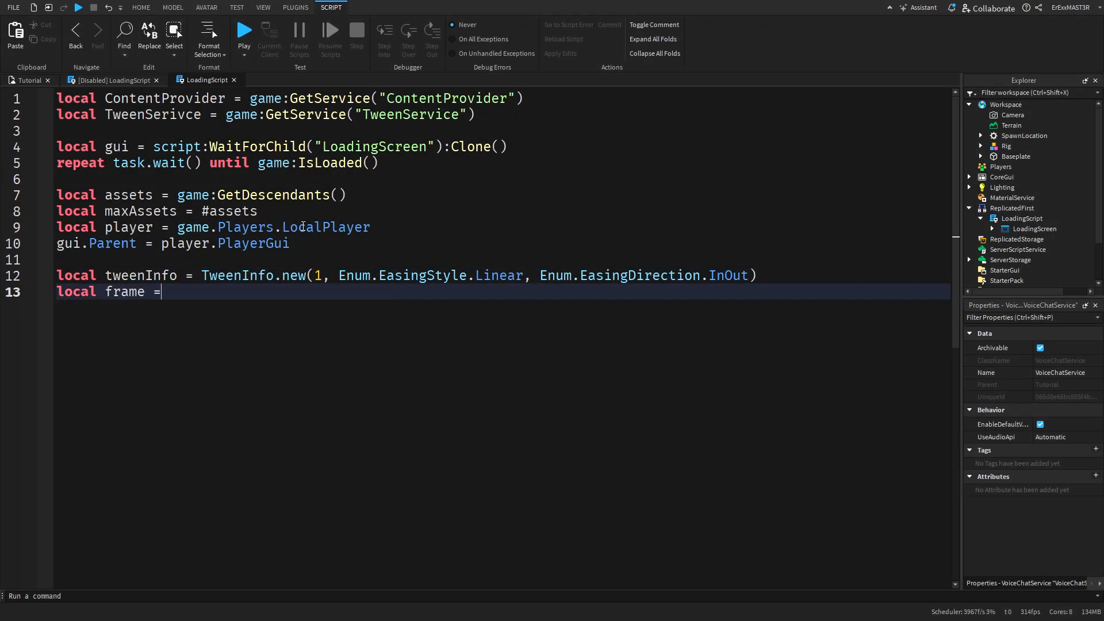
type("gui:")
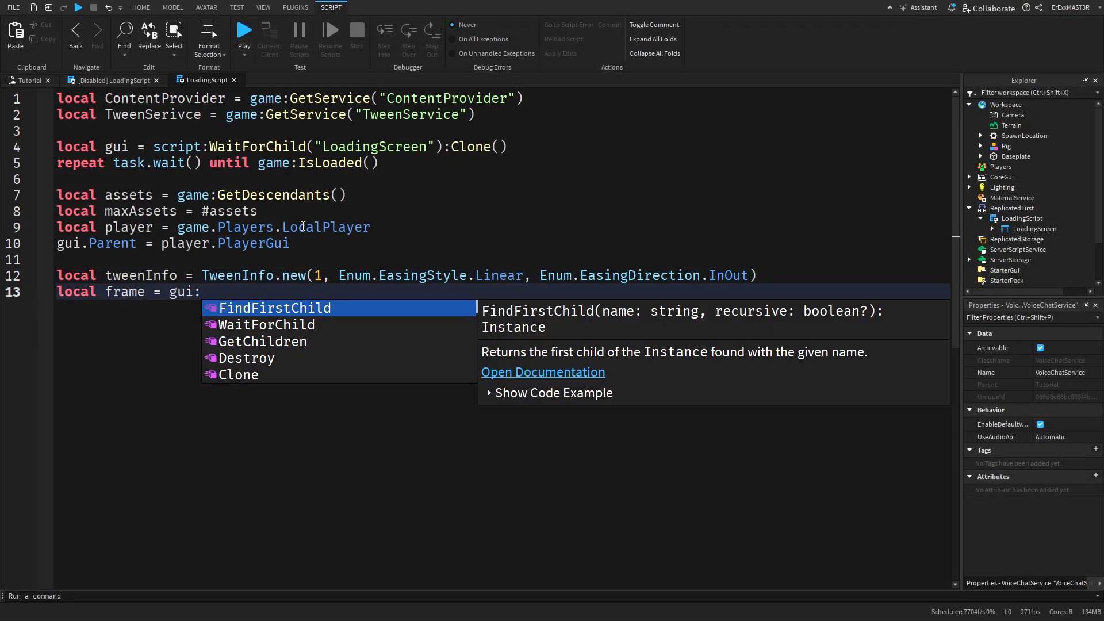
type("FindFirstChild(\"Frame\"")
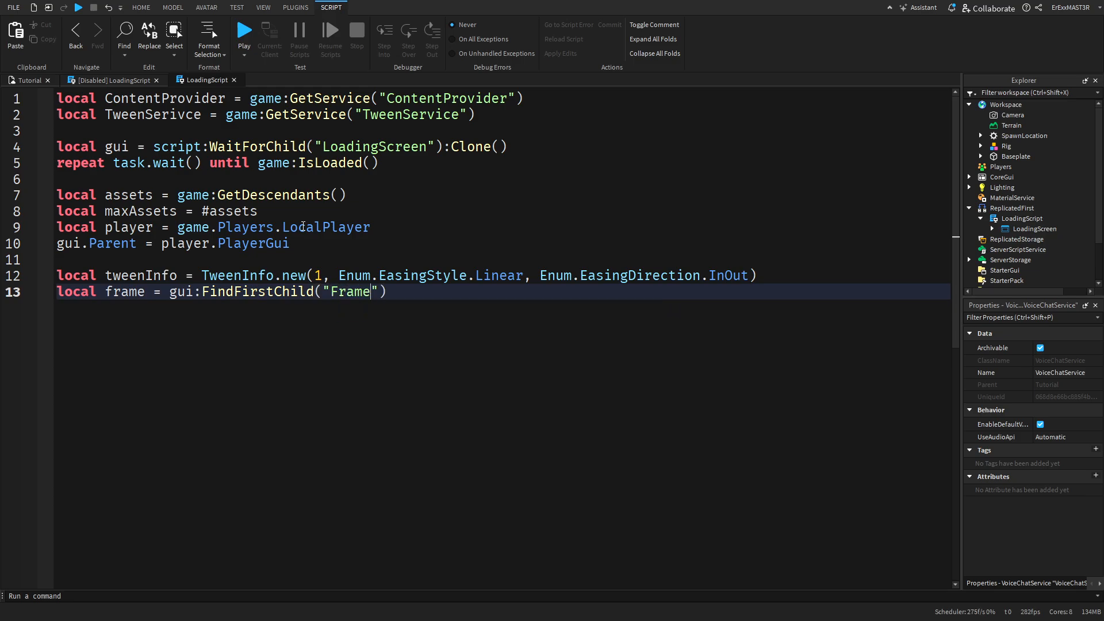
type("local skipBtn =")
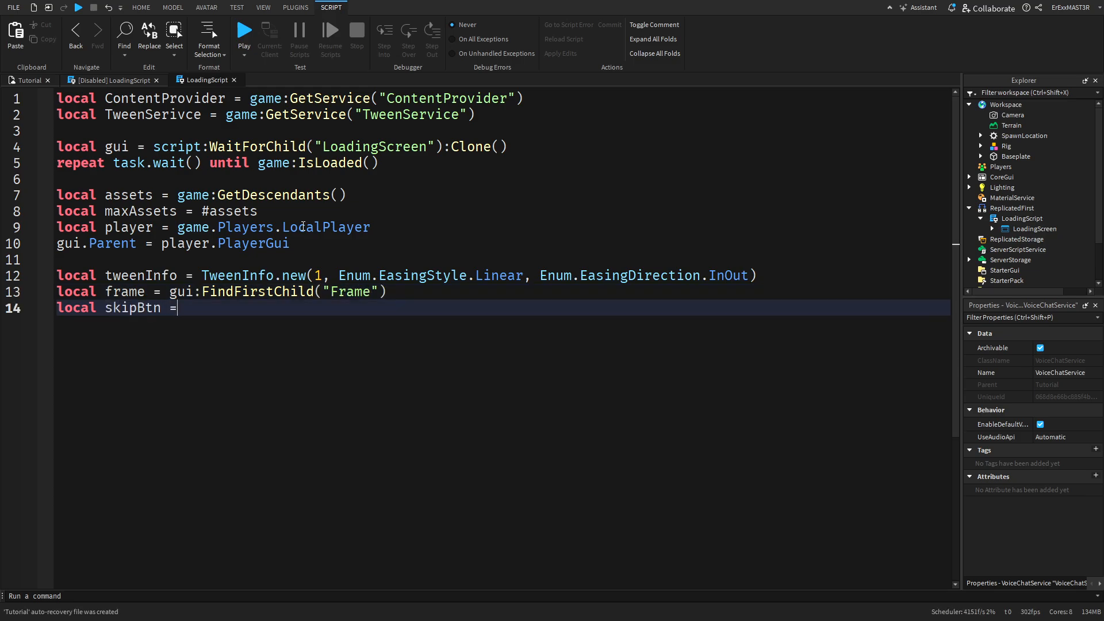
type("fr")
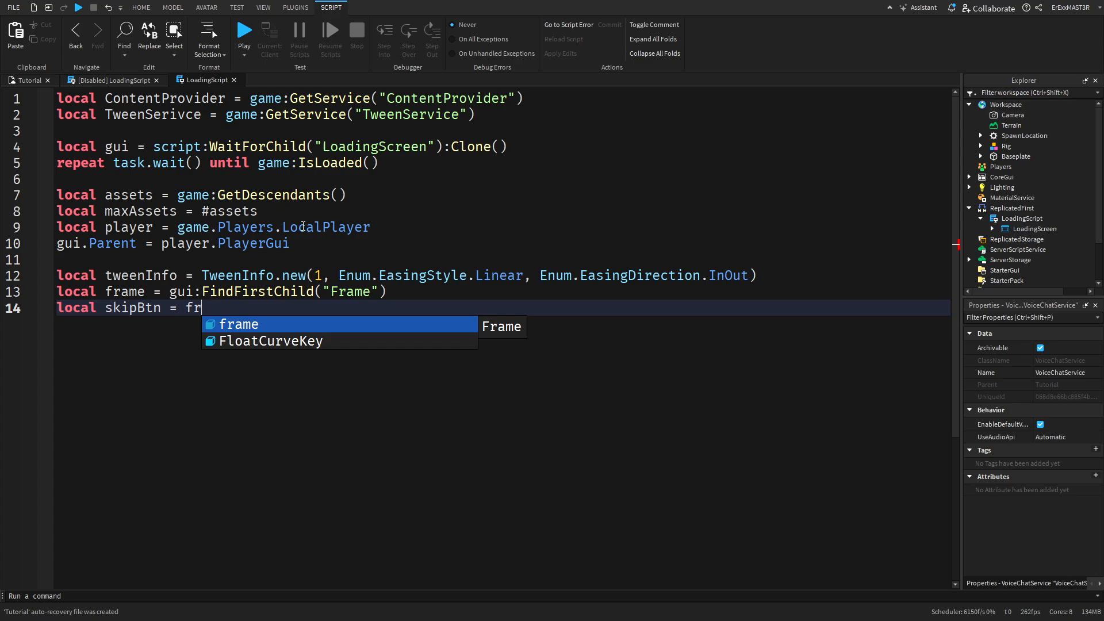
type("ame:FindFirstChild(")
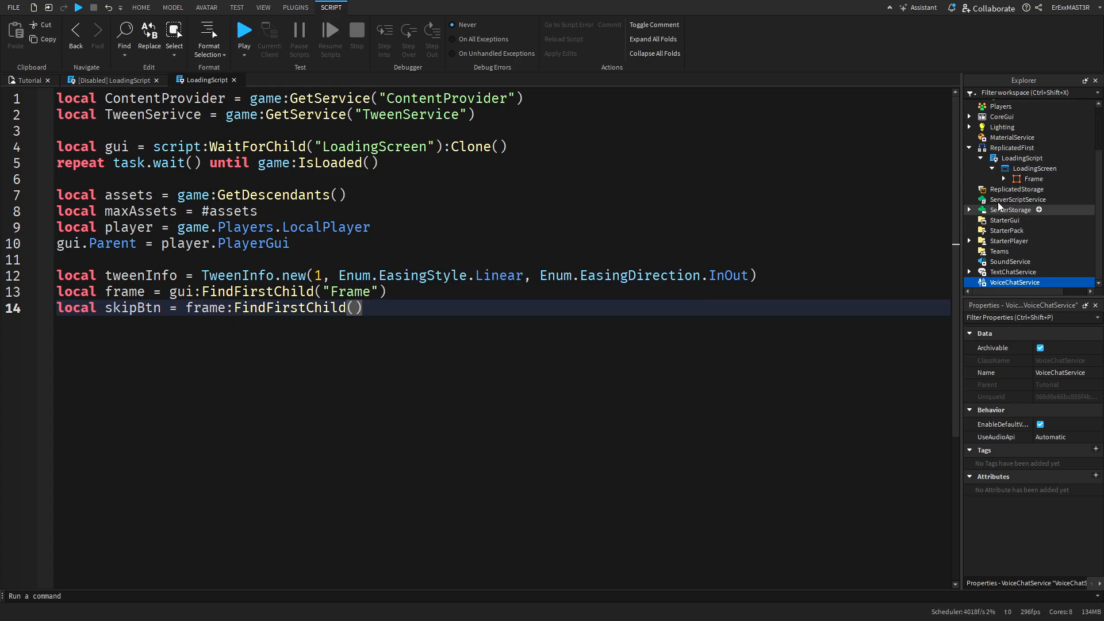
Rename the TextButton Skip and look up Skip and LoadingText with frame:FindFirstChild
left_click(1051, 199)
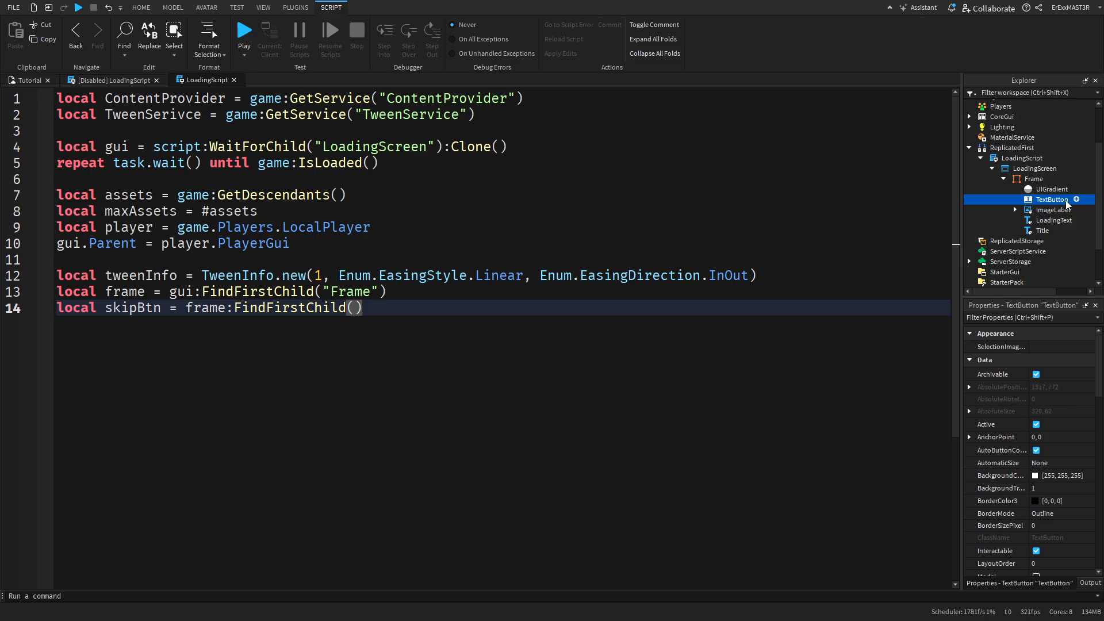
type("Skip")
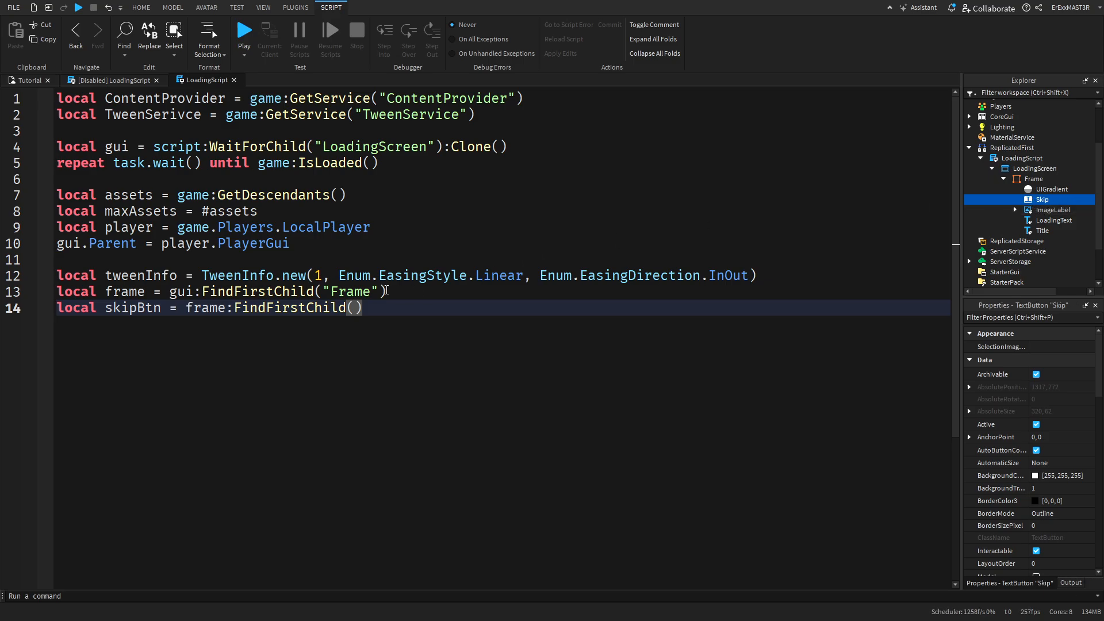
type("\"Skip\")")
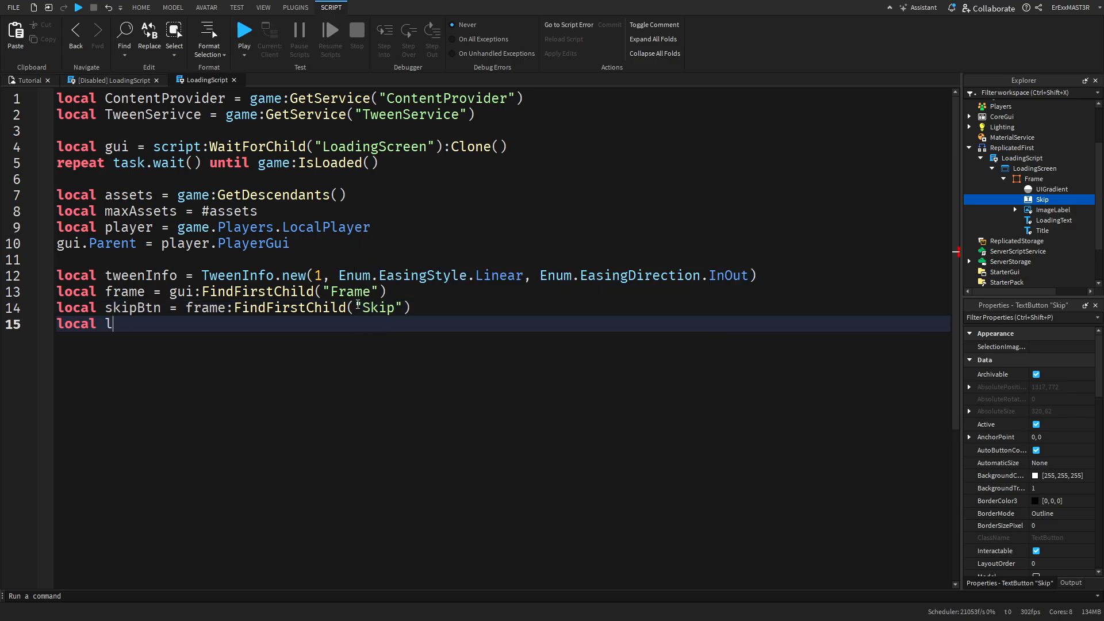
type("oadingText =")
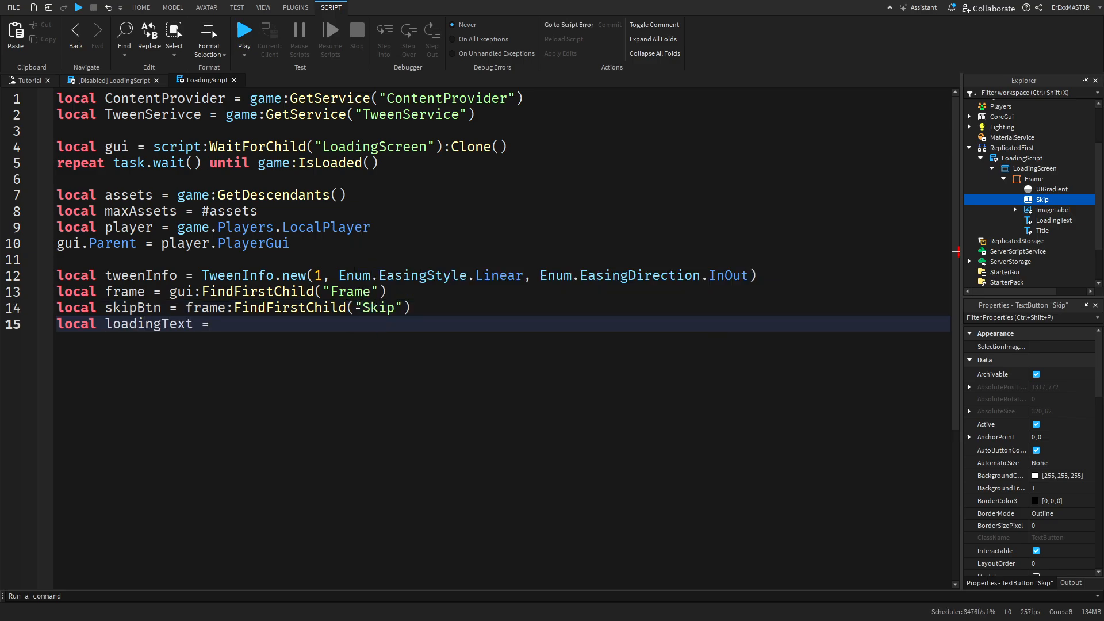
type("frame:FindFirstChild()")
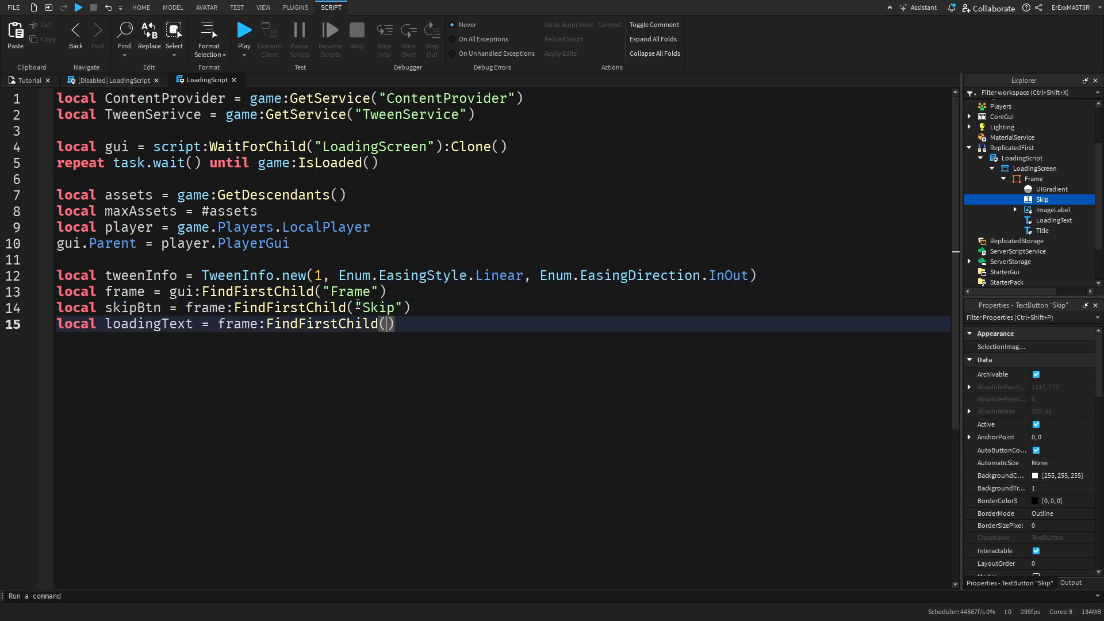
type("\"LoadingText\"")
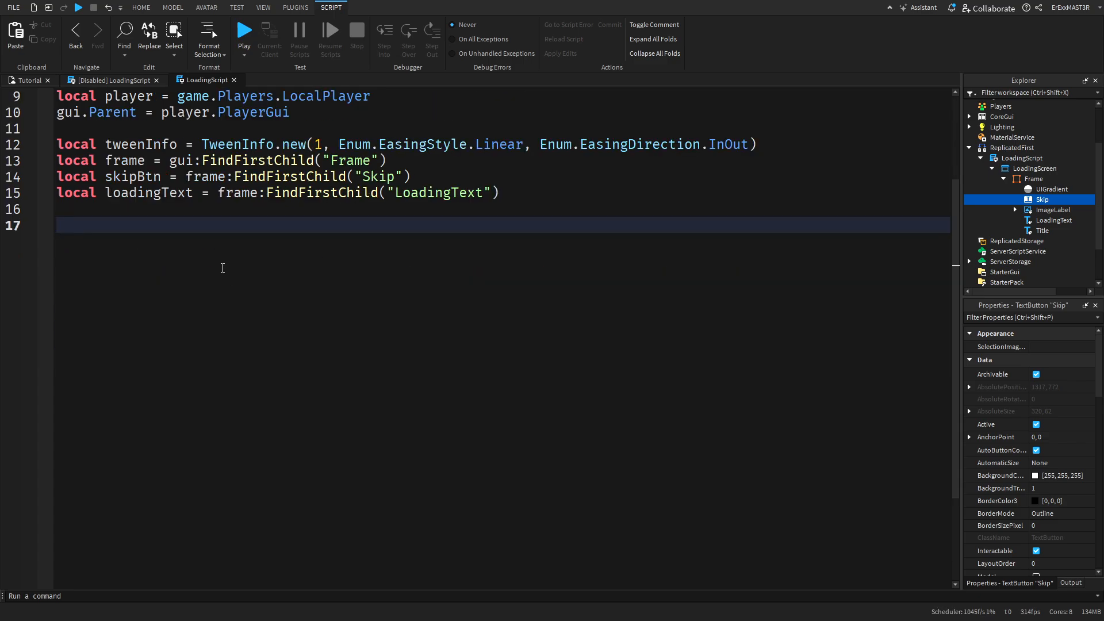
Start the guiElements table with "Frame", checking the LoadingText and Title classes in Explorer
type("local")
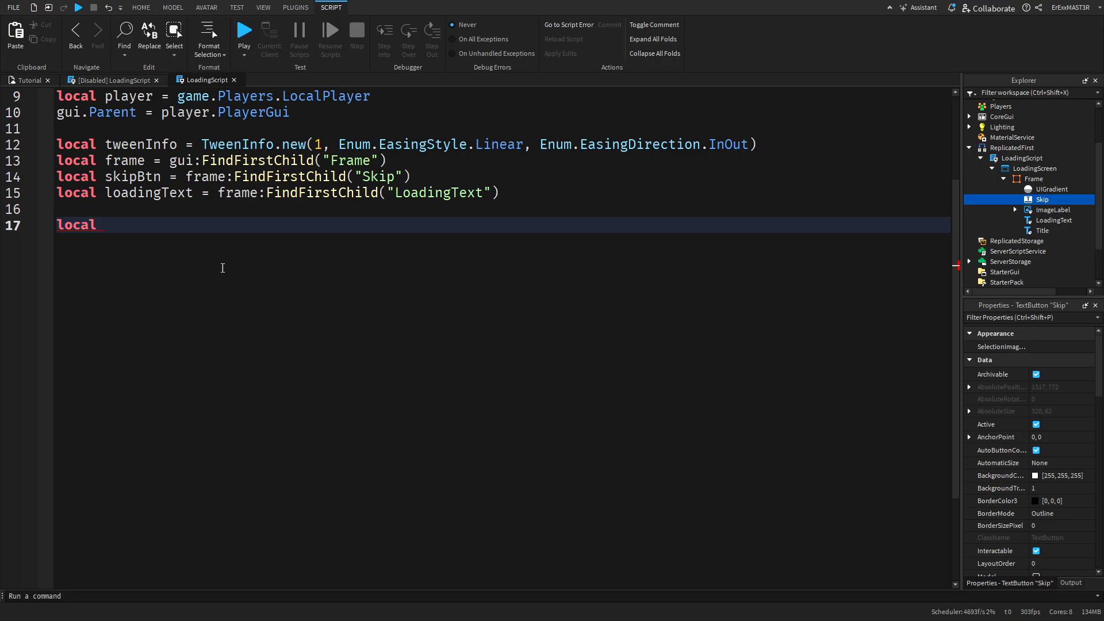
type("guiElement")
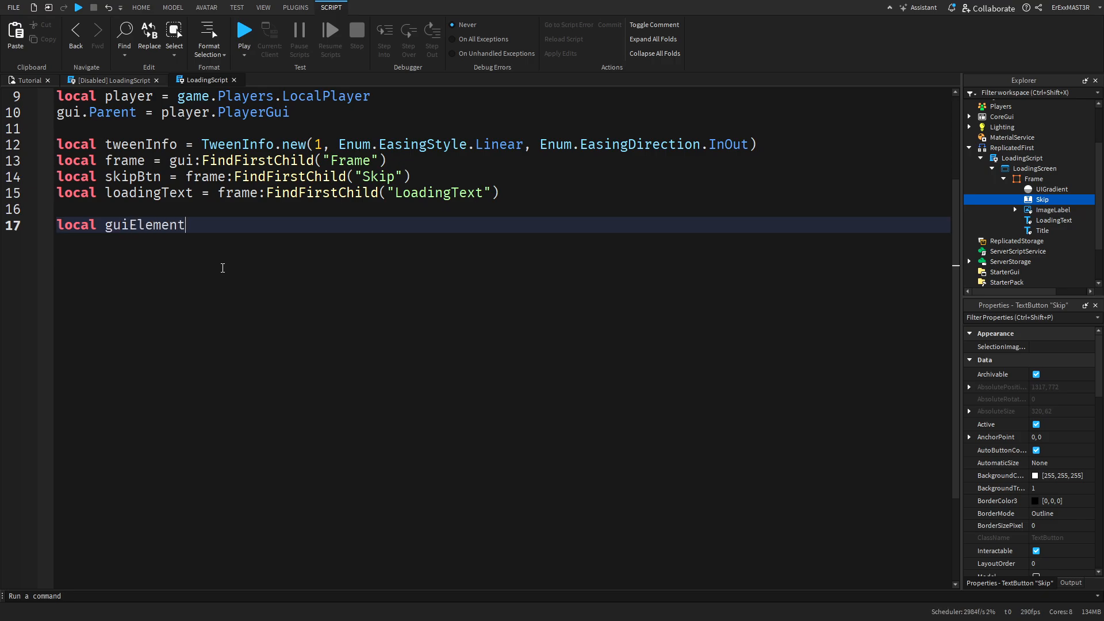
type("s = {")
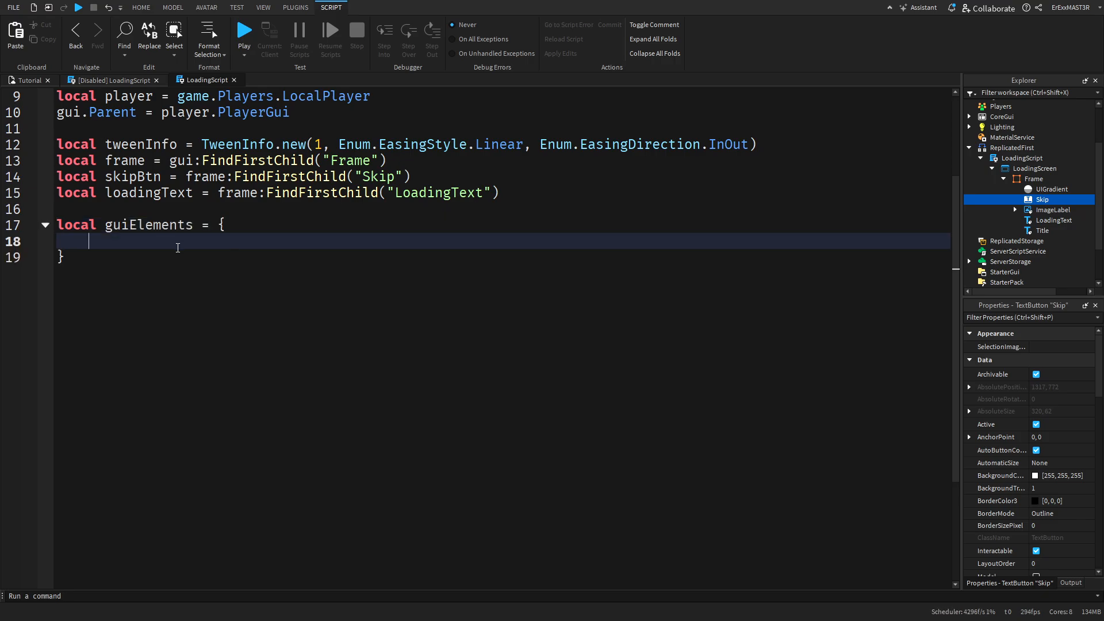
type("\"Frame\"")
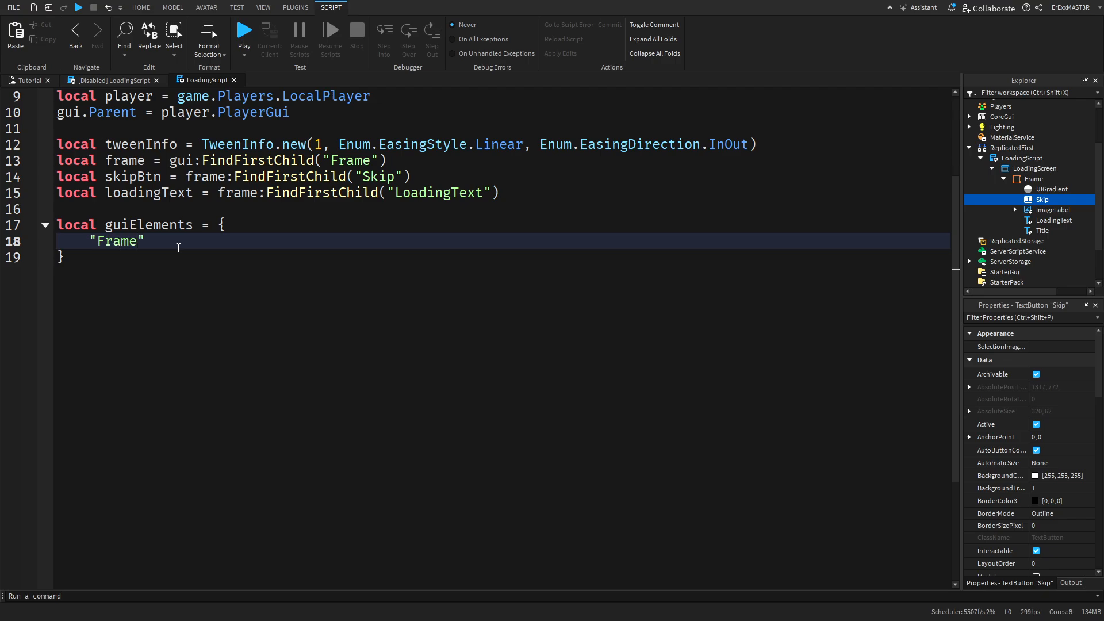
type(",")
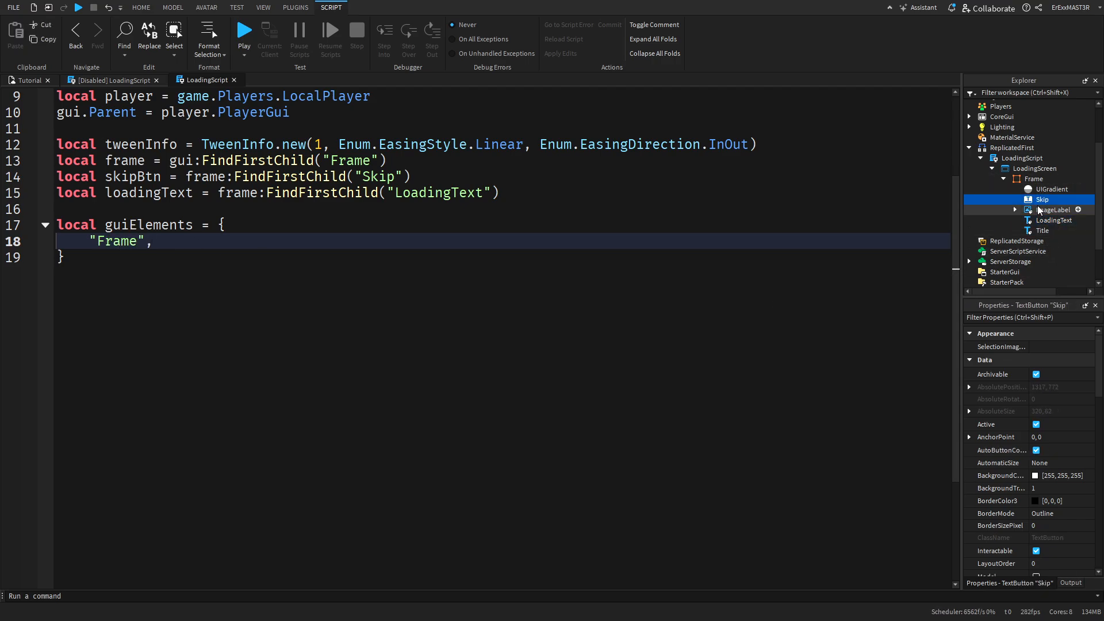
left_click(1053, 220)
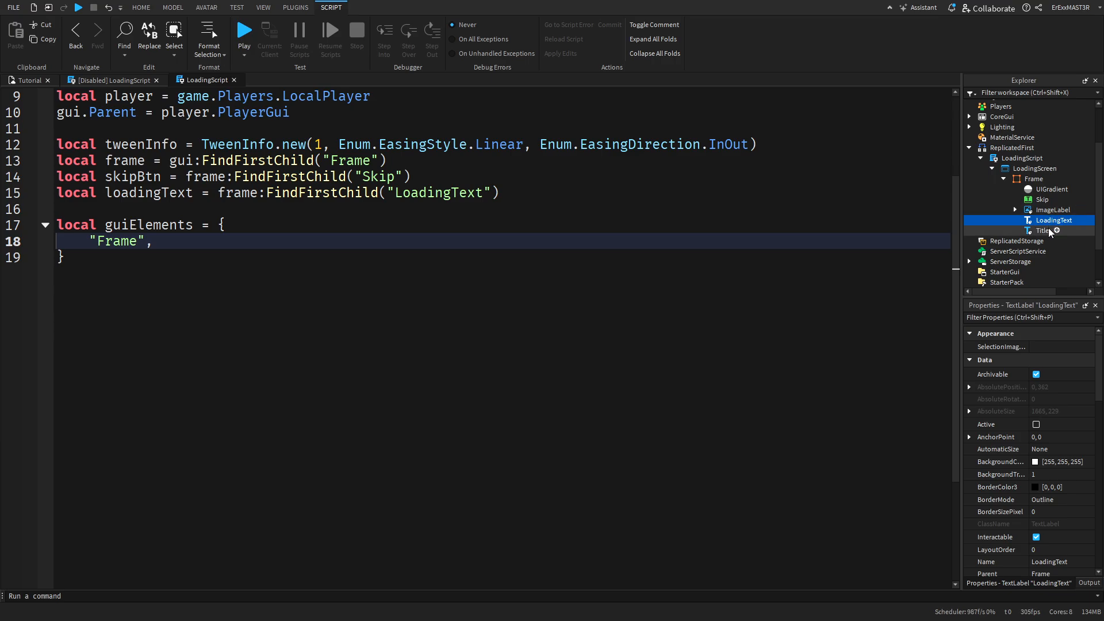
left_click(1042, 230)
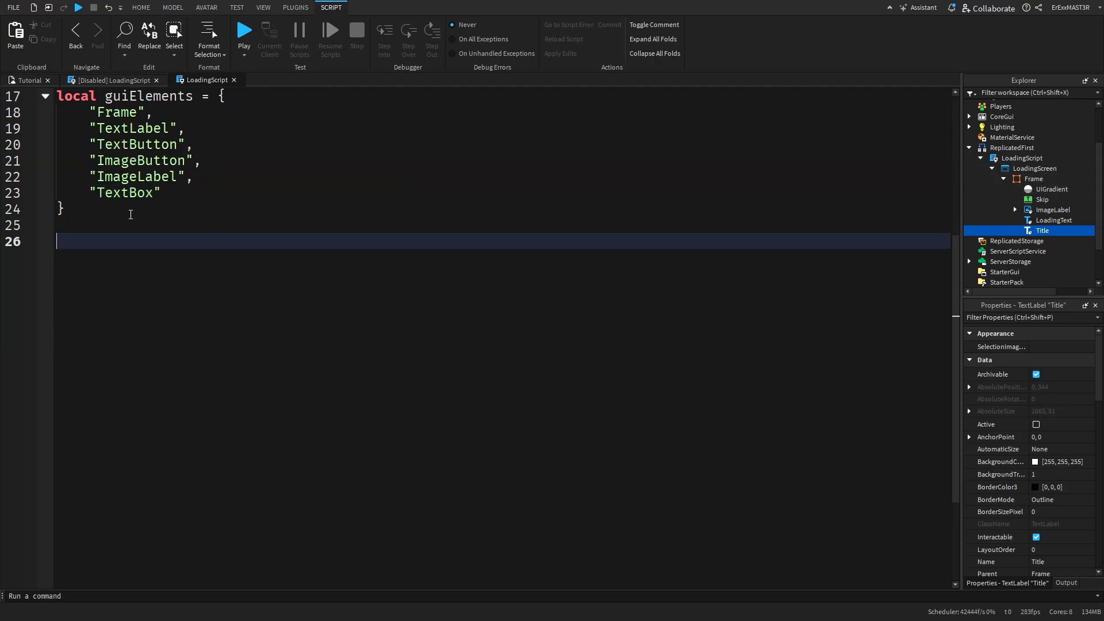
Declare local function tweenGui with a tweens table and elementsToTween = {frame}
type("local function")
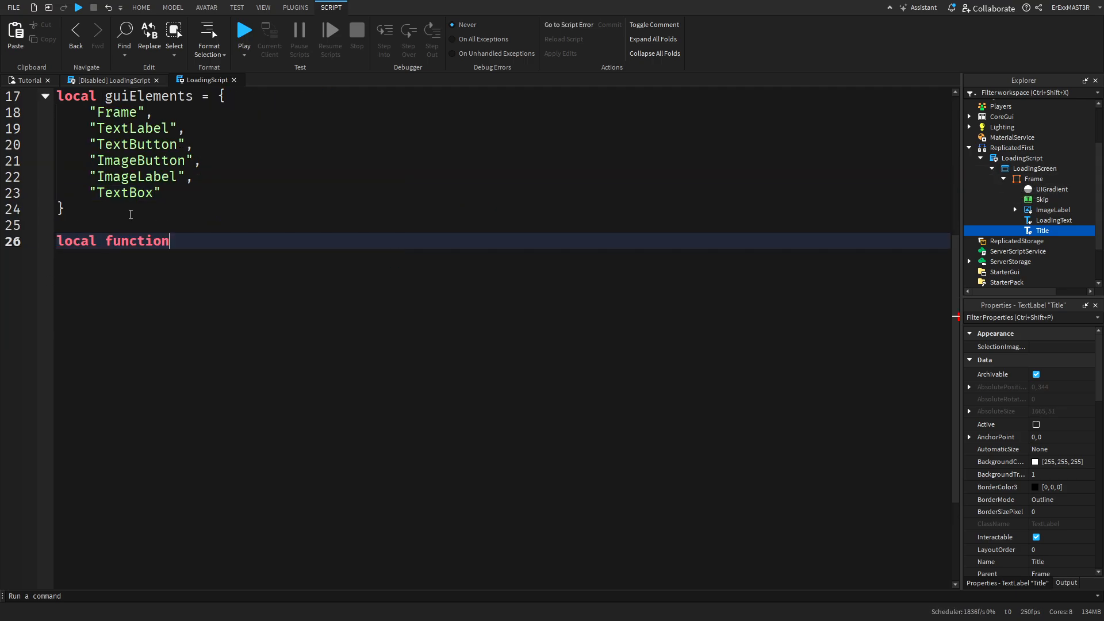
type("tweenGui(")
type("local tween")
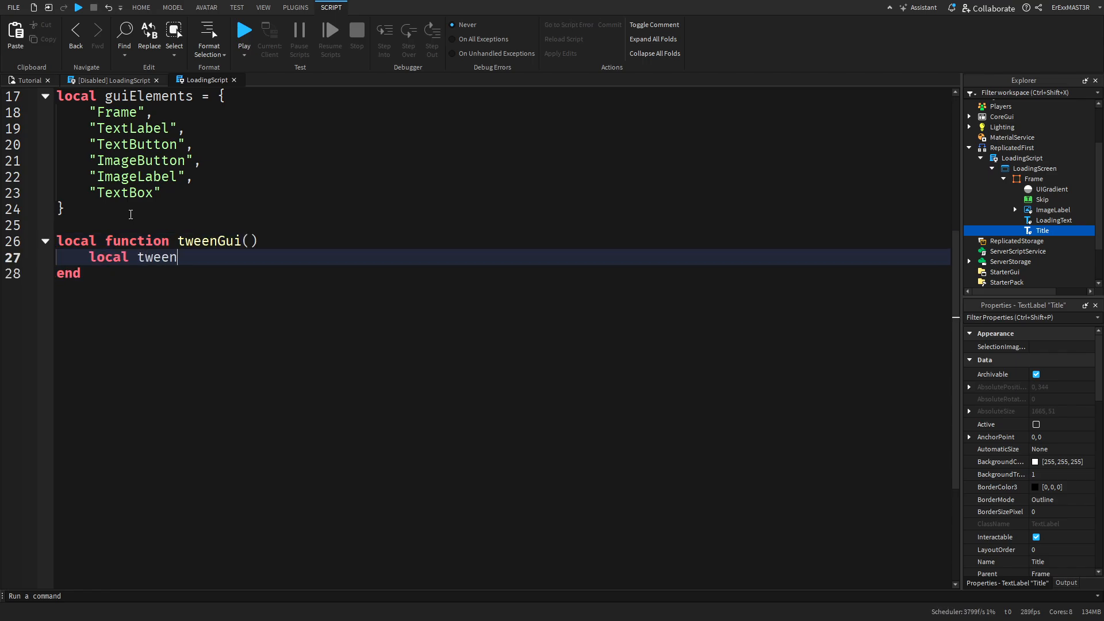
type("s = {")
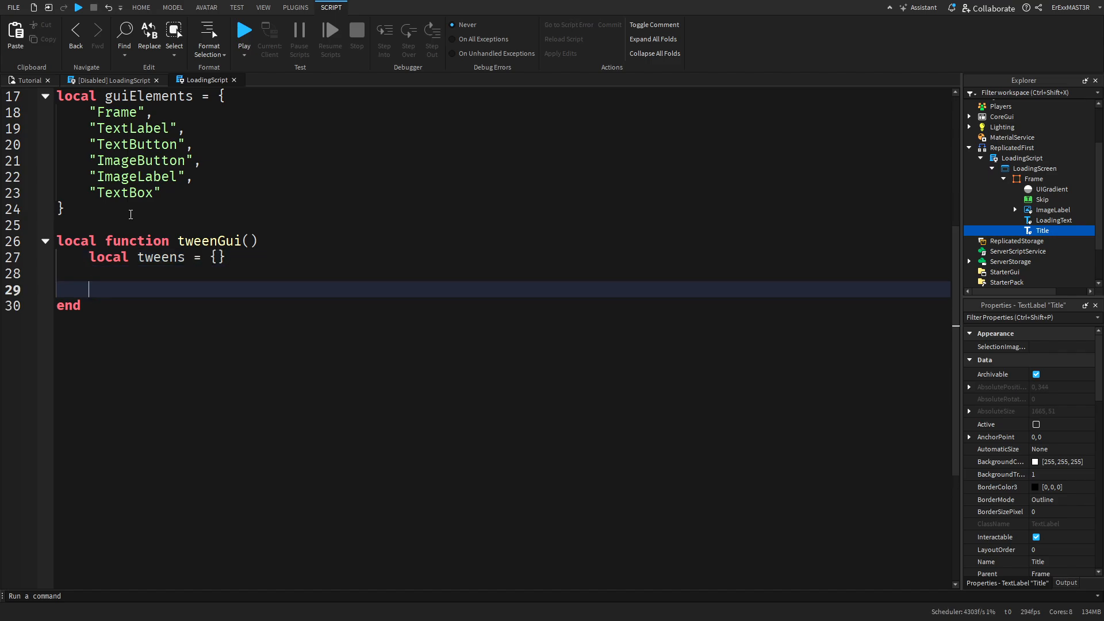
type("local elementsToTween =")
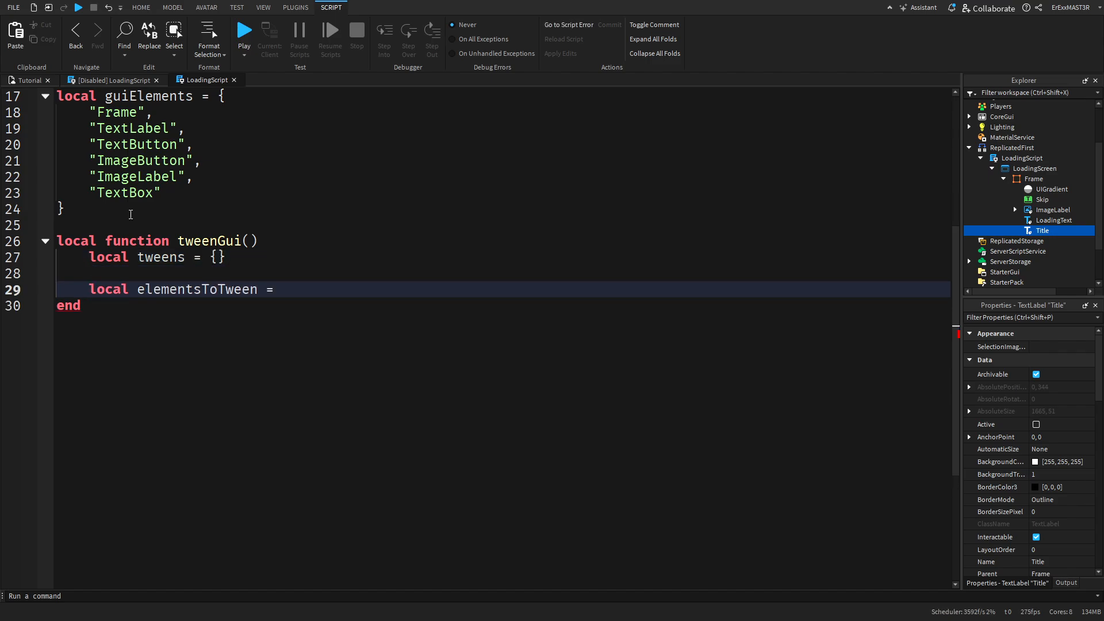
type("{frame")
type("for")
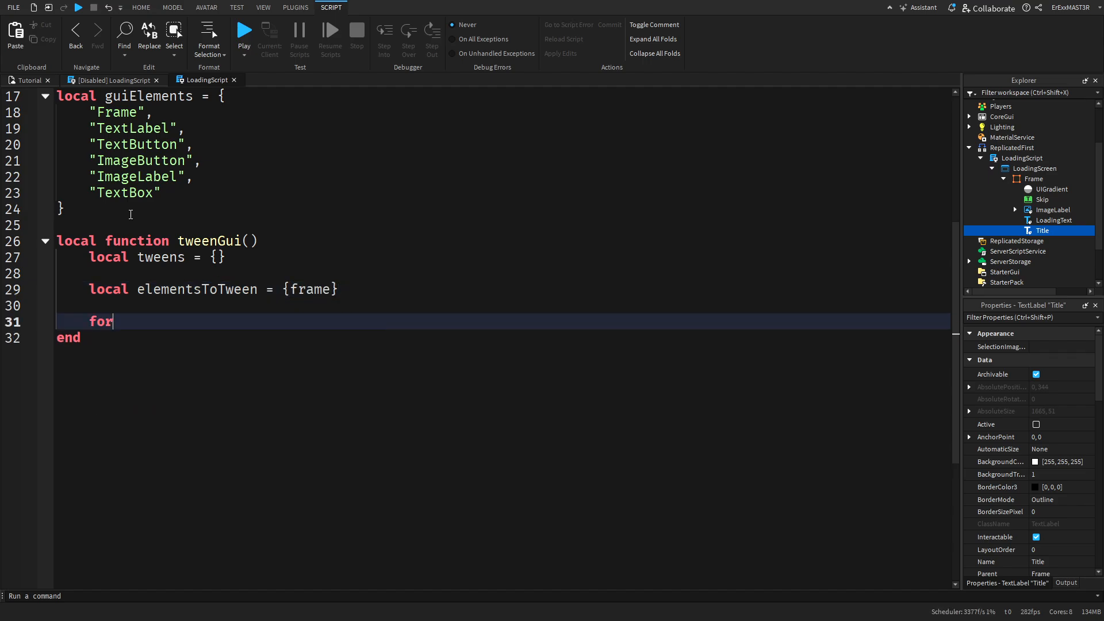
Loop over frame:GetDescendants(), inserting elements whose ClassName table.find locates in guiElements
type("_,")
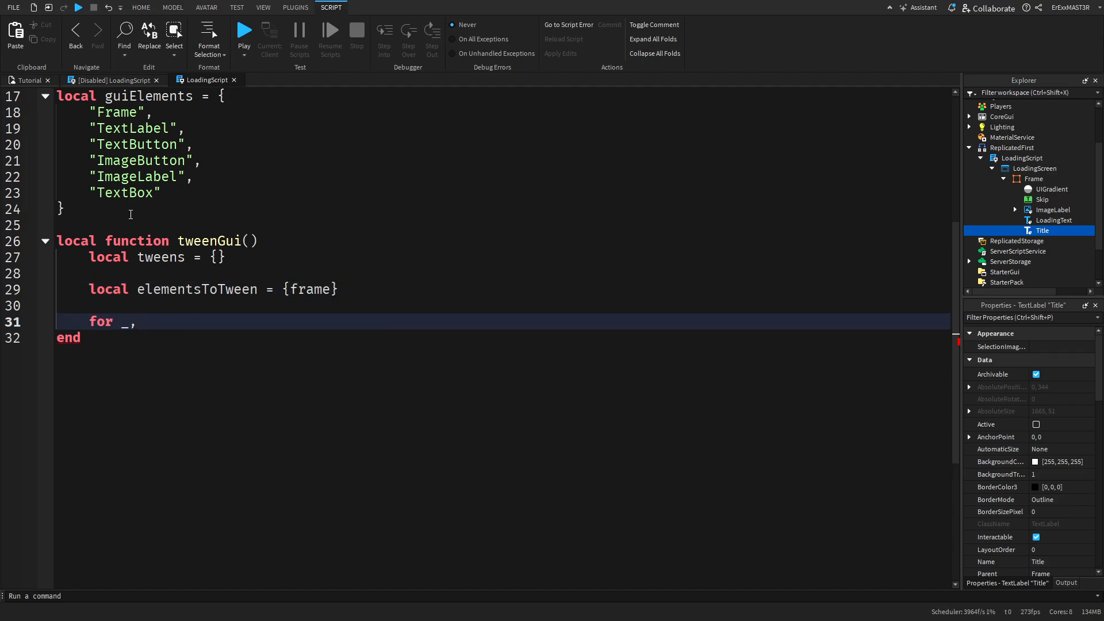
type("element")
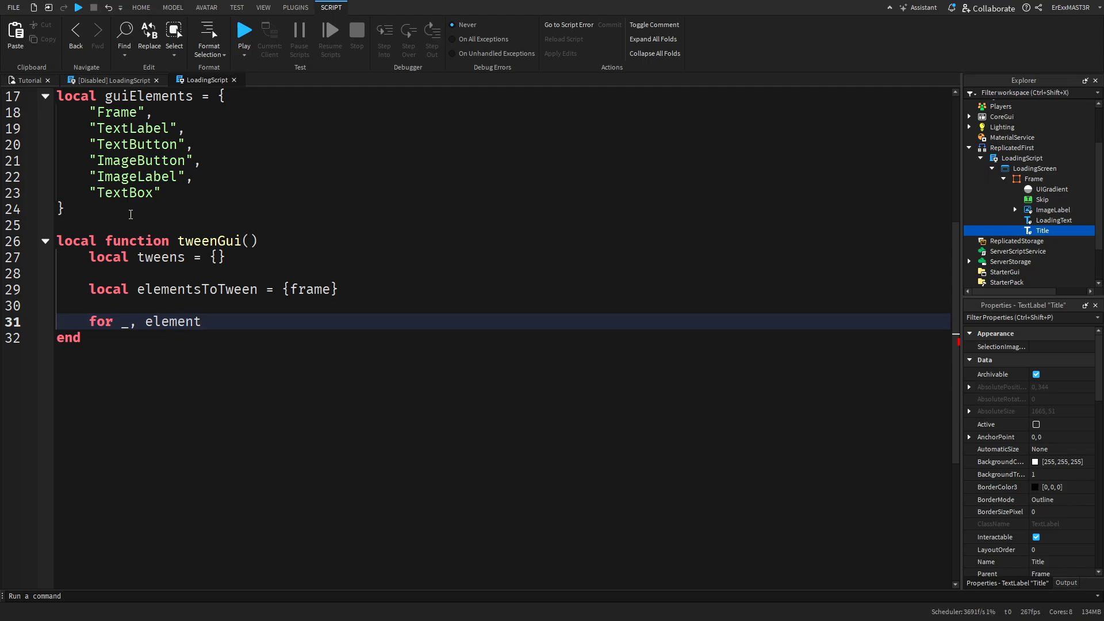
type("in pairs()")
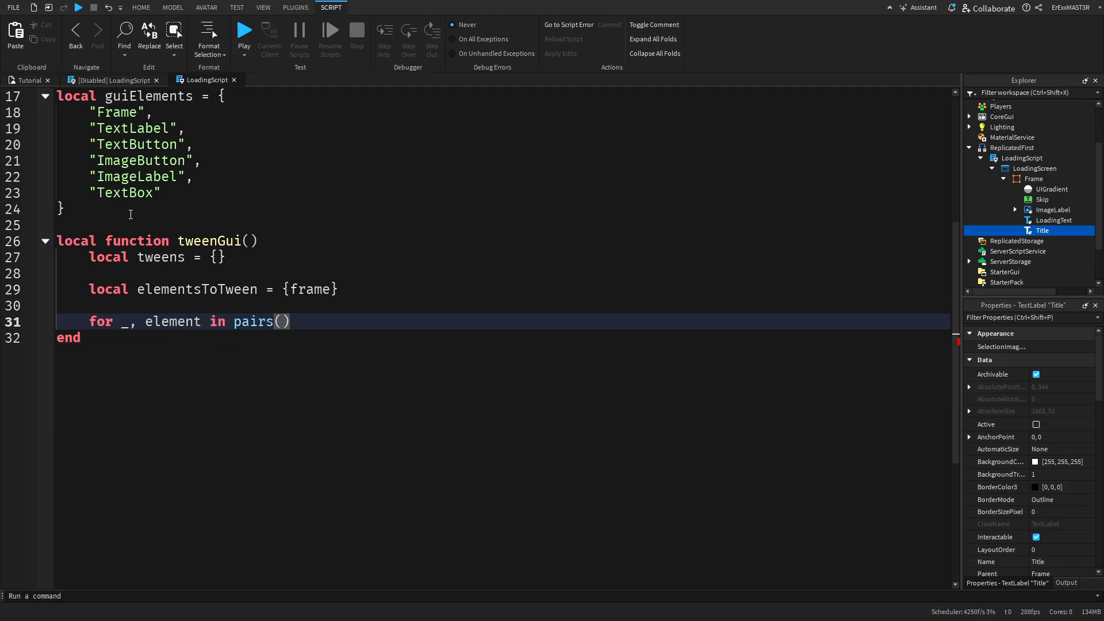
type("frame:")
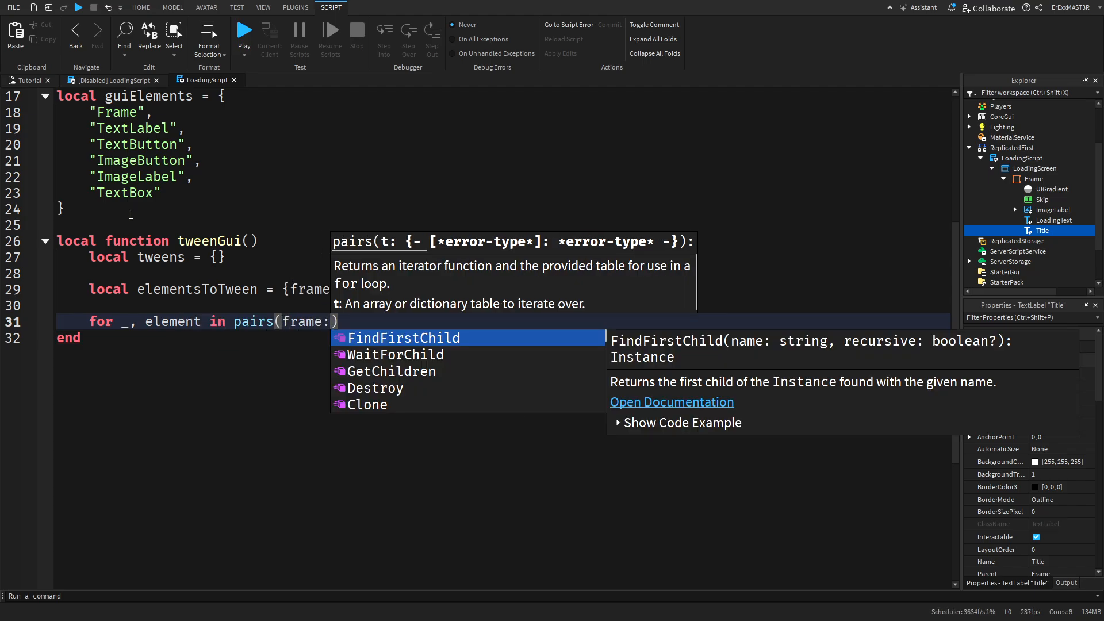
type("GetDescendants()")
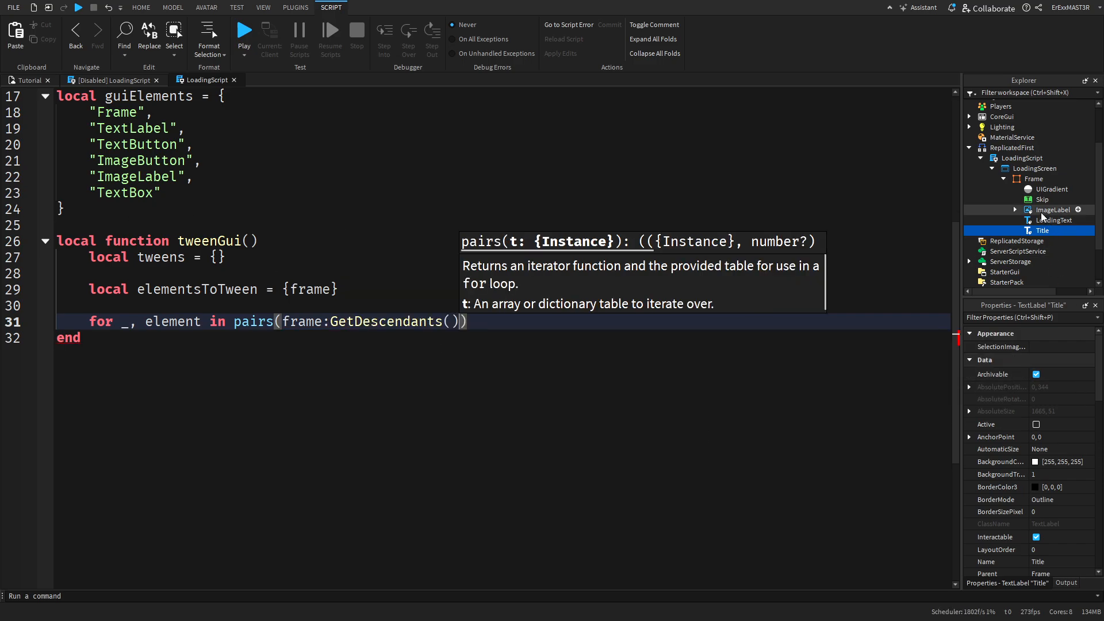
left_click(1054, 209)
type("if table.find(guiElements, element.")
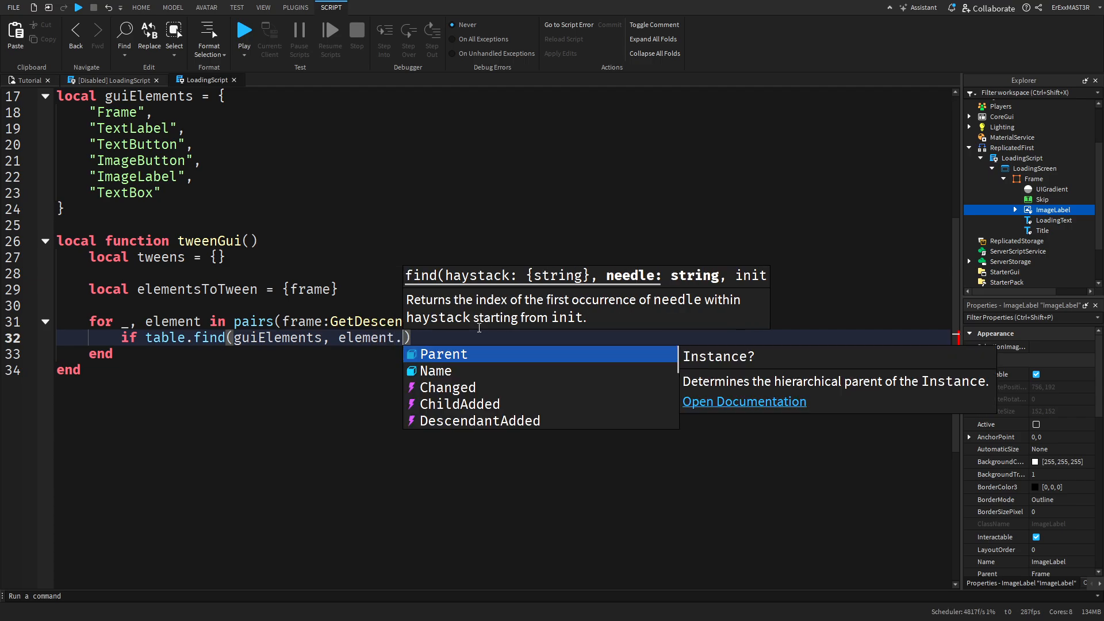
type("ClassName) then")
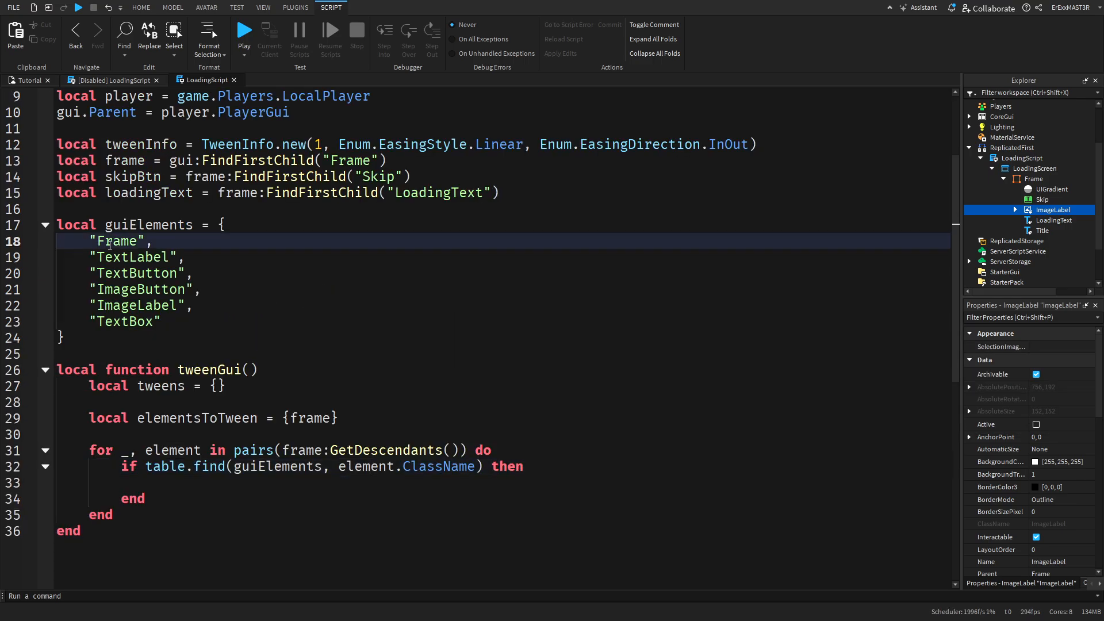
left_click(1042, 199)
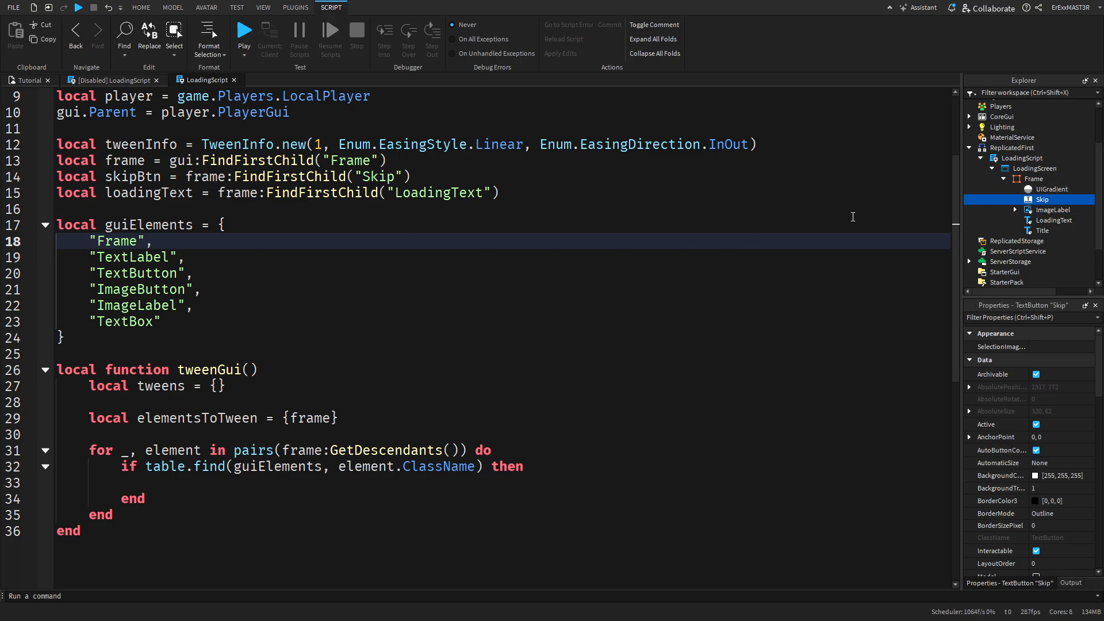
left_click(145, 273)
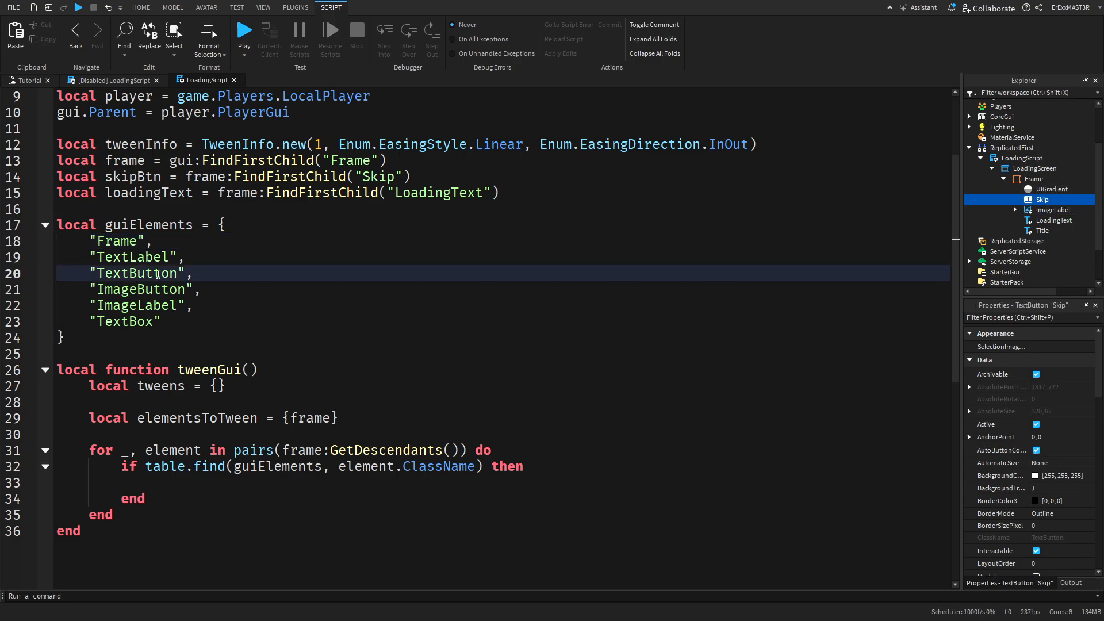
type("table.insert(")
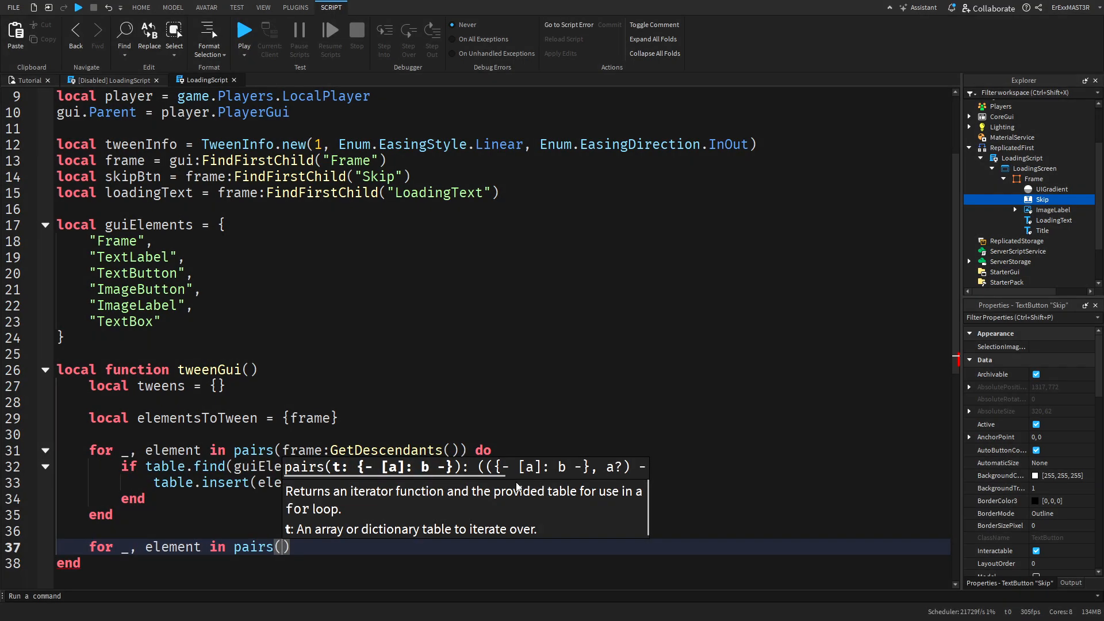
Per element, use IsA checks to tween Background, Text and Image transparency to 1
type("elementsToTween")
type("if element")
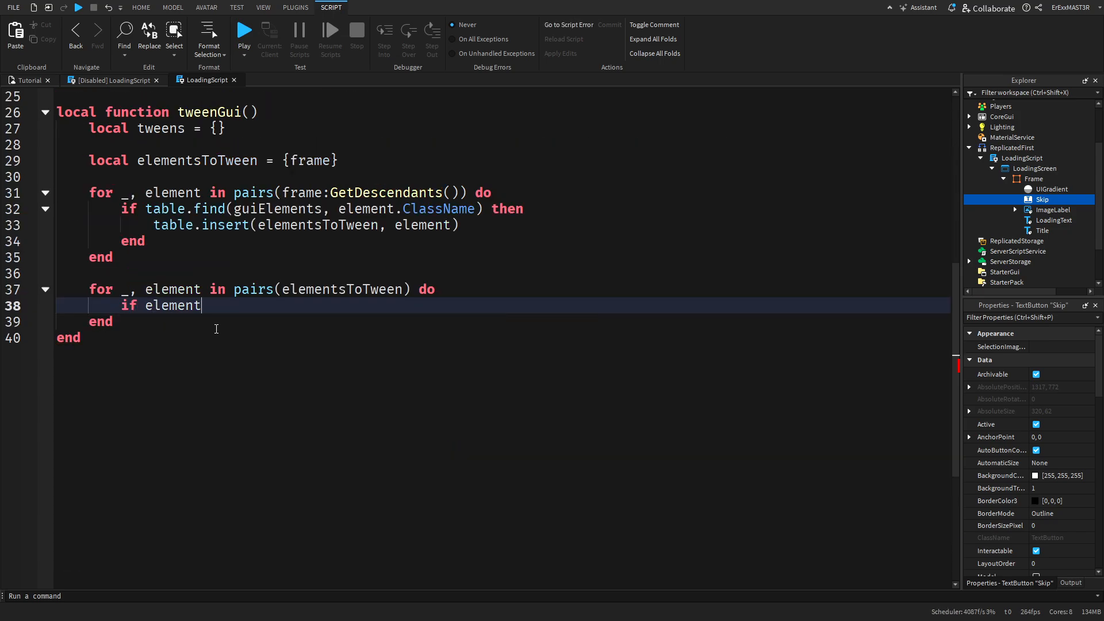
type(":IsA(\"\")")
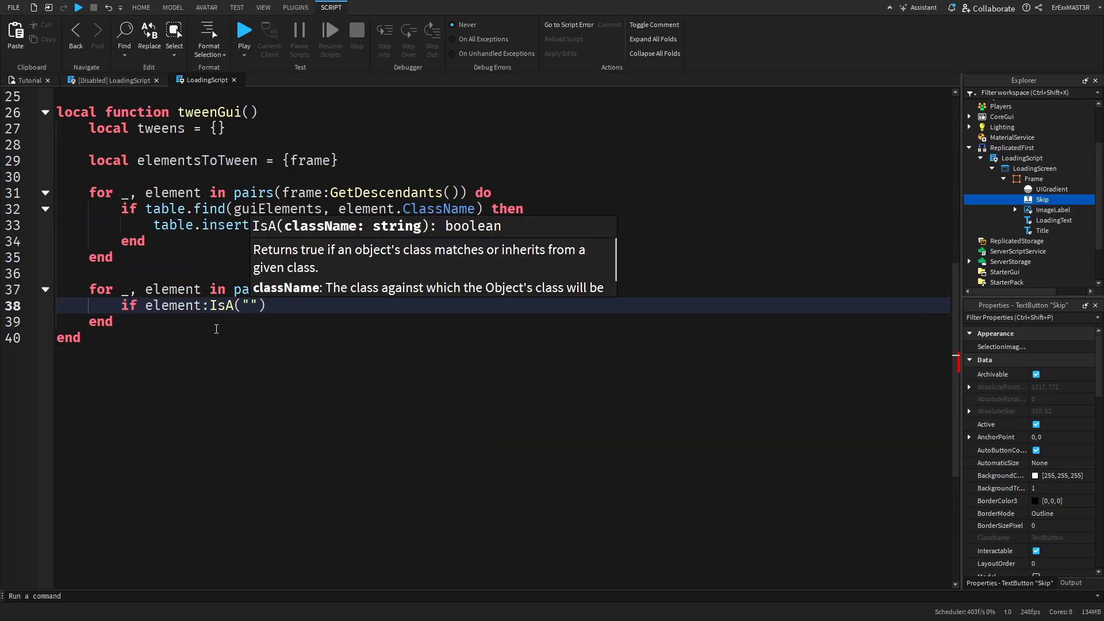
type("GuiObject")
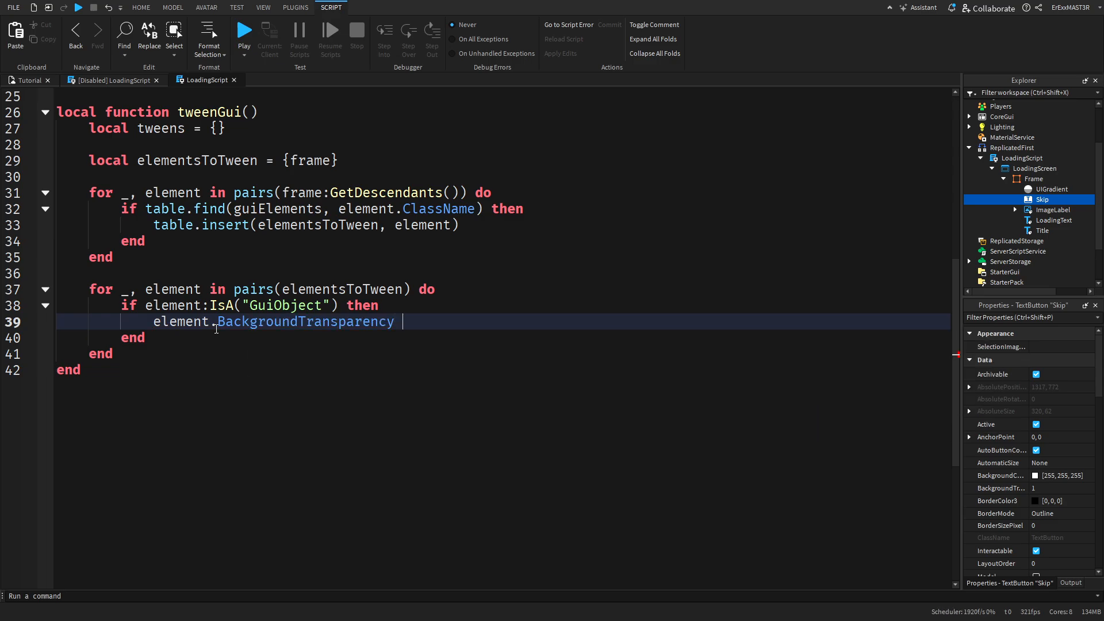
type("= element.Ba")
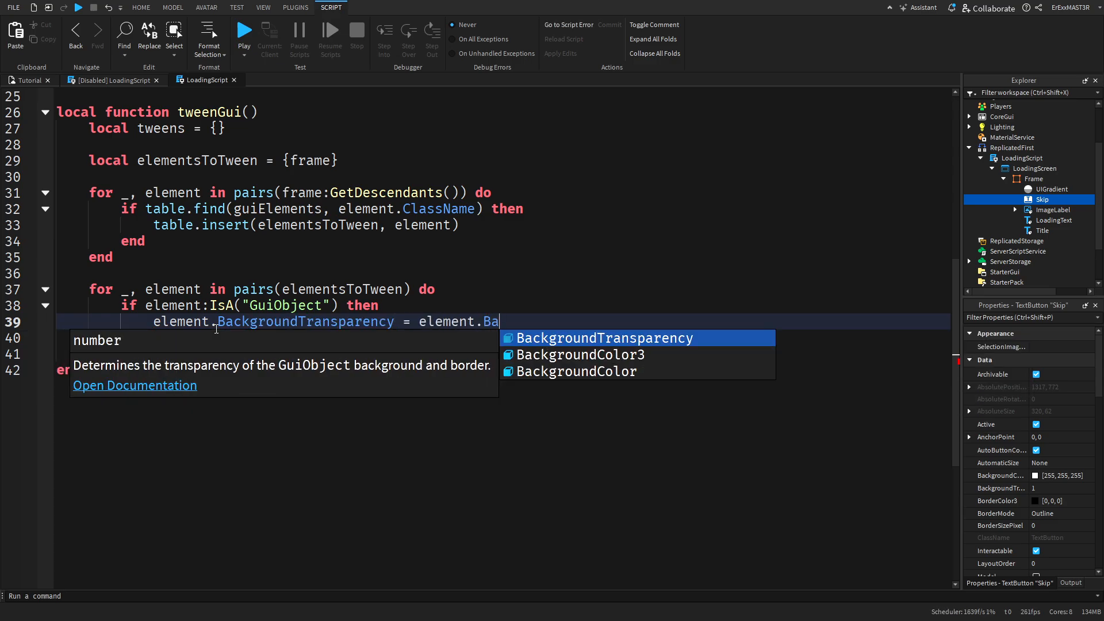
type("BackgroundTransparency or")
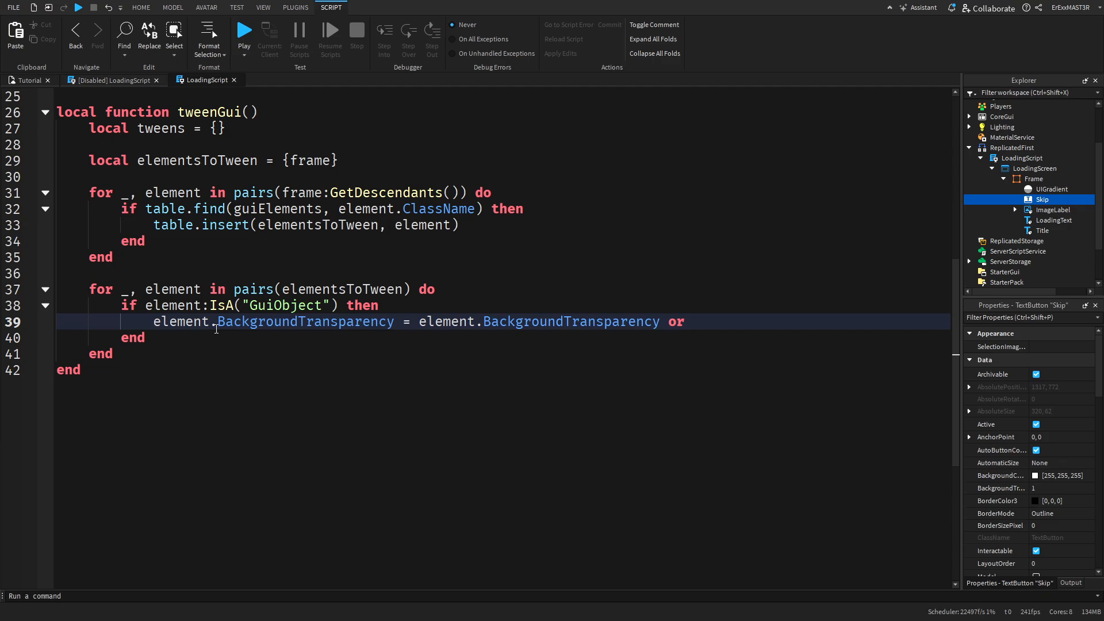
type("0")
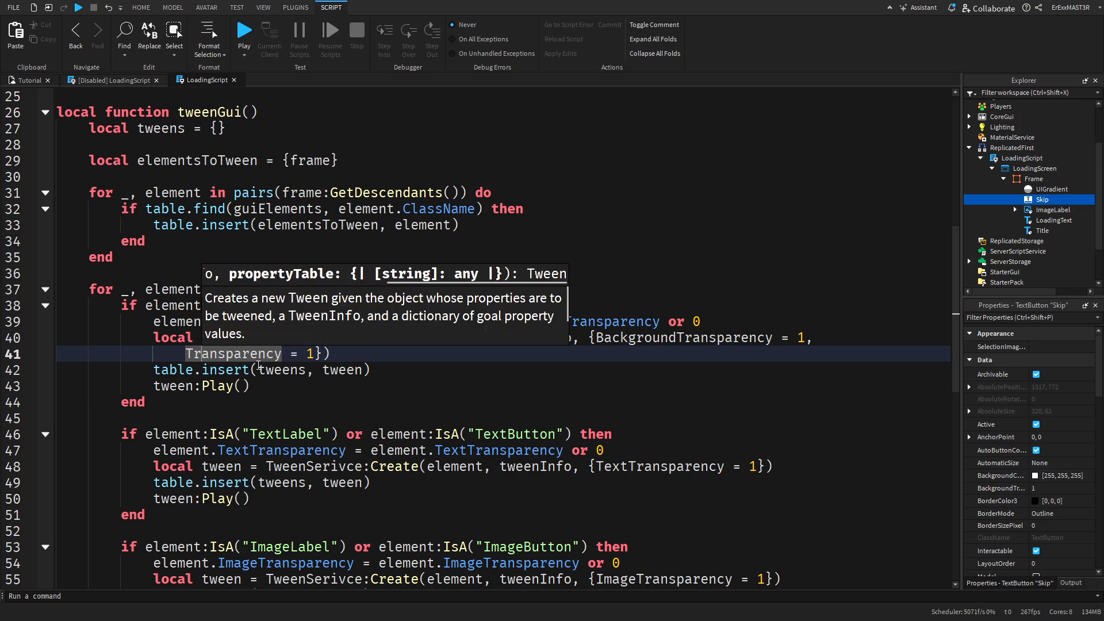
Scroll down to the closing end of tweenGui's transparency tween loop
scroll("down", 3)
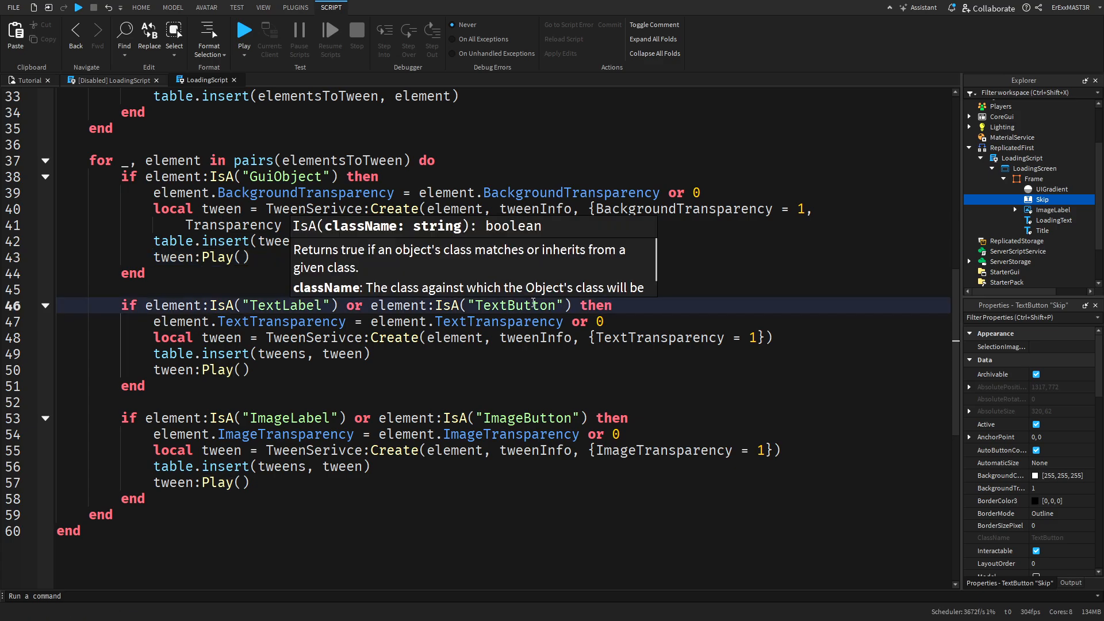
scroll("down", 3)
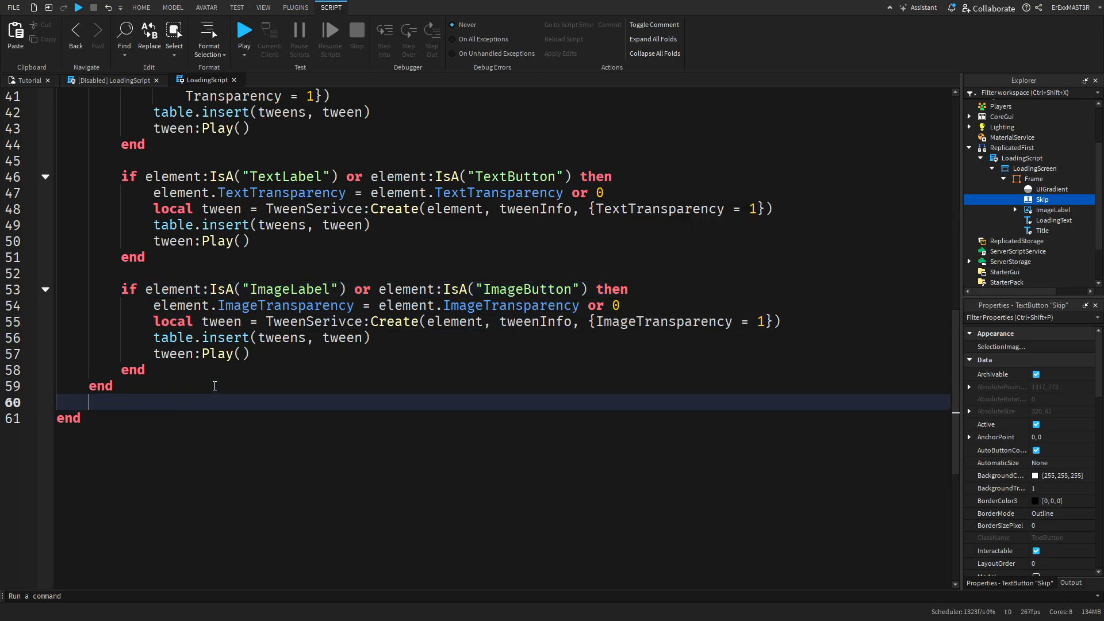
Loop over tweens calling tween.Completed:Wait(), then call gui:Destroy()
key("enter")
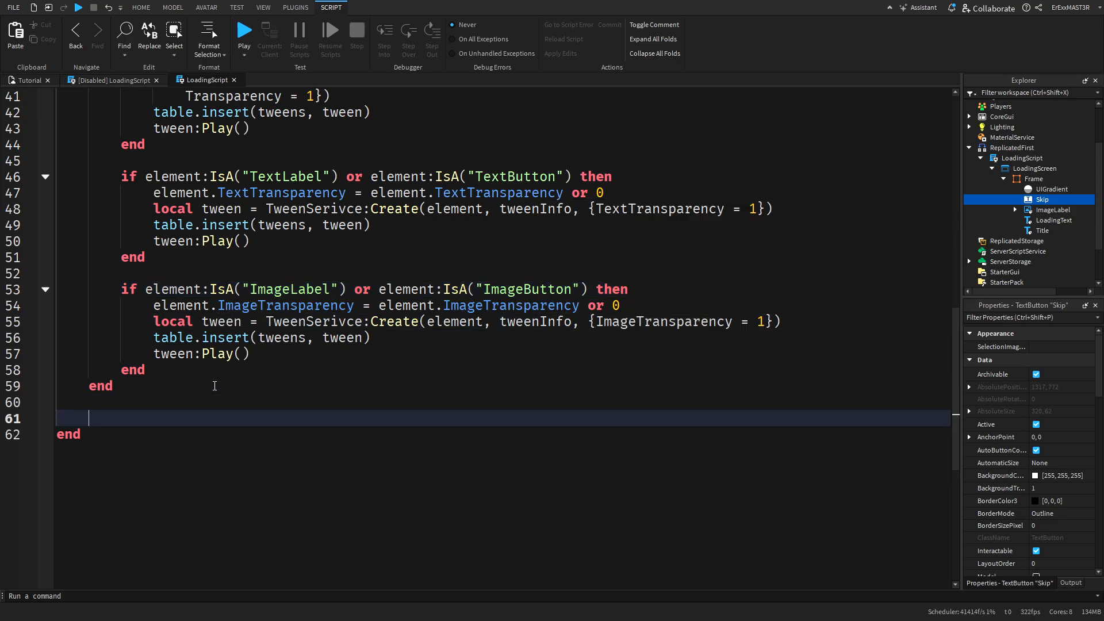
type("for _,")
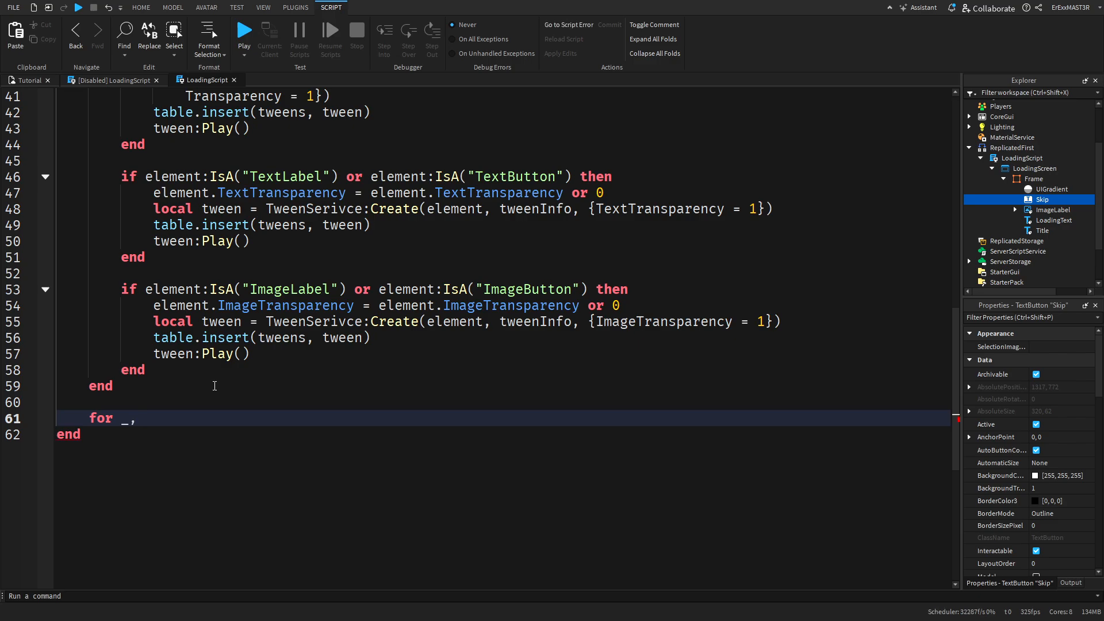
type("tween in pairs(")
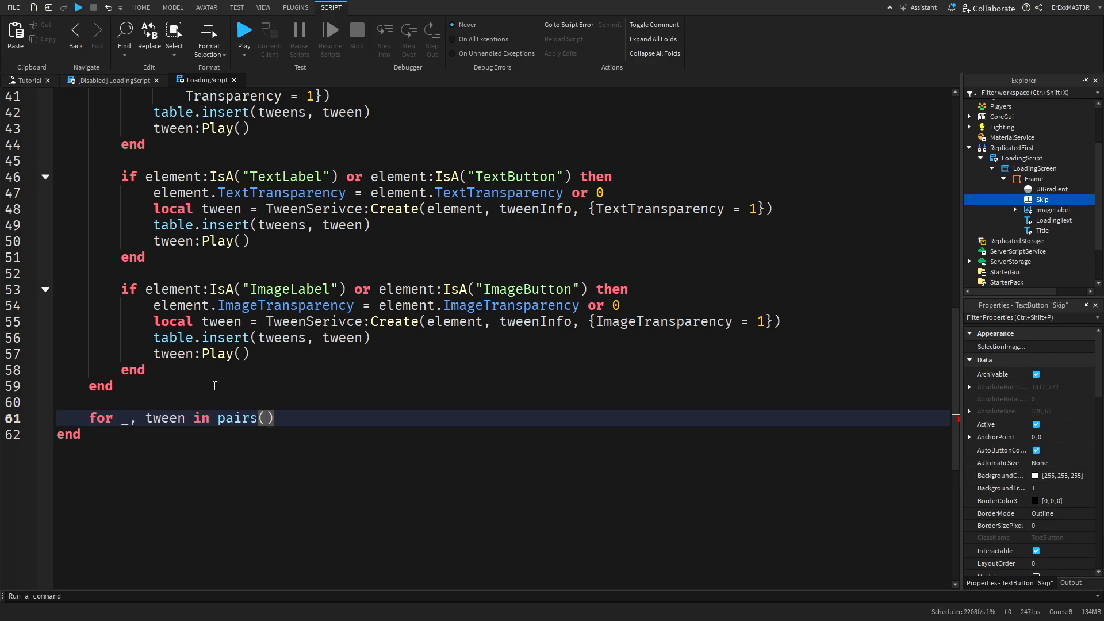
type("tweens")
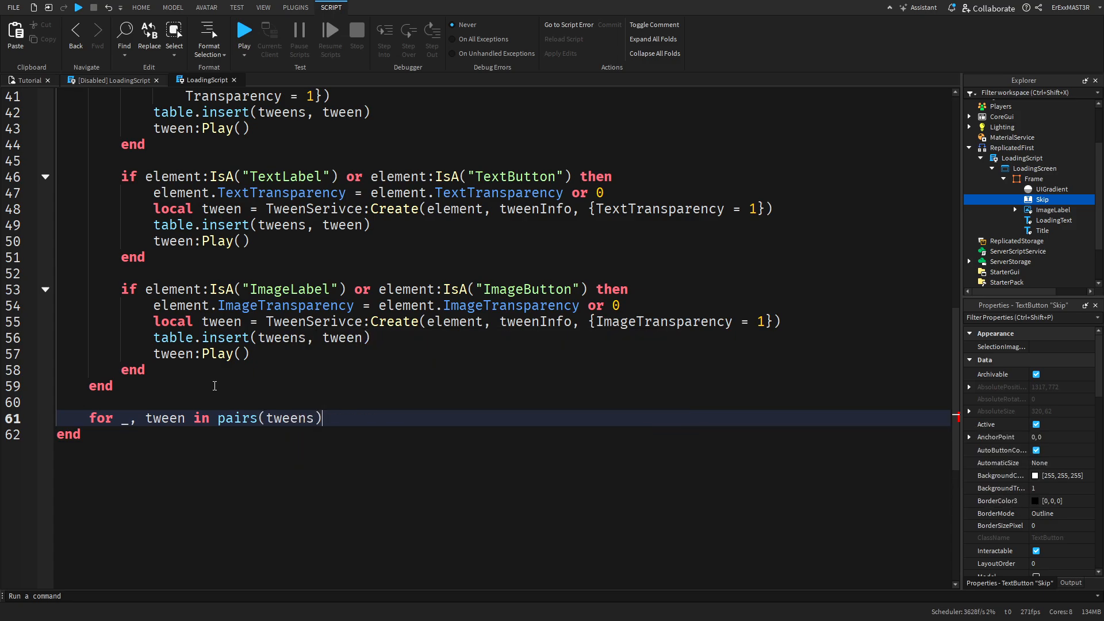
type("twee")
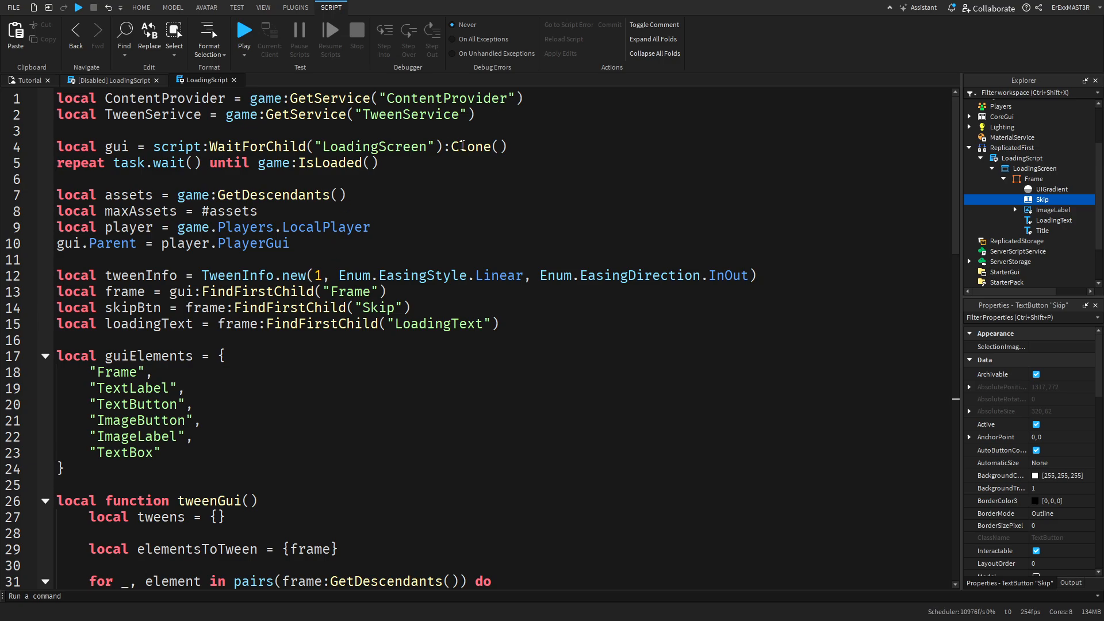
double_click(253, 242)
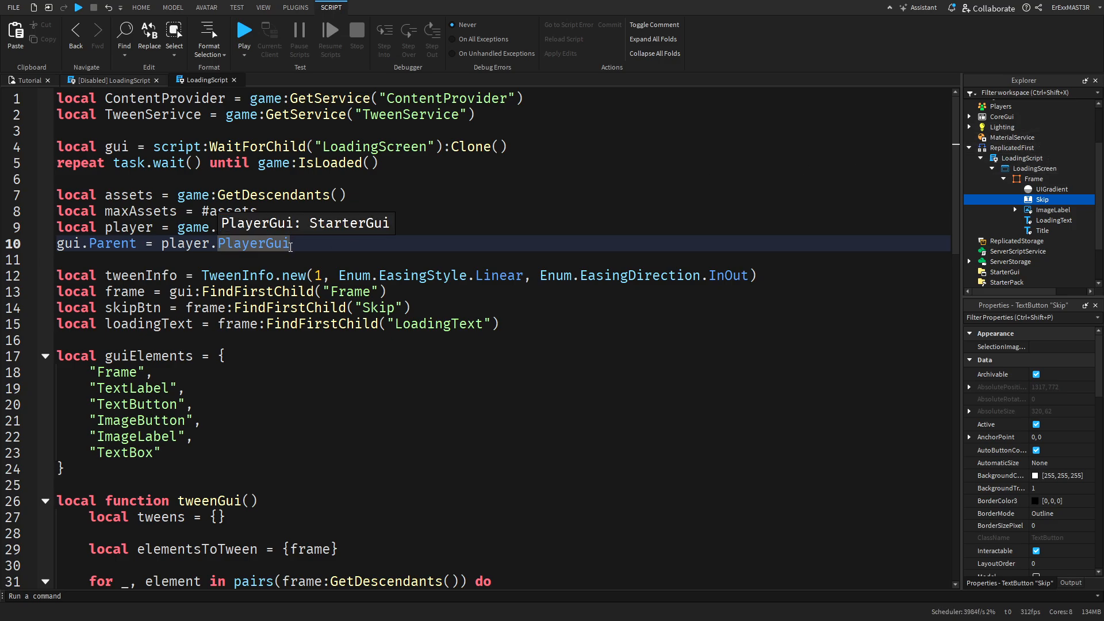
scroll("down", 3)
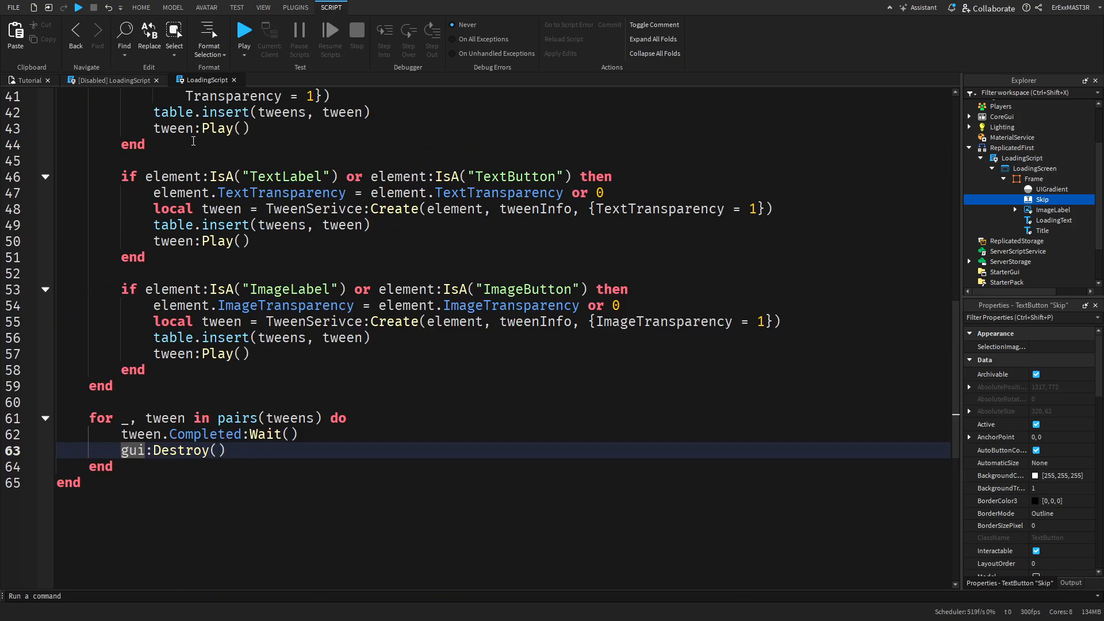
scroll("down", 3)
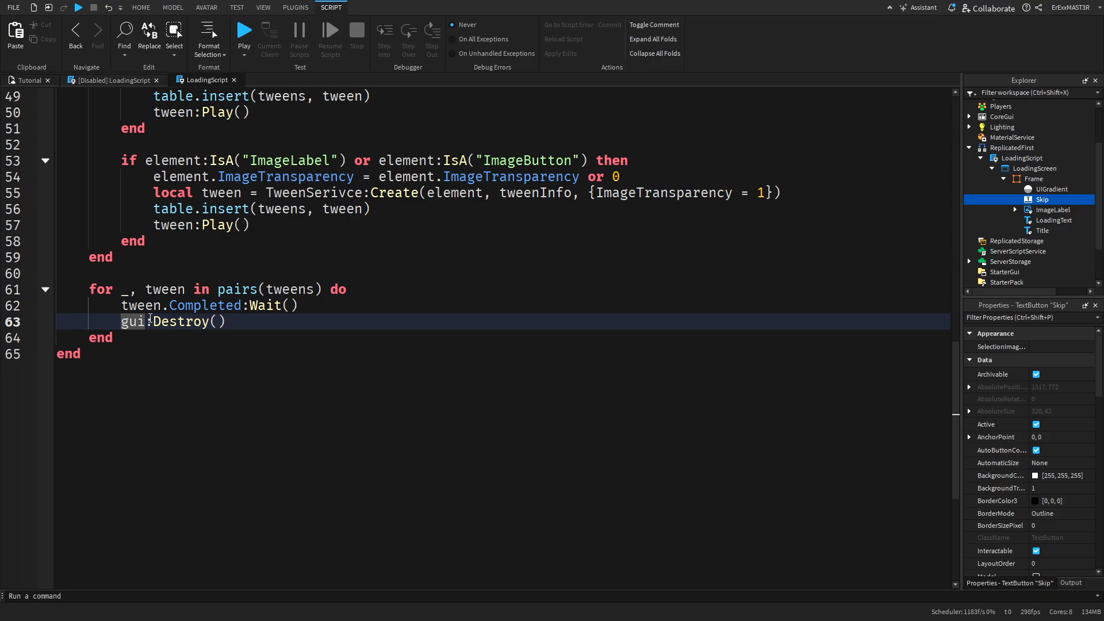
Add skipBtn.MouseButton1Click:Connect(tweenGui) at the bottom of LoadingScript
type("sk")
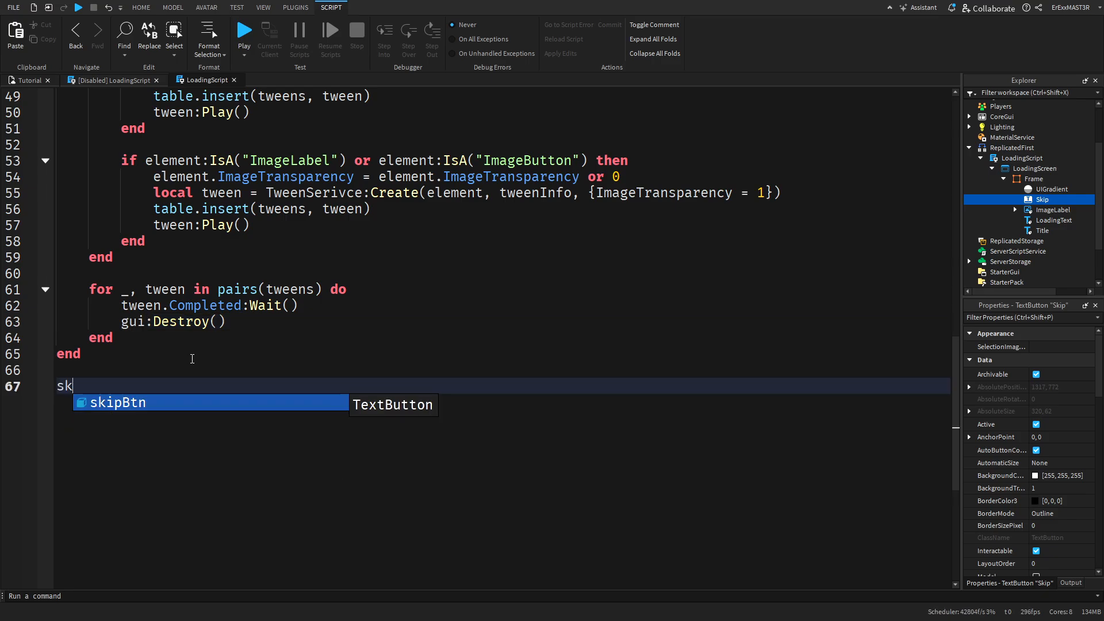
type("ipBtn.")
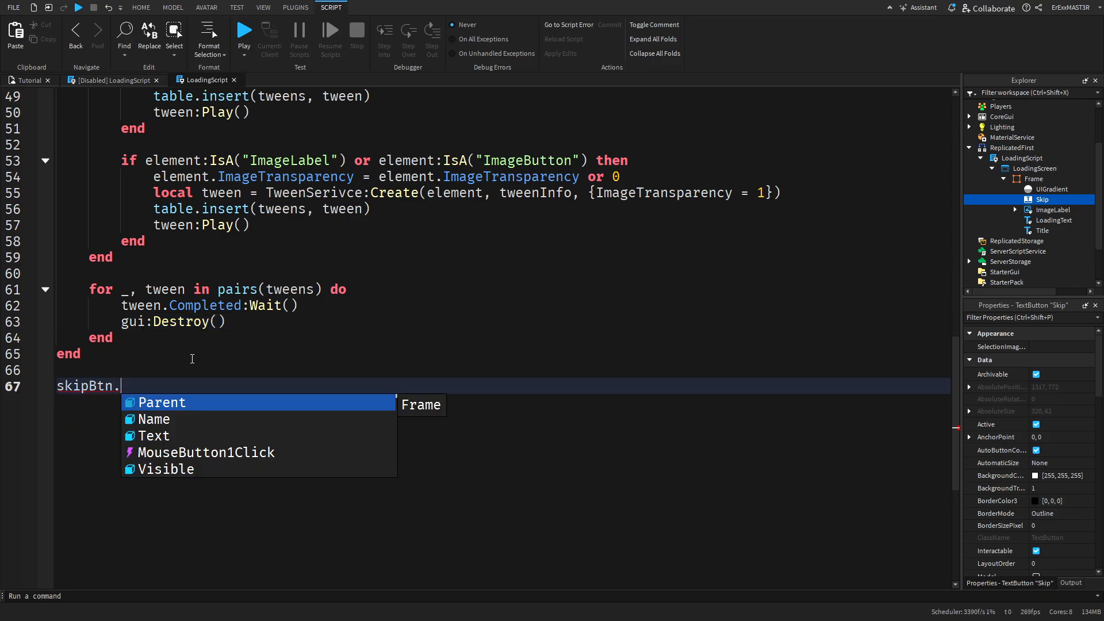
type("MouseButton1Click:c")
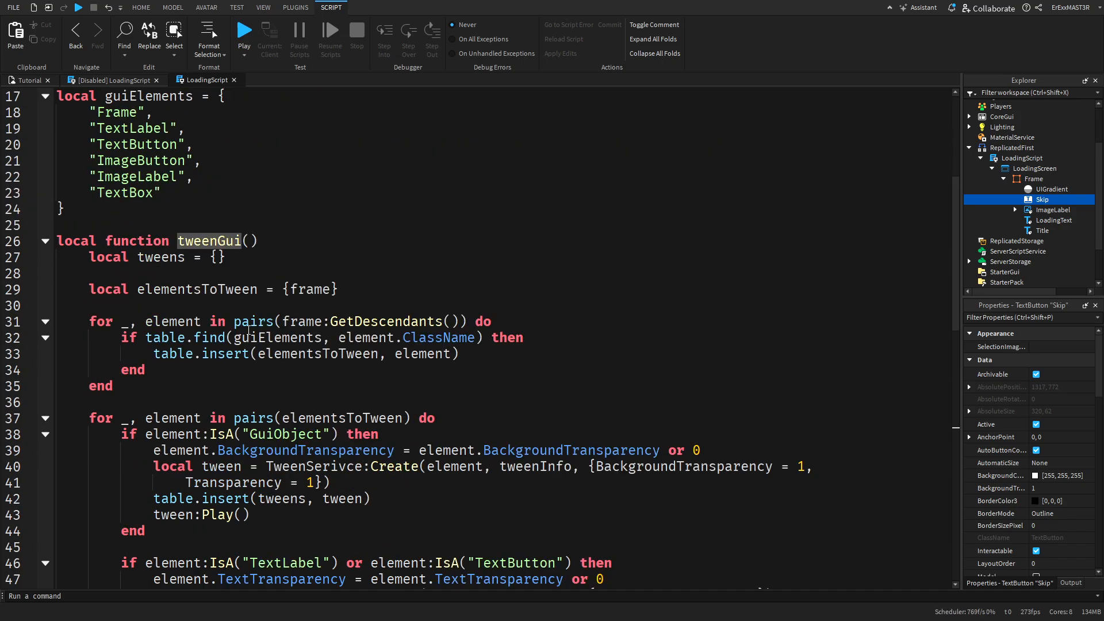
scroll("down", 3)
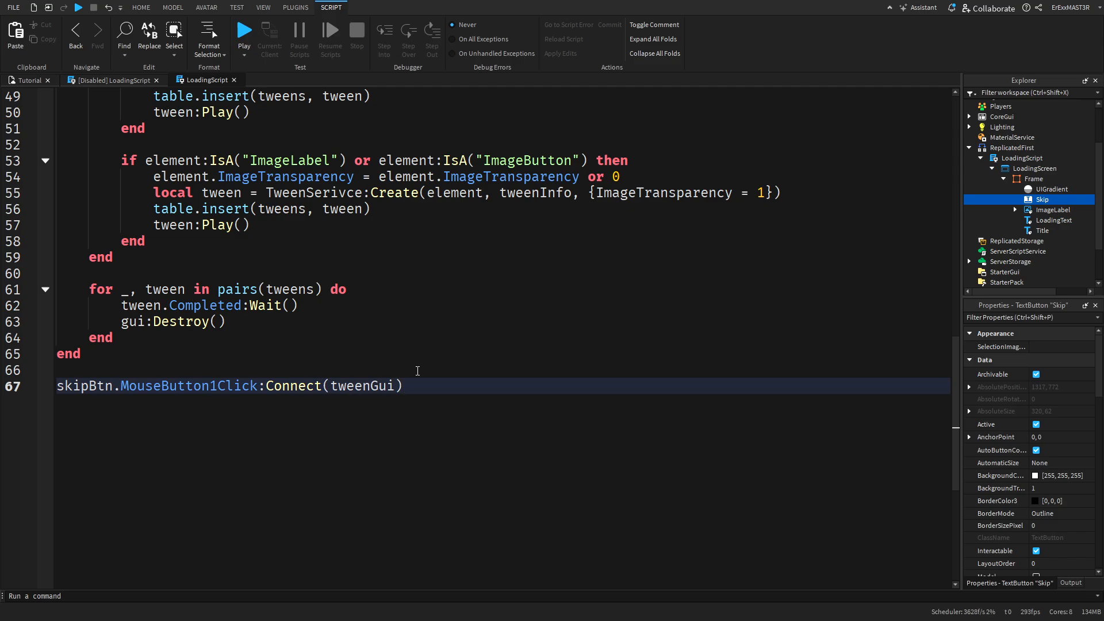
Add a for i, asset in ipairs(assets) loop calling ContentProvider:PreloadAsync({asset})
type("for")
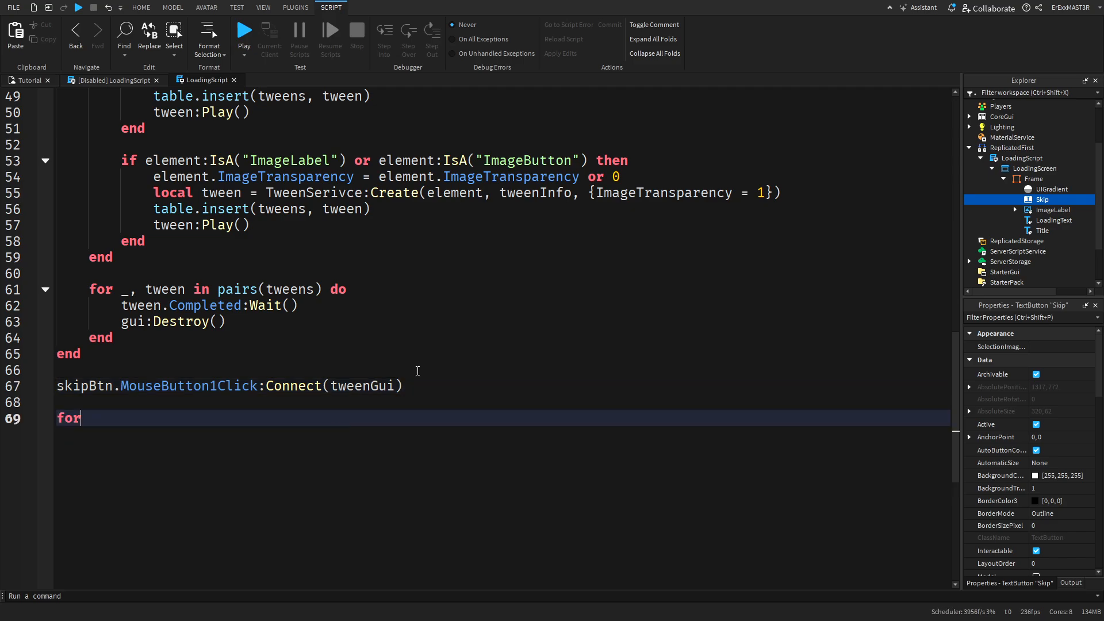
type("i, asse")
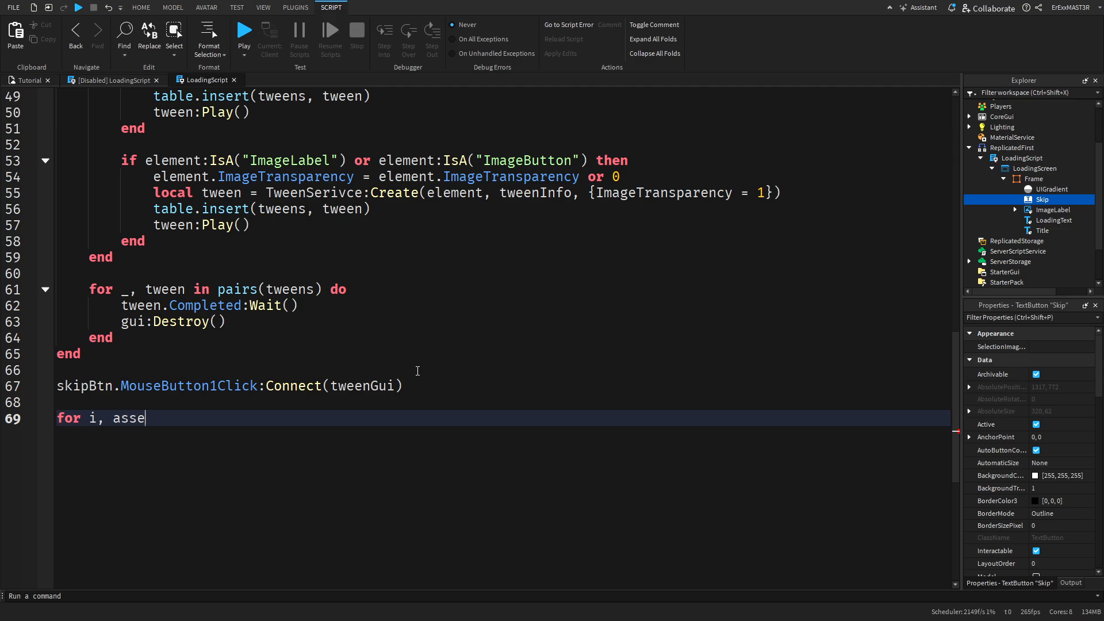
type("t in ipairs(")
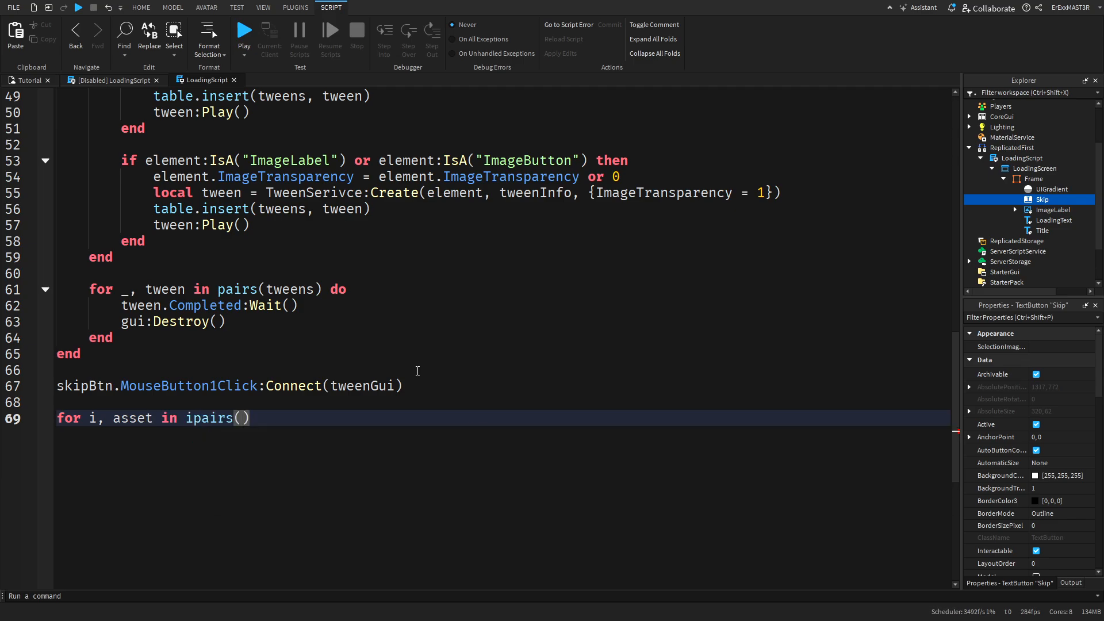
type("assets")
type("ContentProvider")
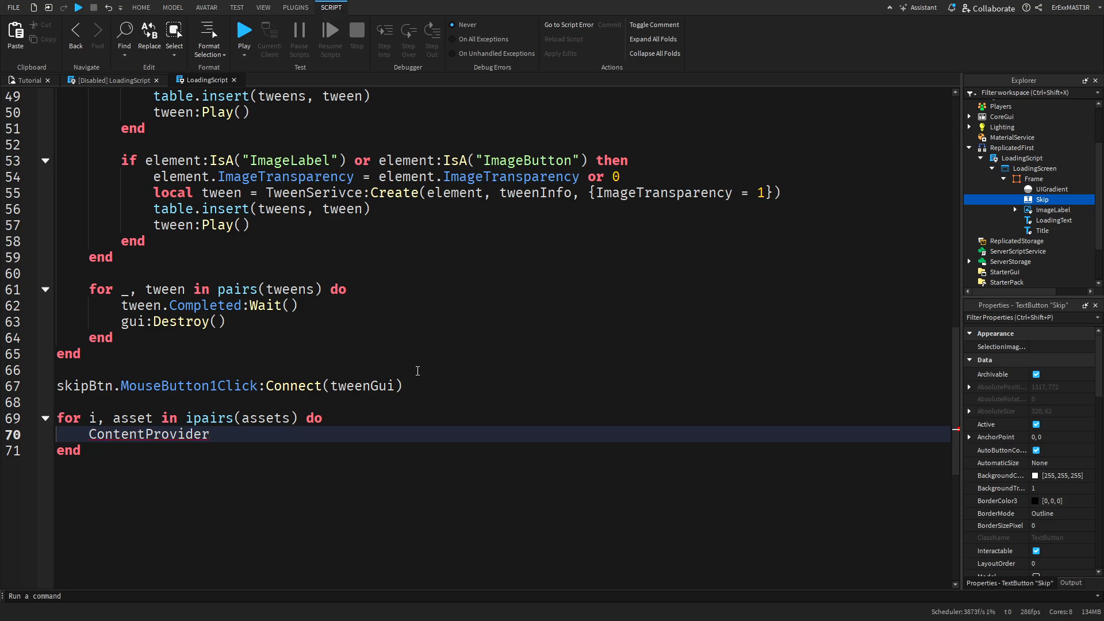
type(":pr")
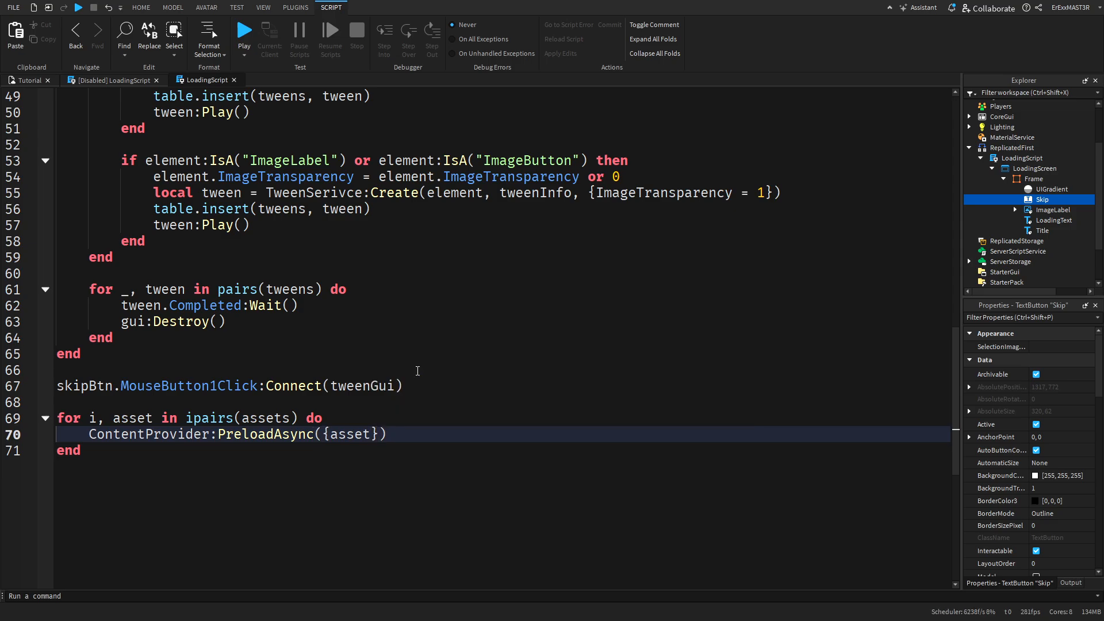
Set loadingText.Text to "Loading: " .. i .. "/" .. maxAssets, plus an example comment
type("loadte")
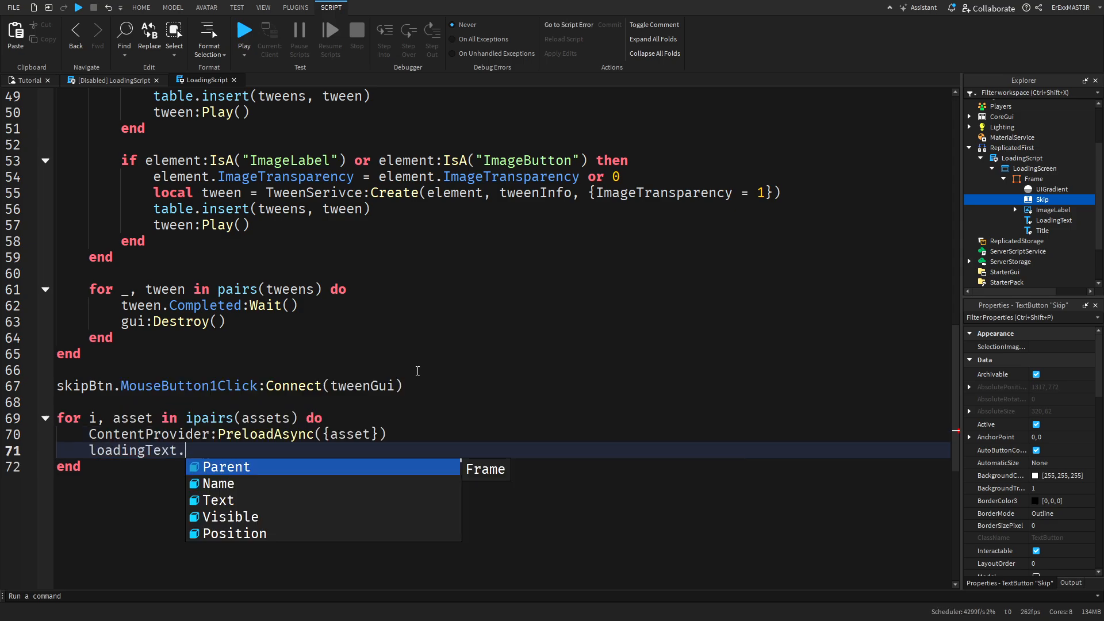
type("Text =")
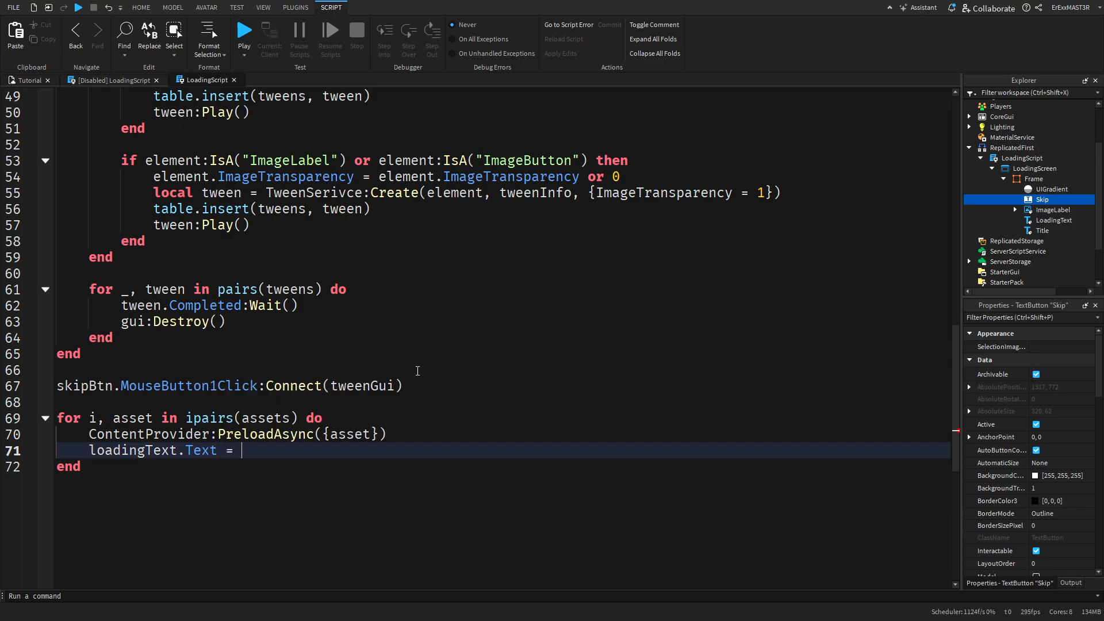
type("\"Load\"")
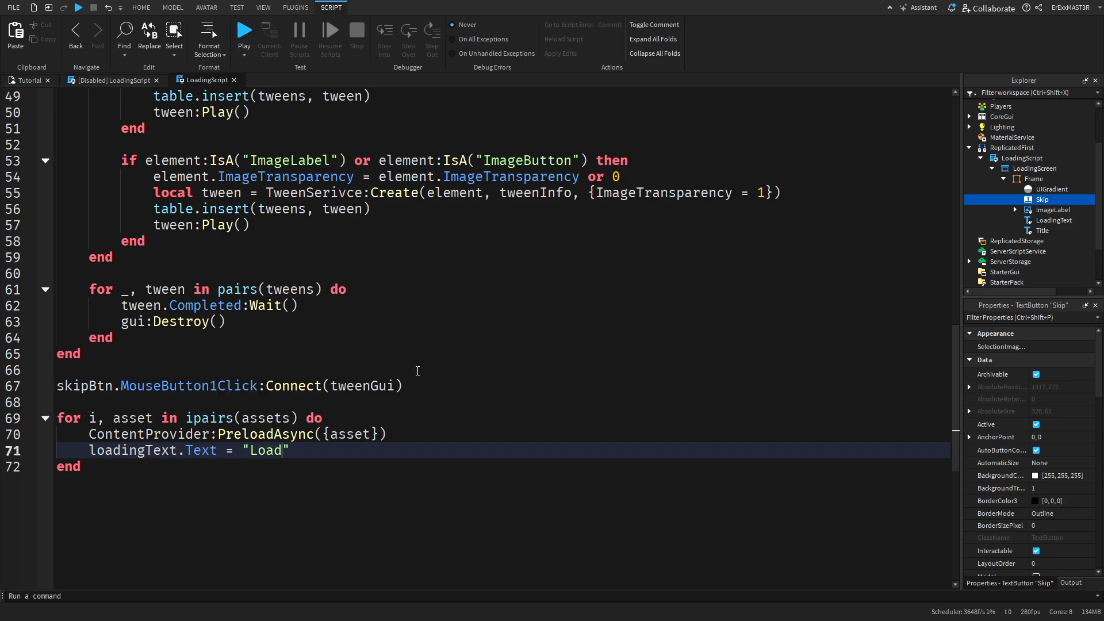
type("ing")
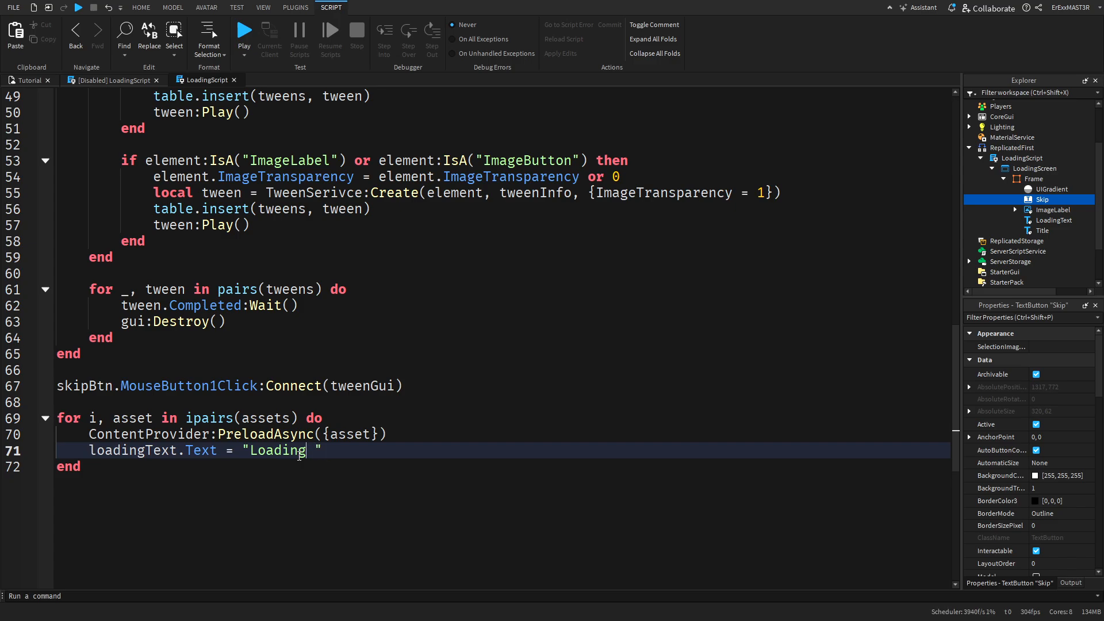
type(":")
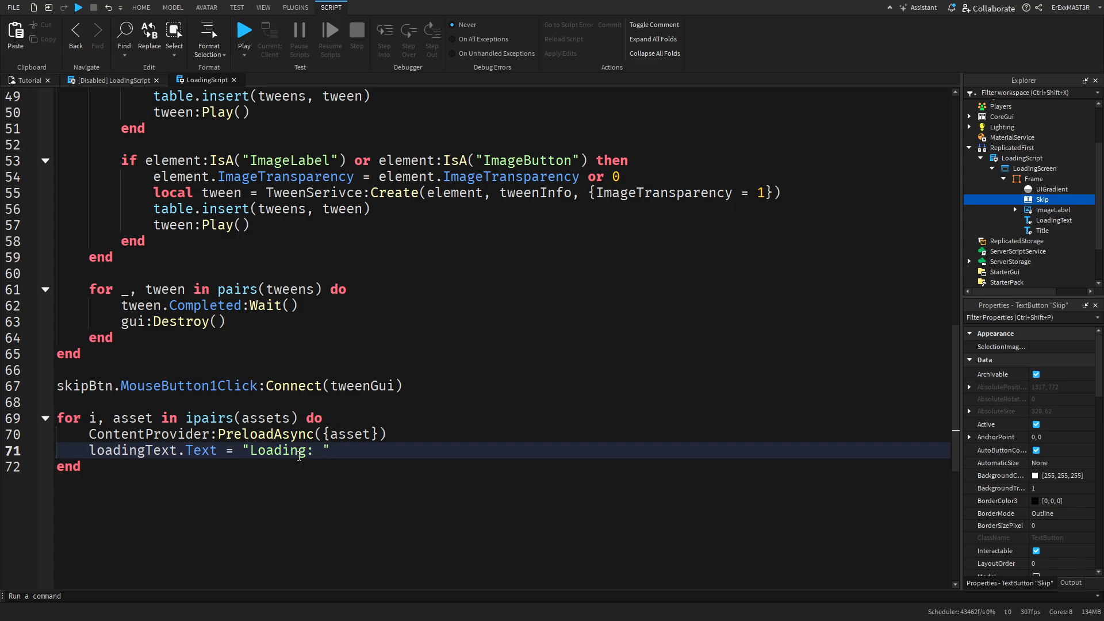
type(".. i .. \"/\" .")
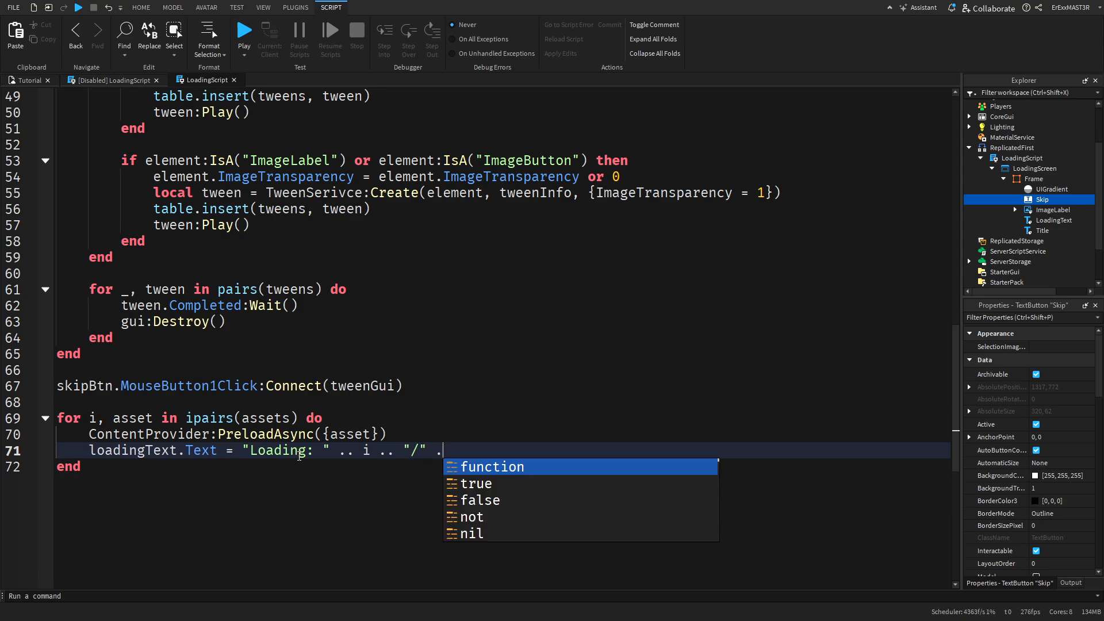
type("maxAssets")
type("--")
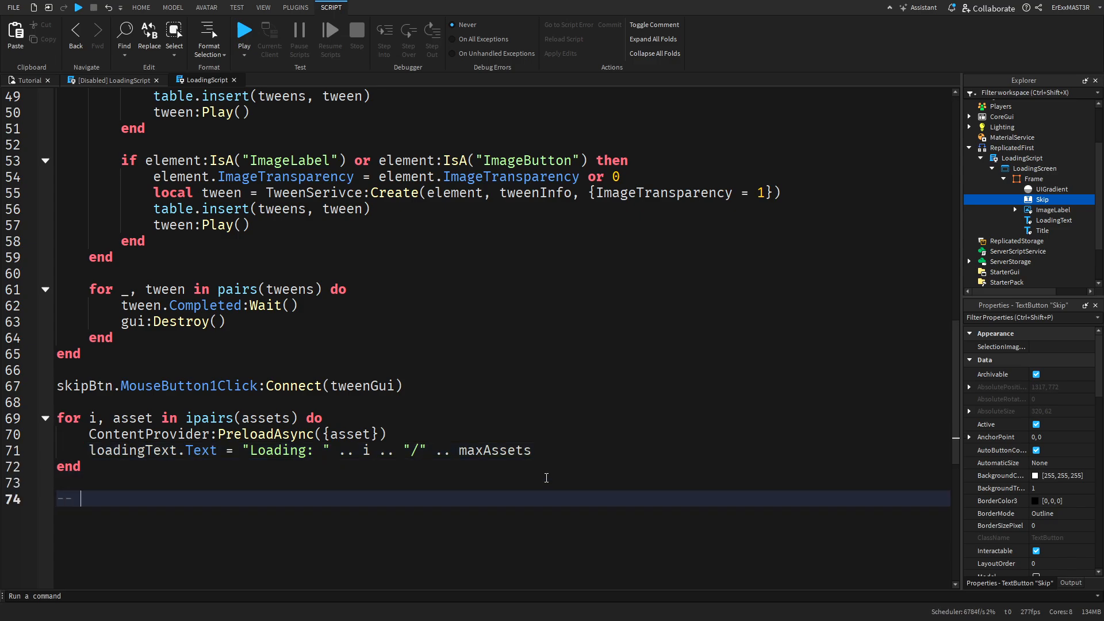
type("Loading: 1200/1300")
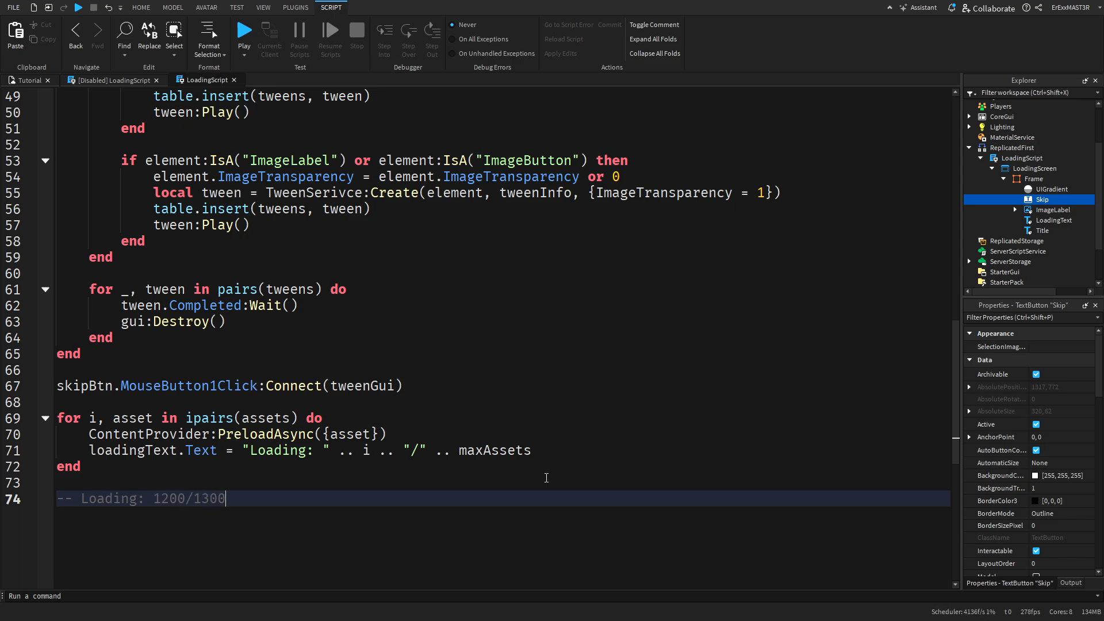
Replace the example counter comment with task.wait(1) followed by tweenGui()
double_click(167, 499)
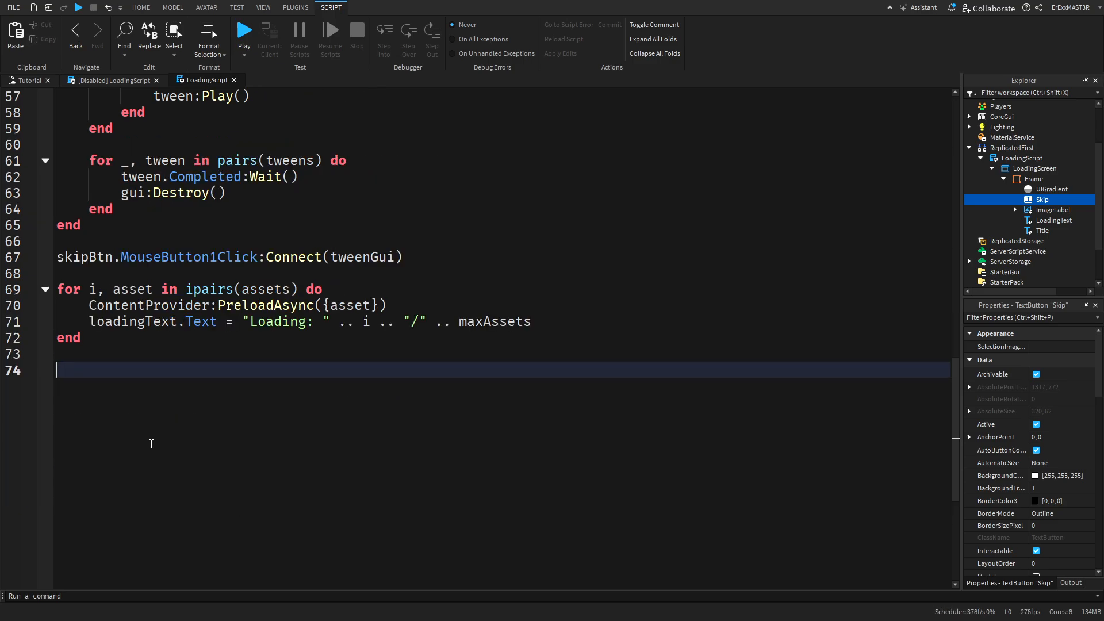
type("task")
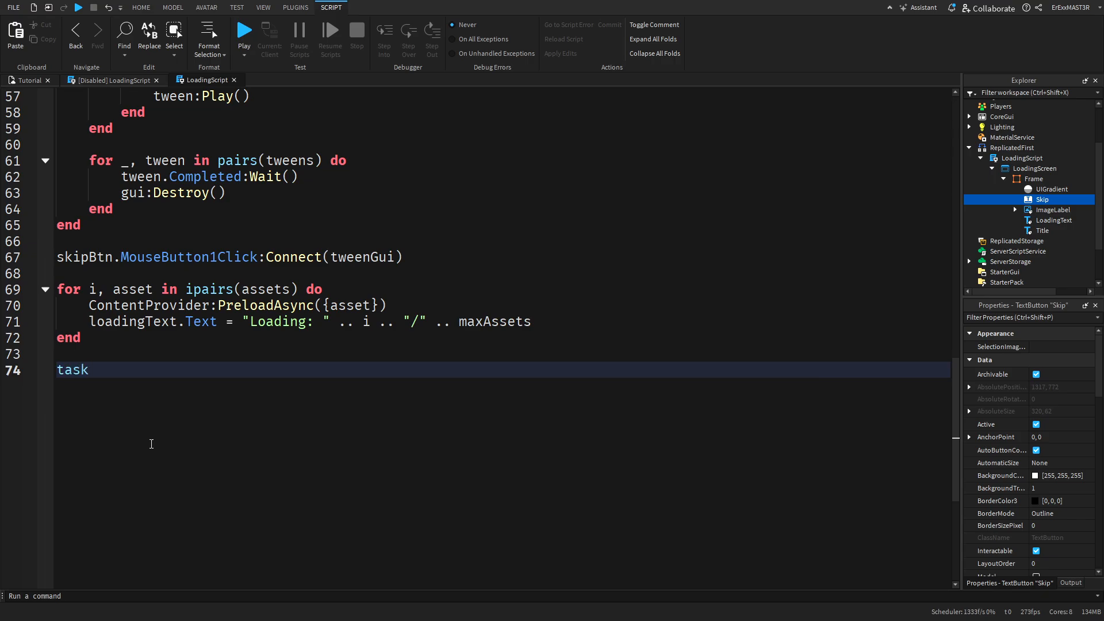
type(".wait(1)")
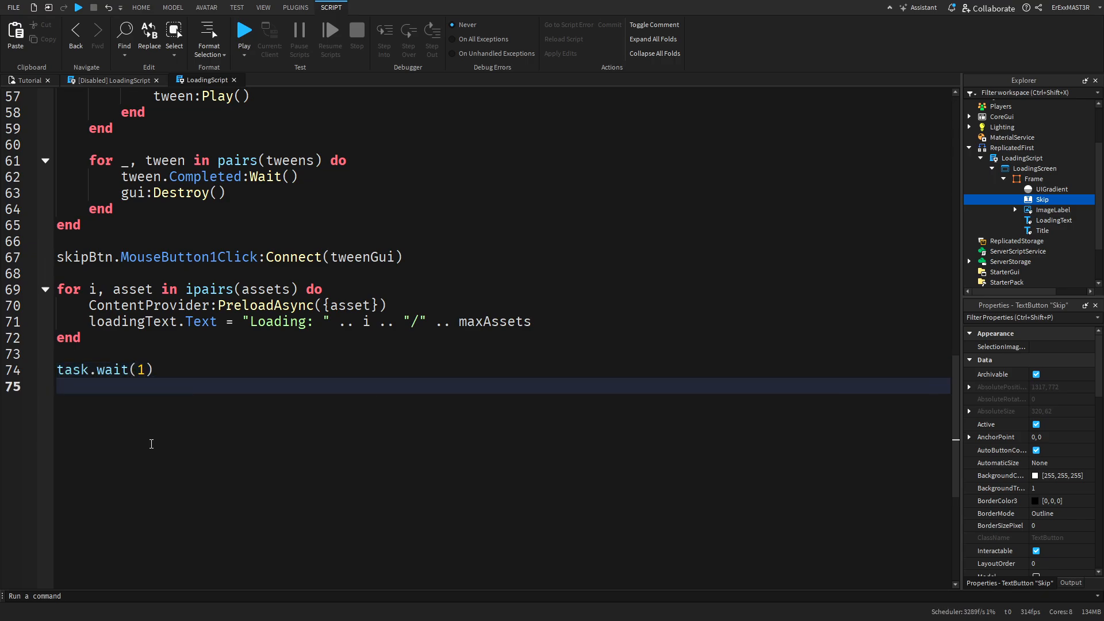
type("tweenGui()")
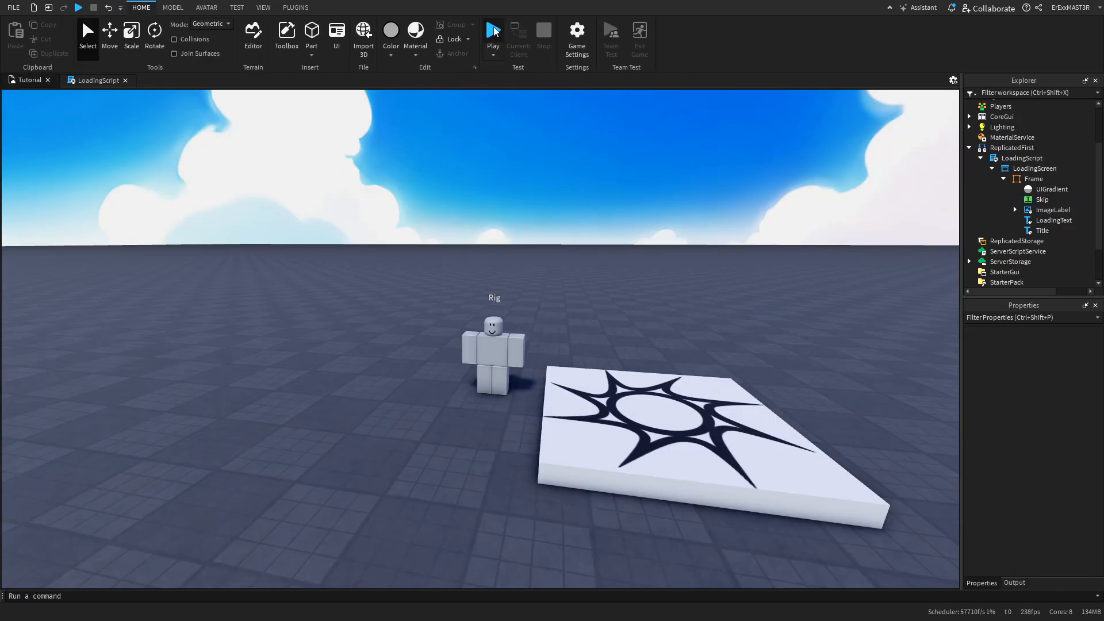
Select the LoadingScreen ScreenGui to show its properties, with IgnoreGuiInset off
left_click(493, 31)
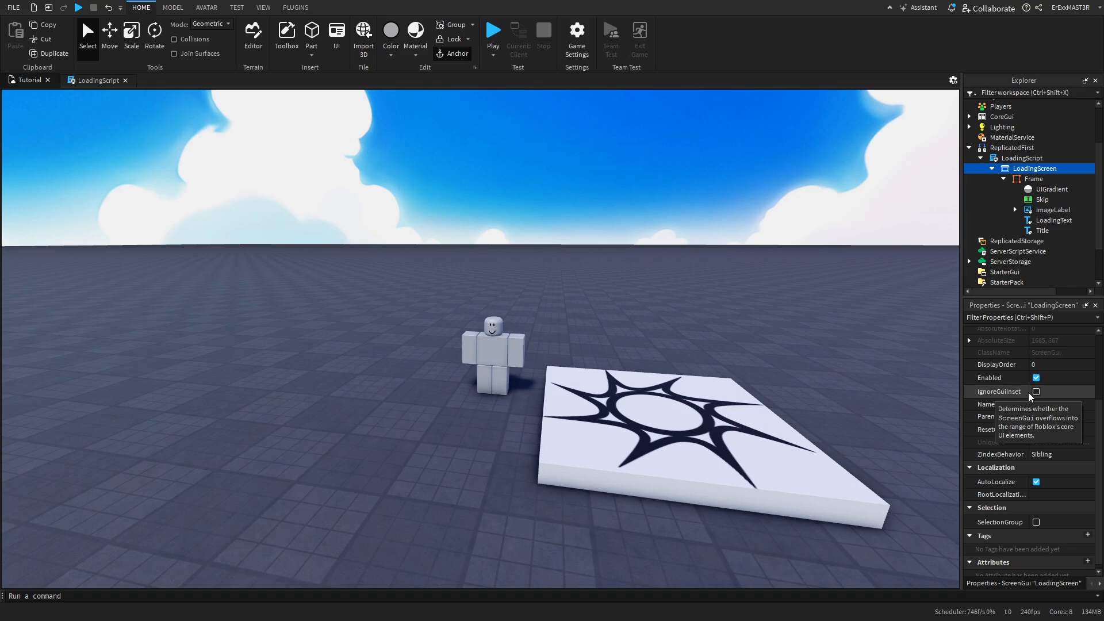
Start Play mode, let the counter reach 1269/1269, then hit SKIP
left_click(493, 31)
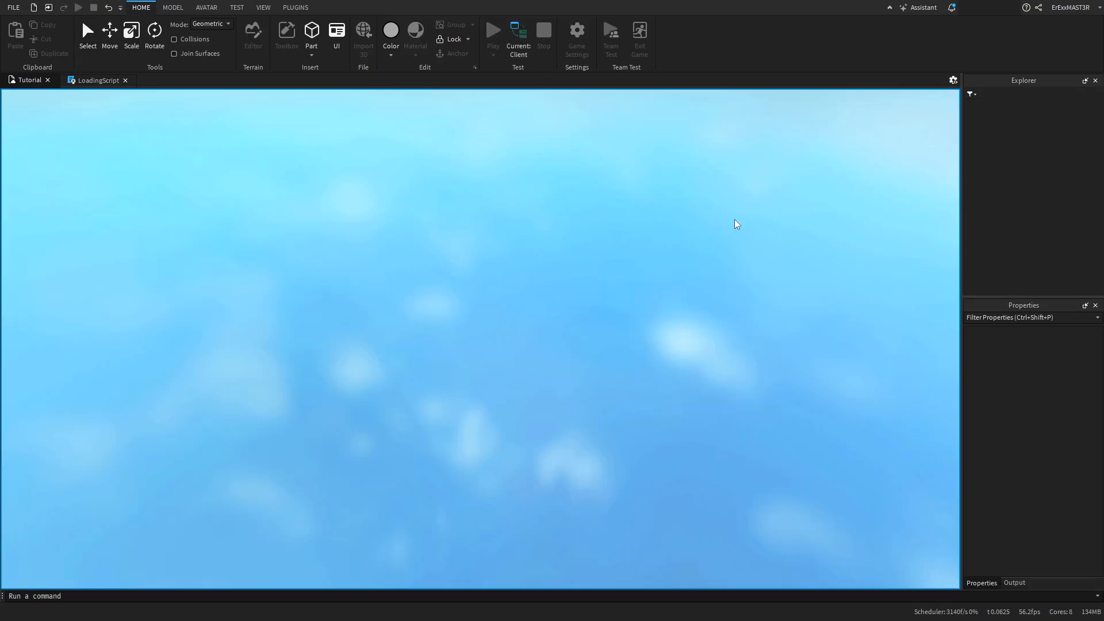
left_click(493, 31)
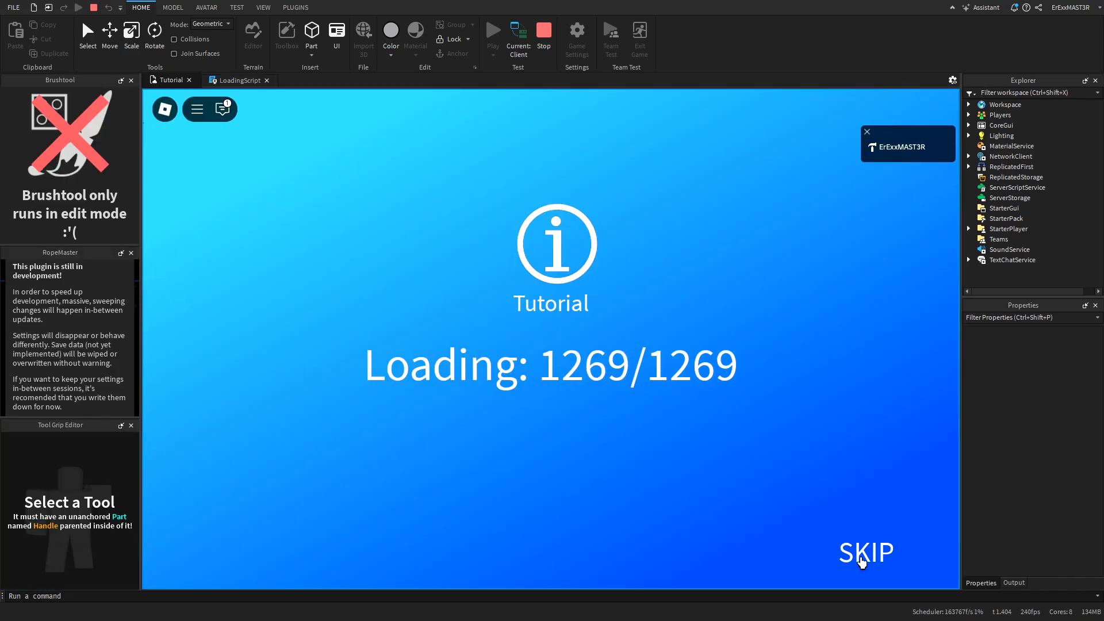
left_click(865, 551)
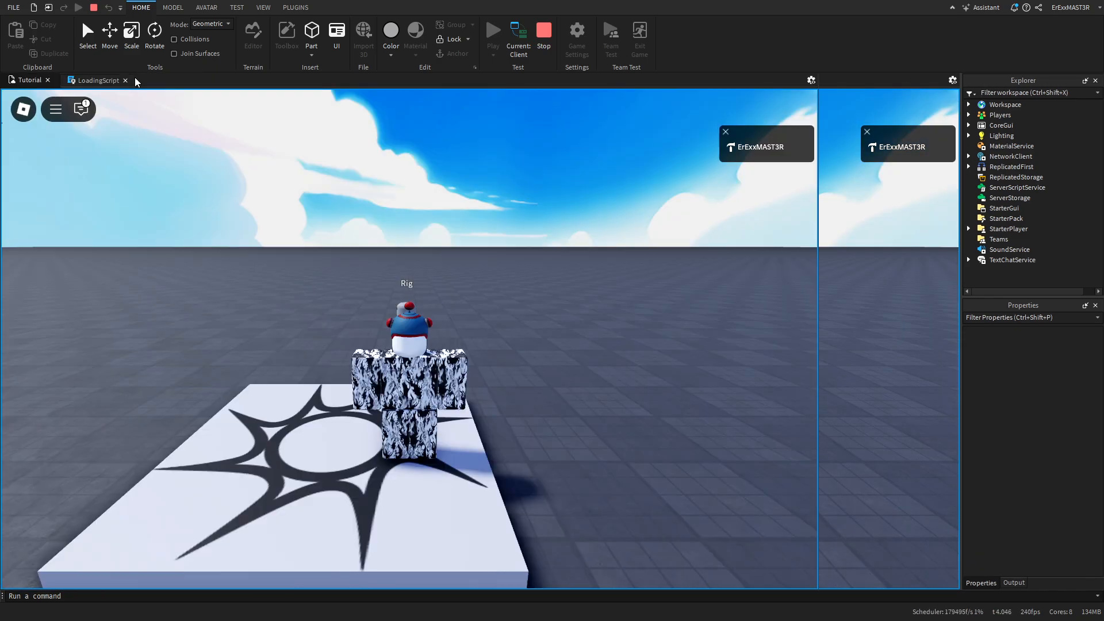